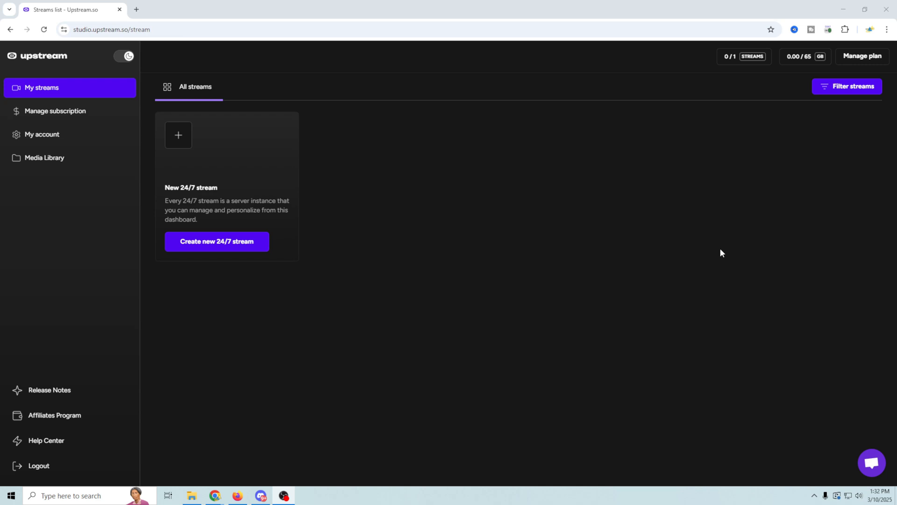
mouse_move(350, 59)
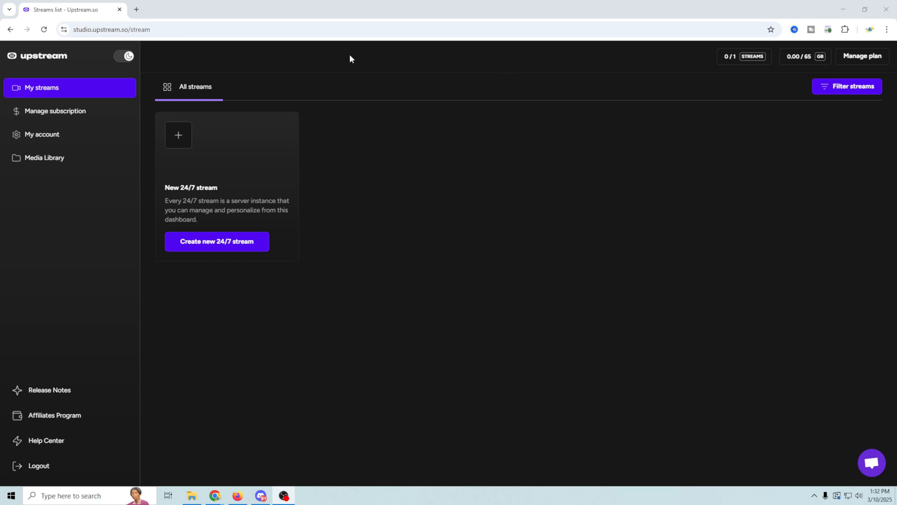
mouse_move(251, 247)
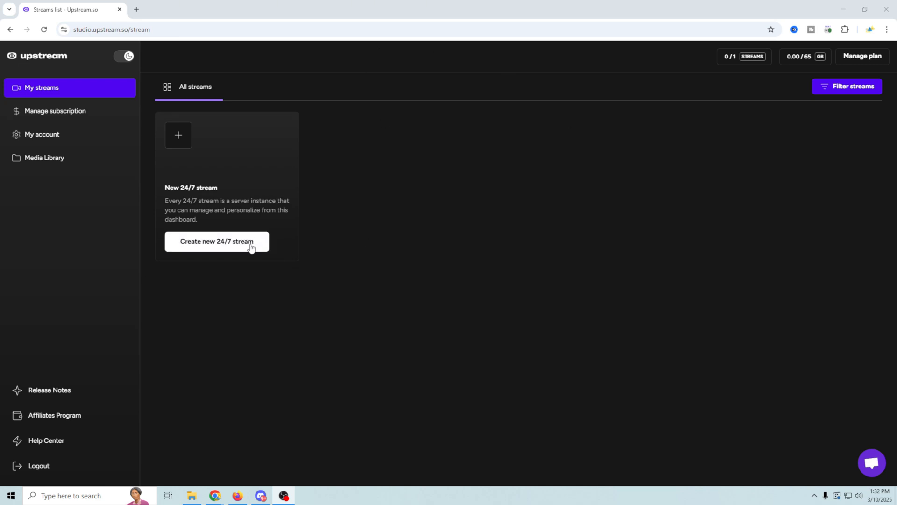
Begin a new 24/7 stream from the My streams page.
click(217, 241)
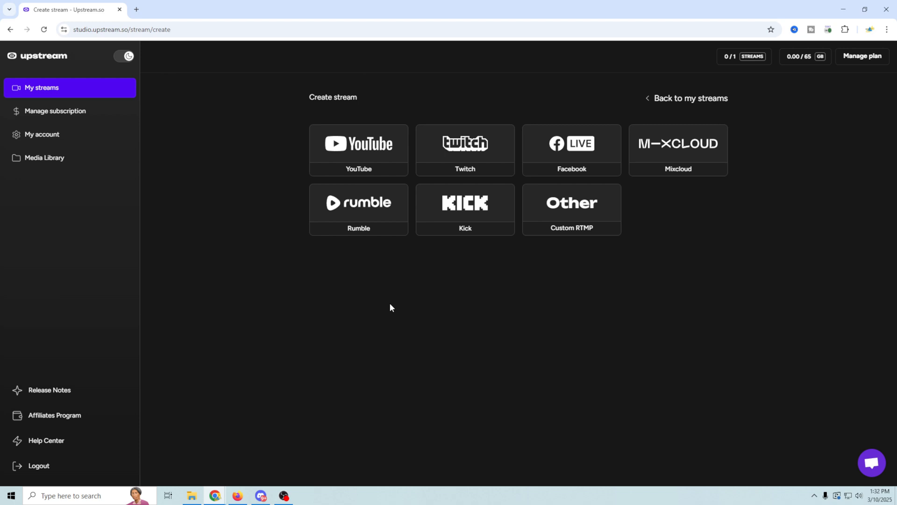
mouse_move(569, 231)
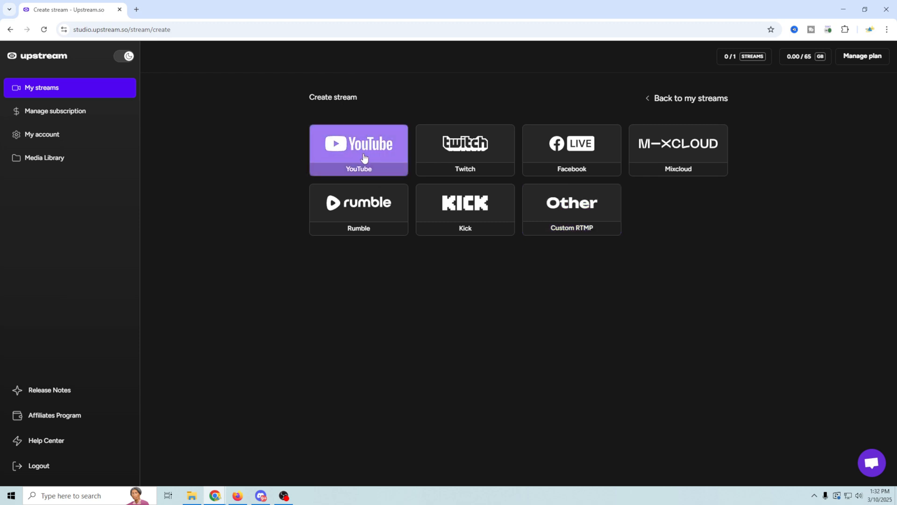
Choose YouTube as platform and sign in with the Google account for Upstream Channel Sync.
click(359, 149)
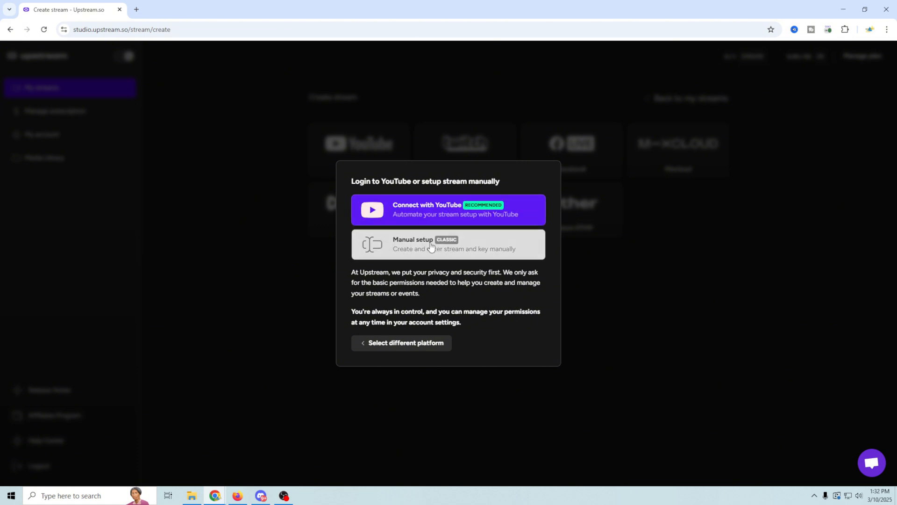
click(448, 244)
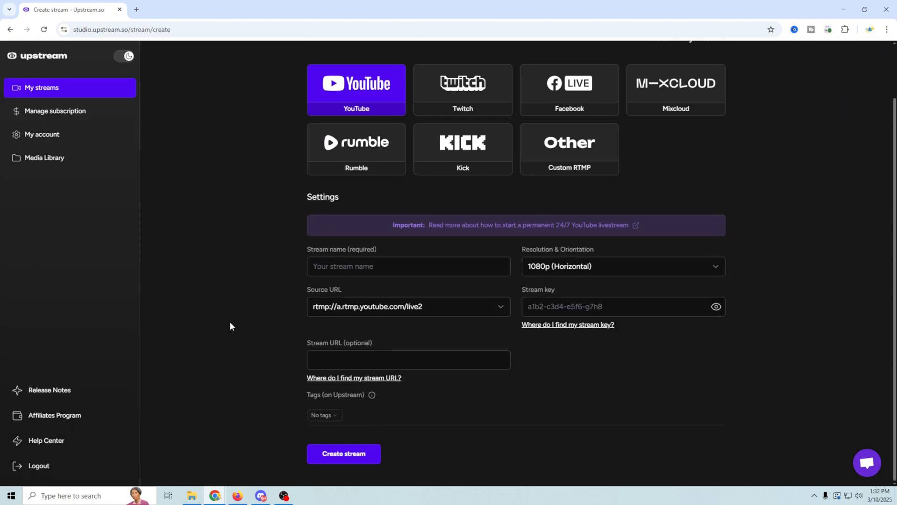
mouse_move(578, 270)
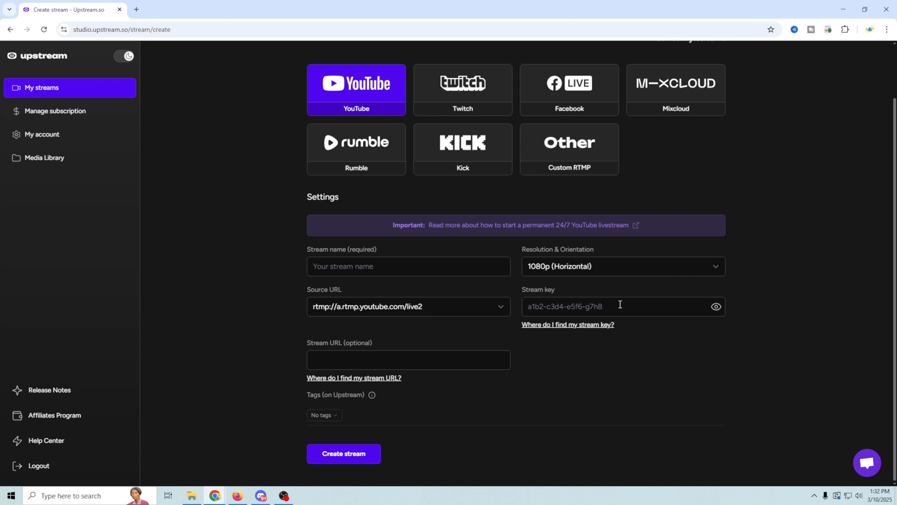
mouse_move(545, 358)
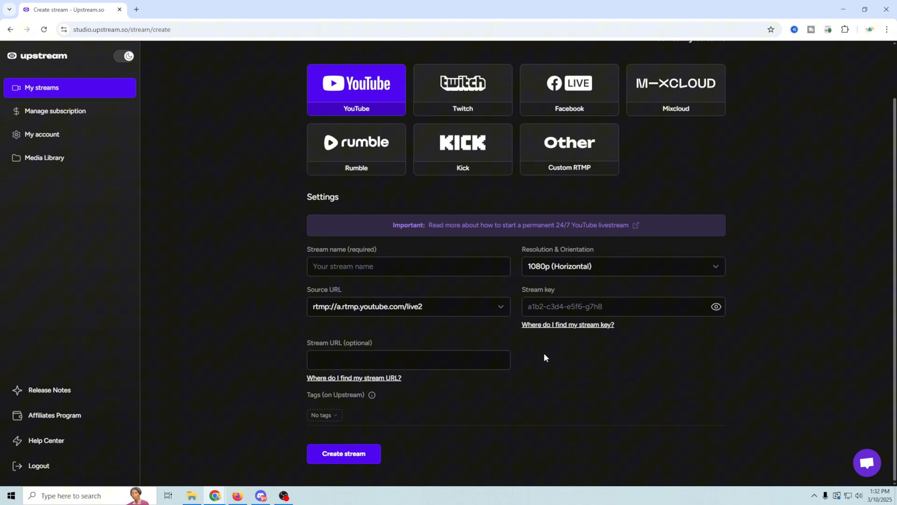
mouse_move(435, 407)
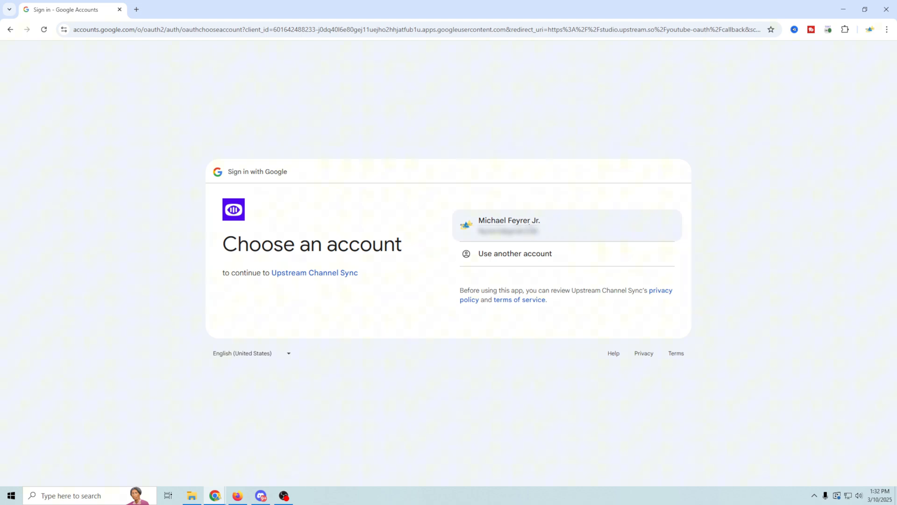
click(510, 225)
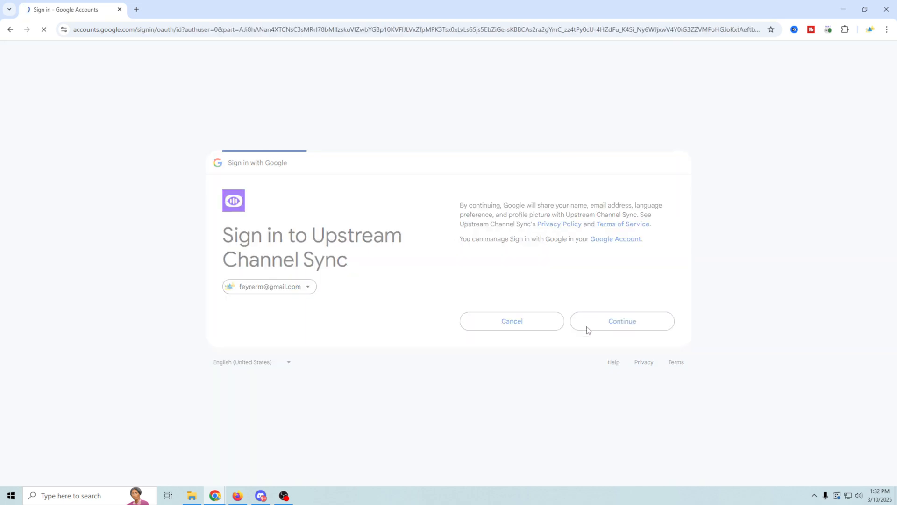
click(622, 321)
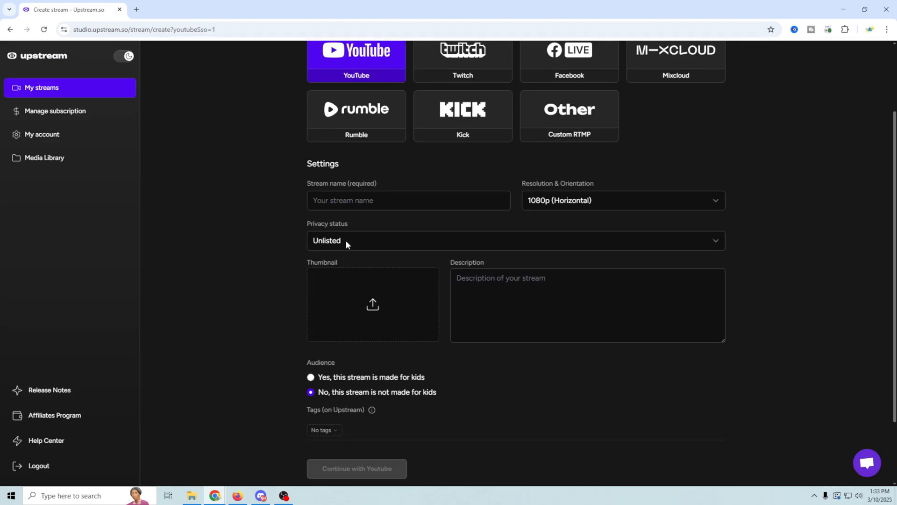
Name the stream '24-7 Help Line', keep 1080p horizontal and set privacy to Unlisted.
click(408, 200)
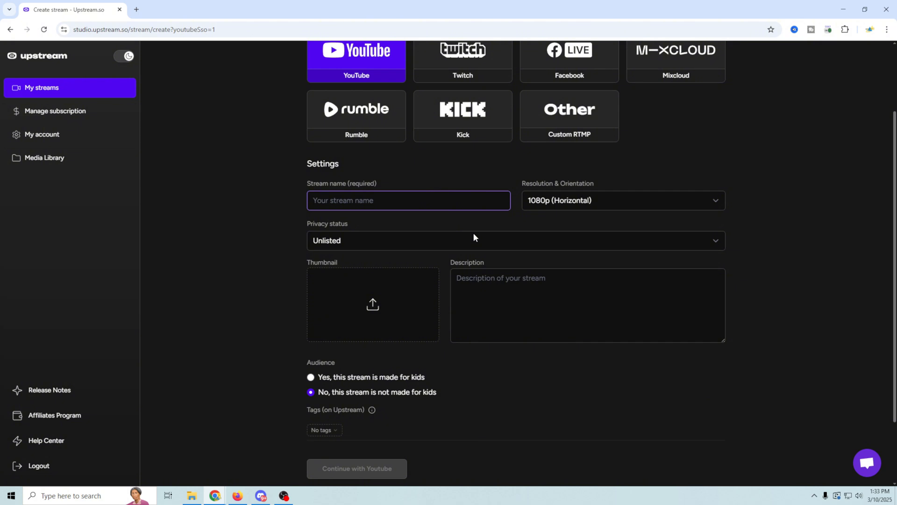
text(24-7 Help Line)
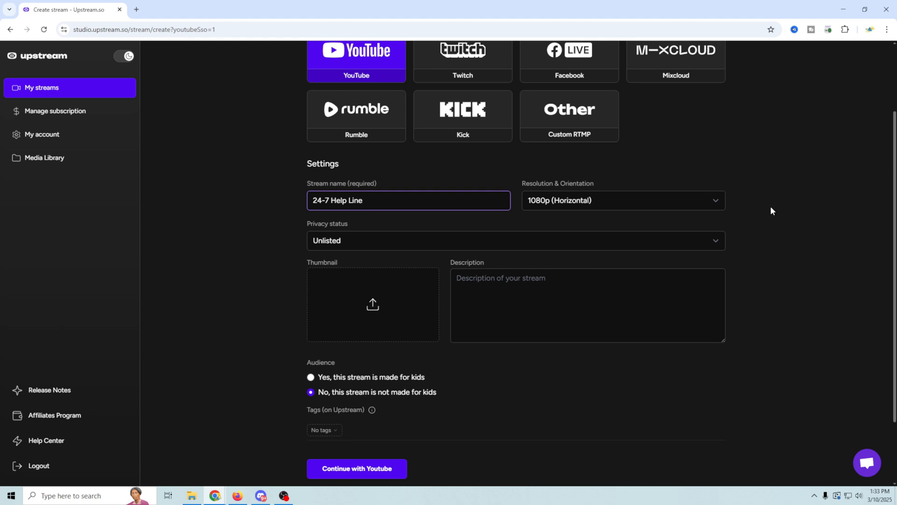
click(623, 201)
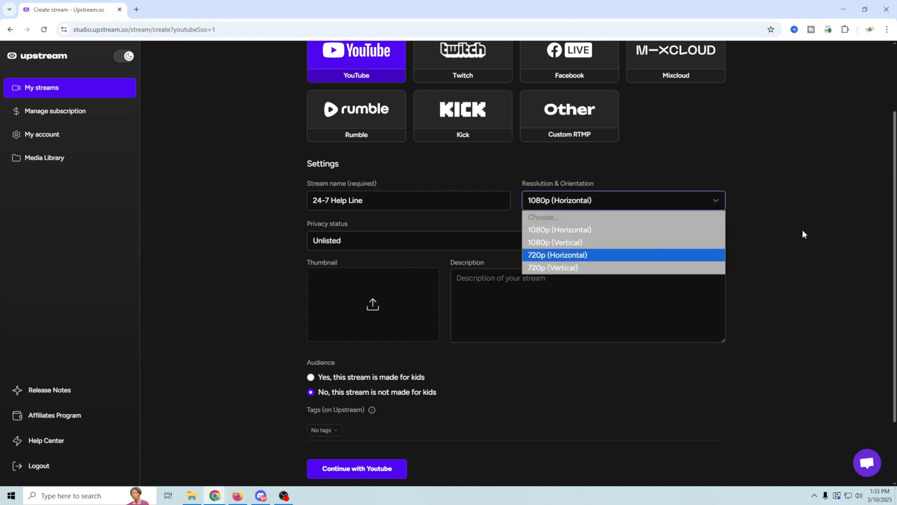
click(515, 231)
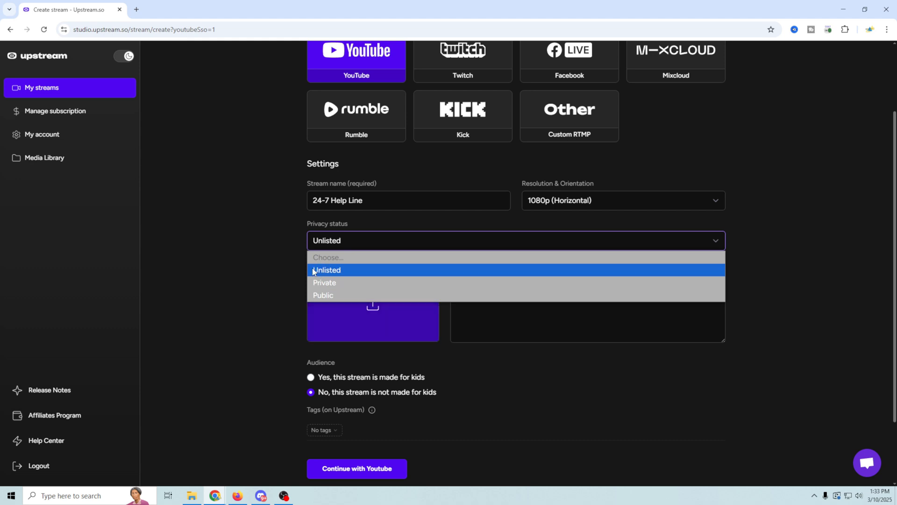
mouse_move(332, 289)
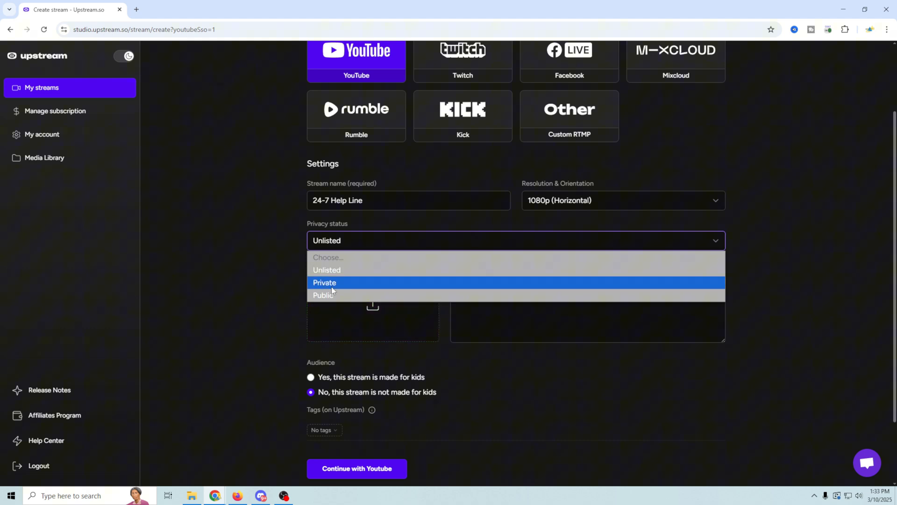
mouse_move(324, 295)
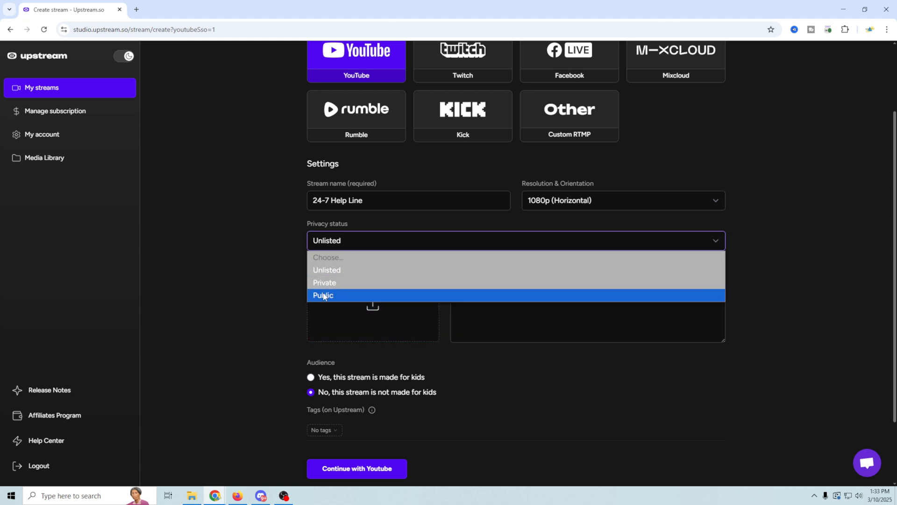
click(325, 282)
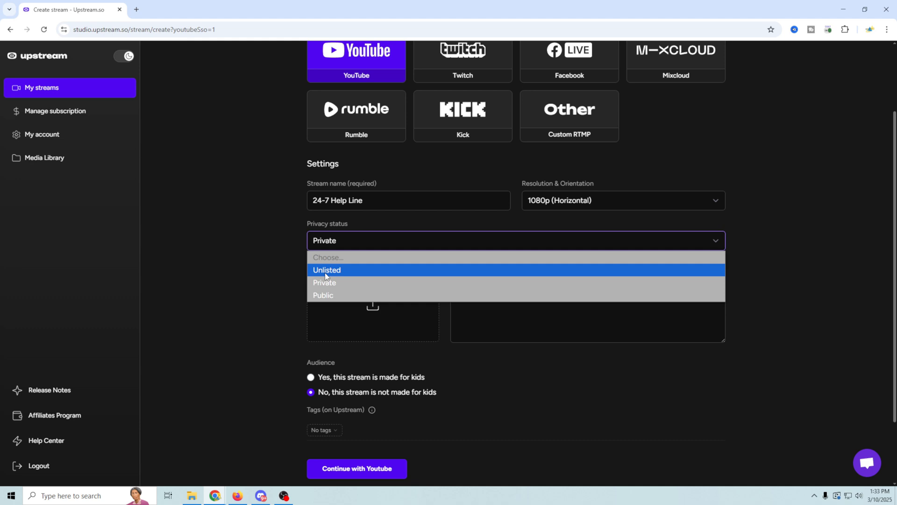
click(327, 269)
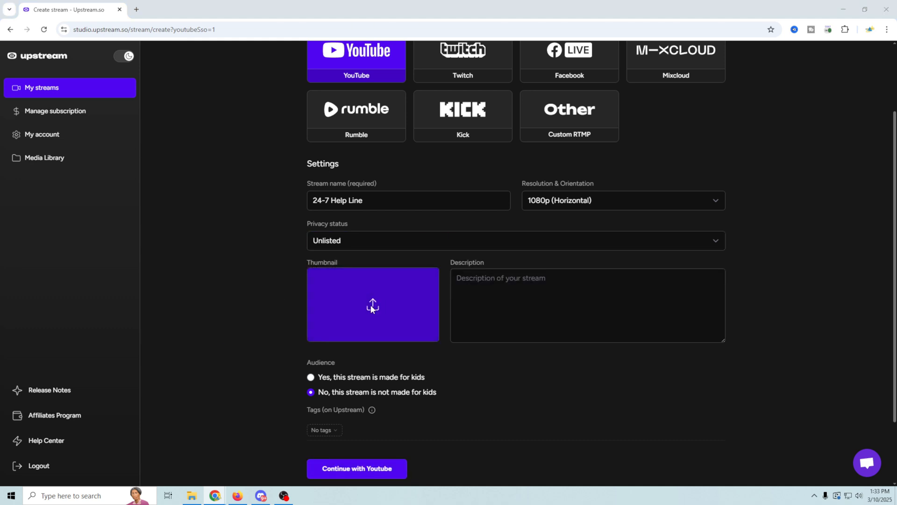
Add the Engage! thumbnail, description 'Test 24/7' and the 'Live Streaming Tutorial' tag.
click(373, 305)
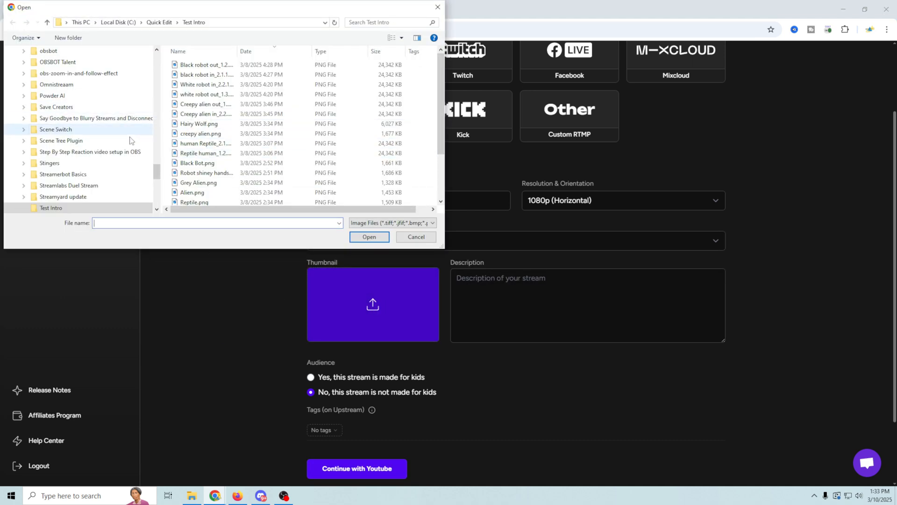
scroll(down, 3)
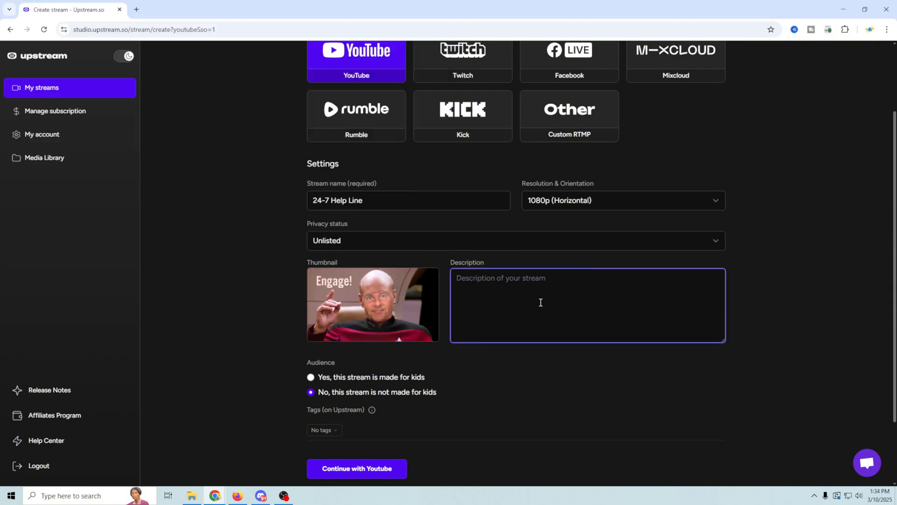
text(Test 24/7)
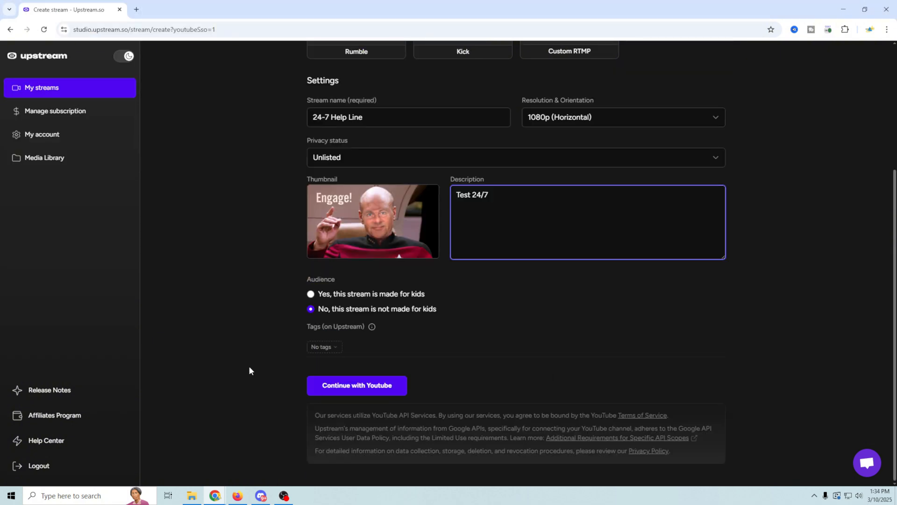
mouse_move(248, 250)
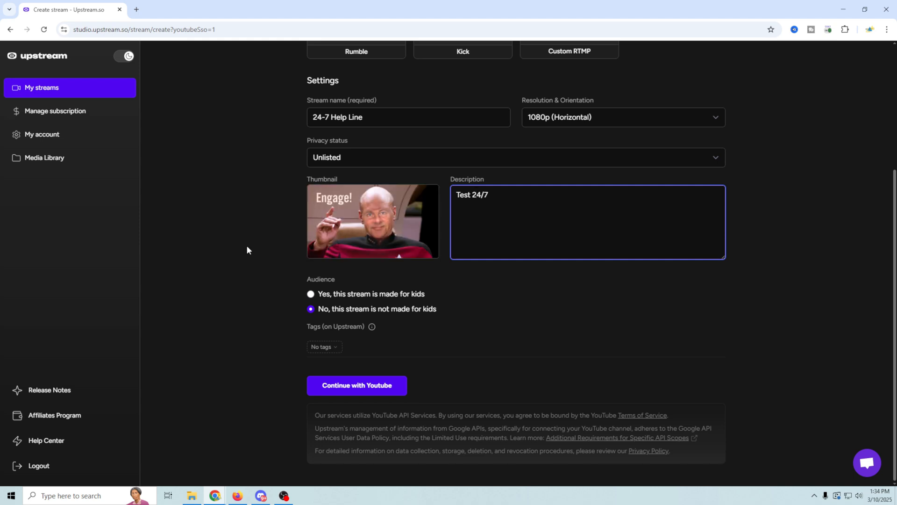
click(323, 346)
text(Live Streaming Tutorial)
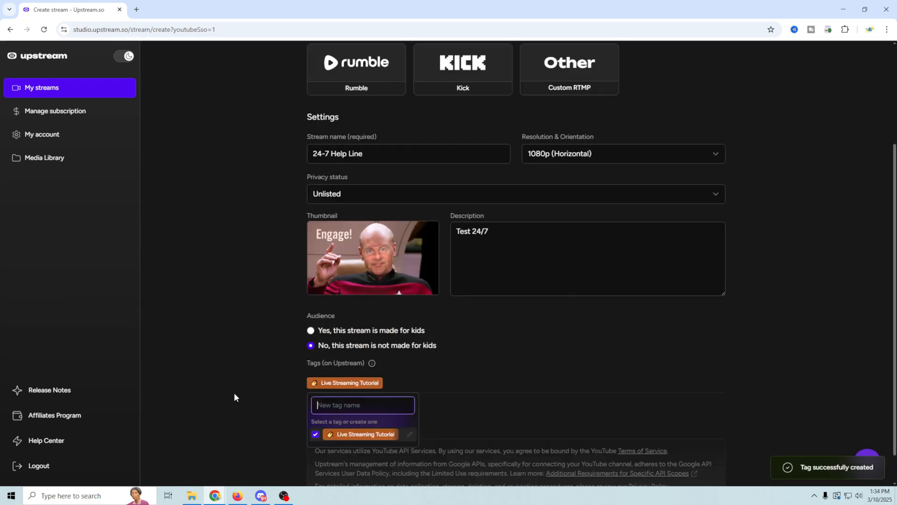
scroll(down, 3)
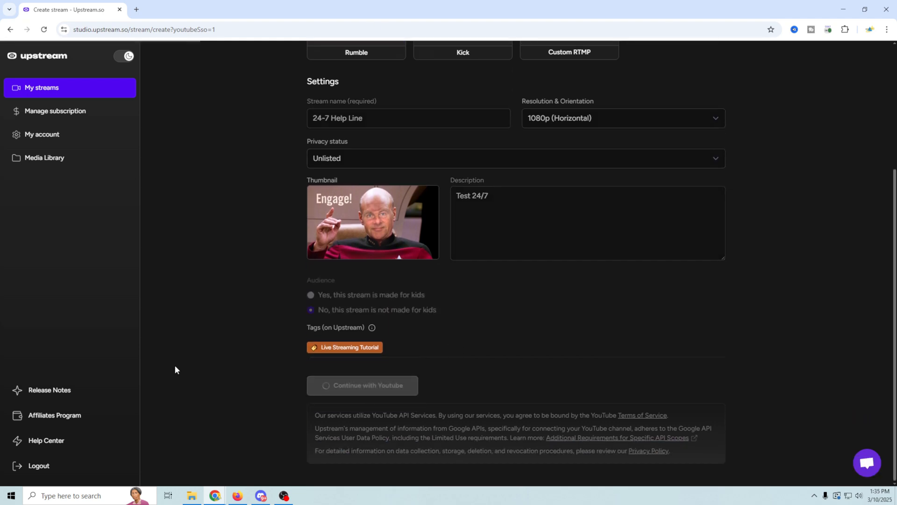
Grant Upstream Channel Sync permission to manage the YouTube account on Google's consent screens.
click(362, 386)
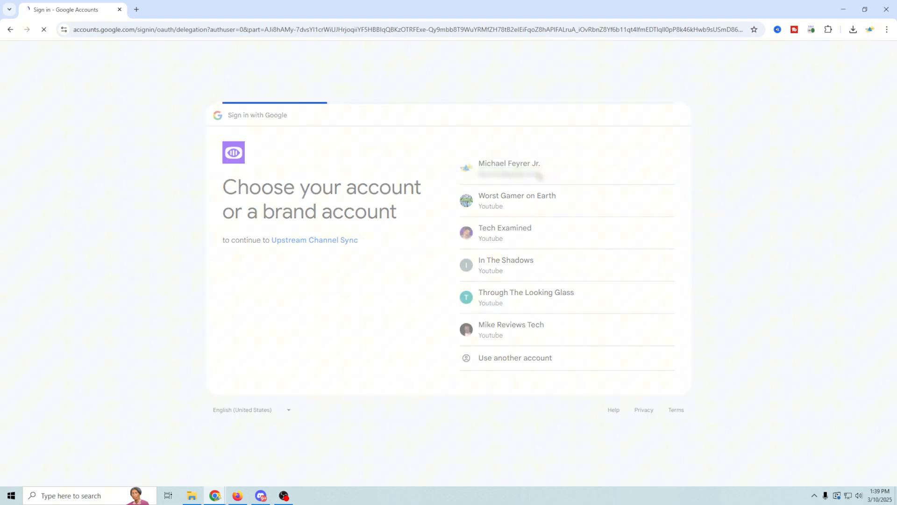
click(521, 168)
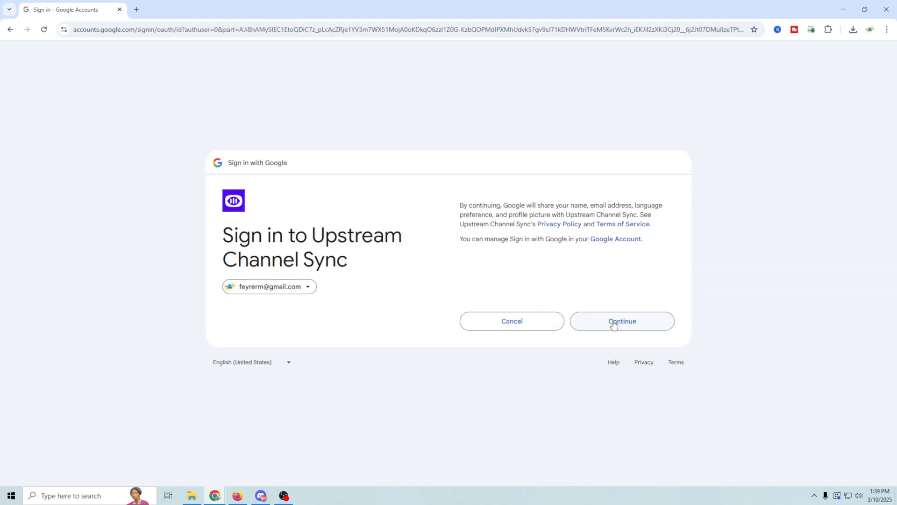
click(622, 321)
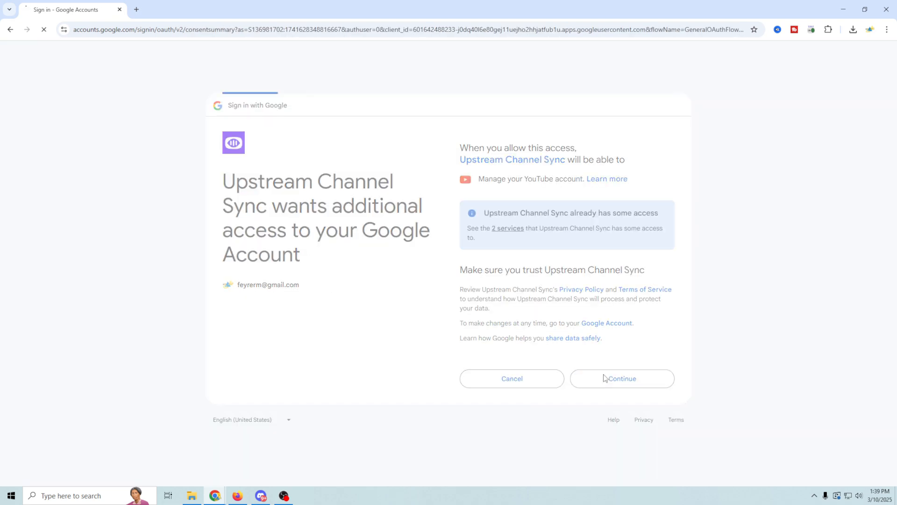
click(622, 379)
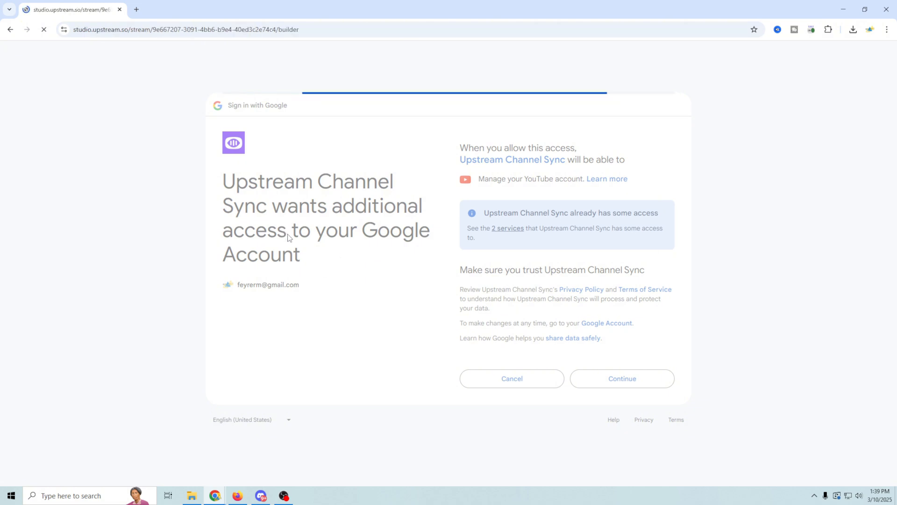
click(622, 378)
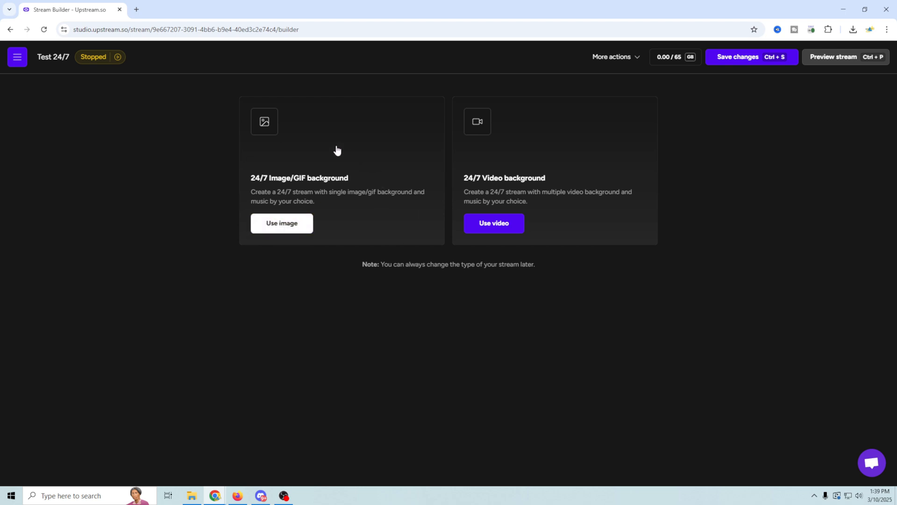
mouse_move(304, 197)
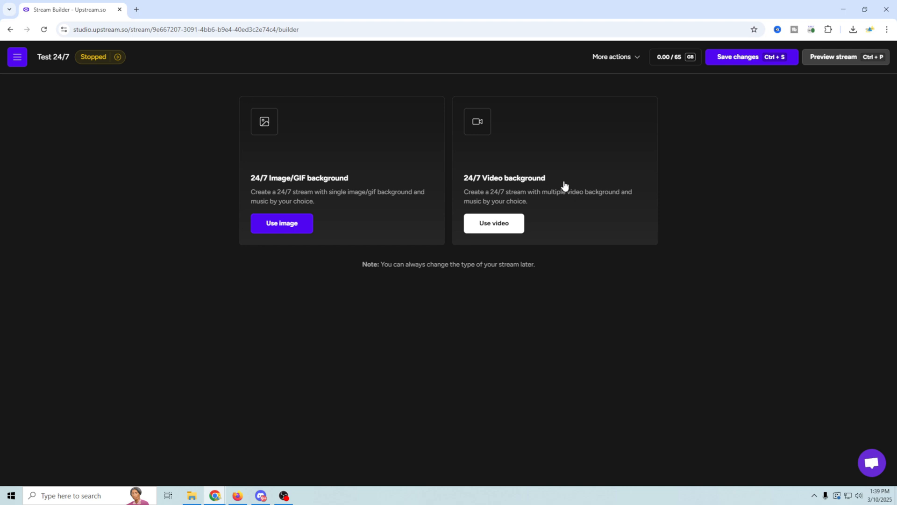
mouse_move(556, 152)
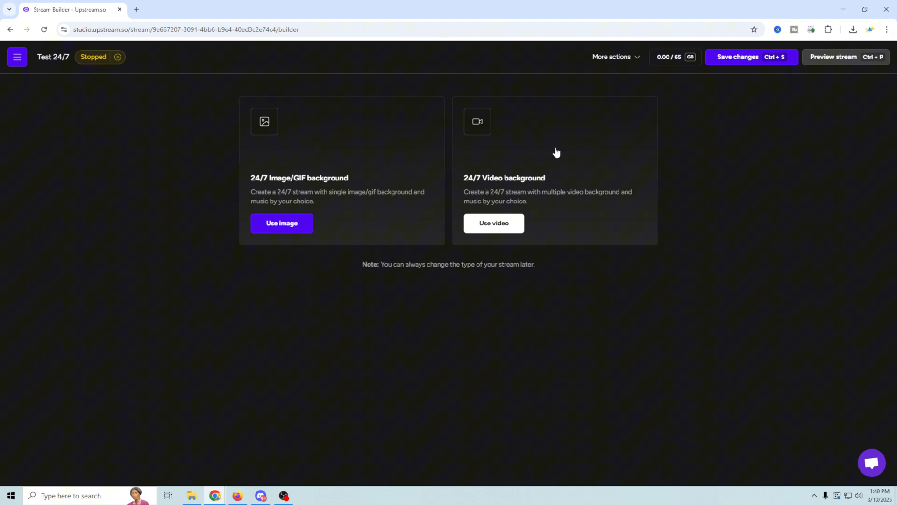
mouse_move(585, 203)
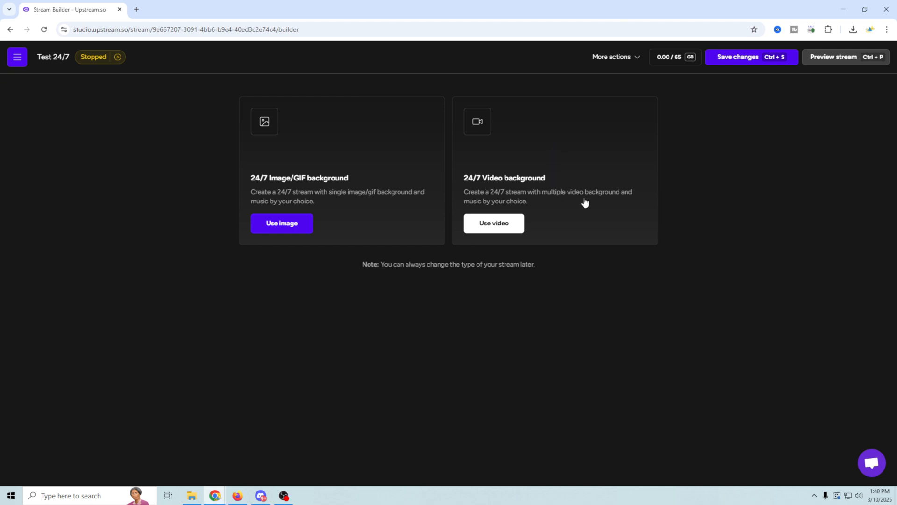
mouse_move(602, 211)
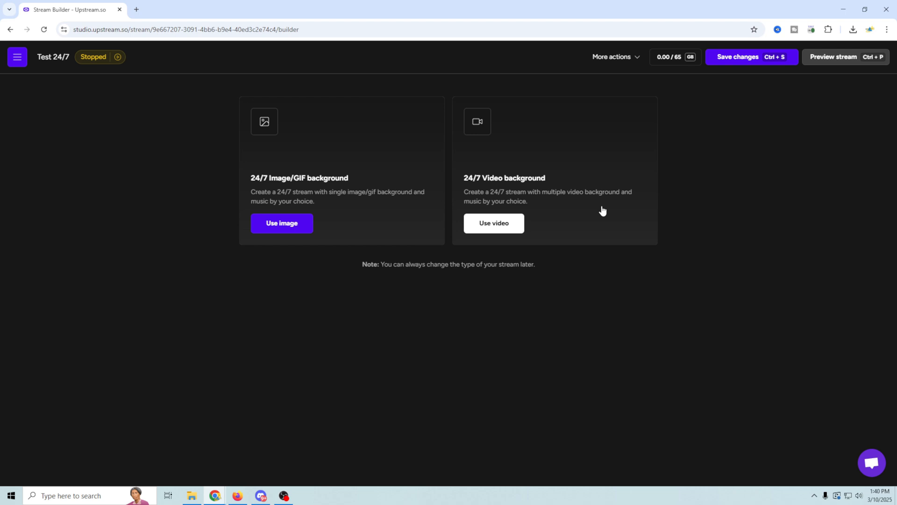
mouse_move(499, 230)
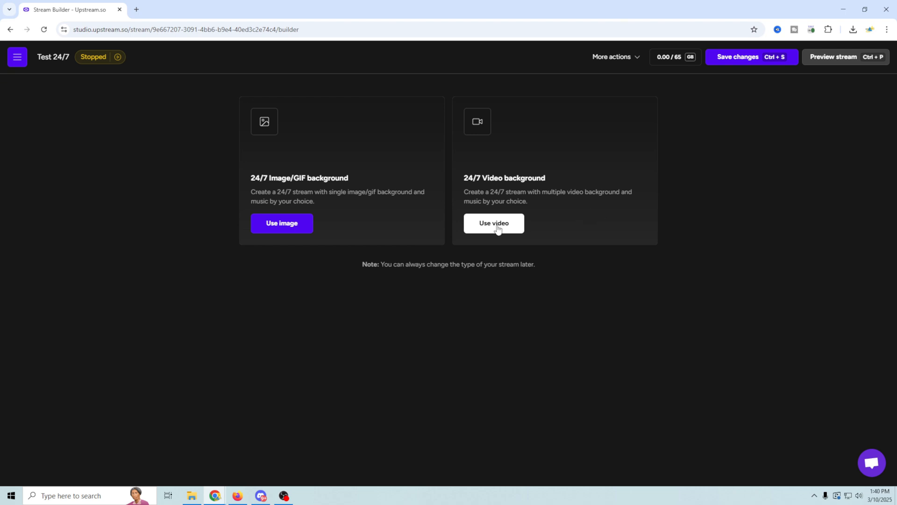
Choose a 24/7 video background for the Test 24/7 stream.
click(494, 224)
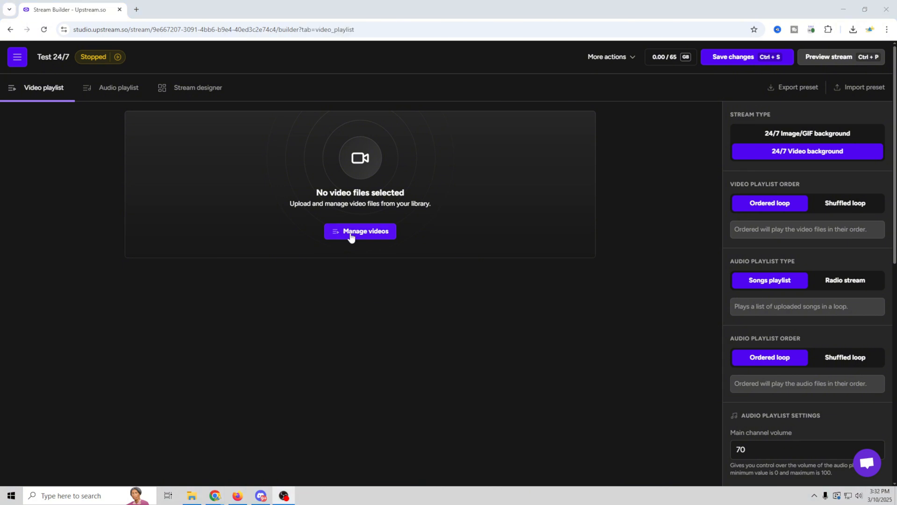
Start a file upload in the media library and select all videos in the Vids folder.
click(360, 231)
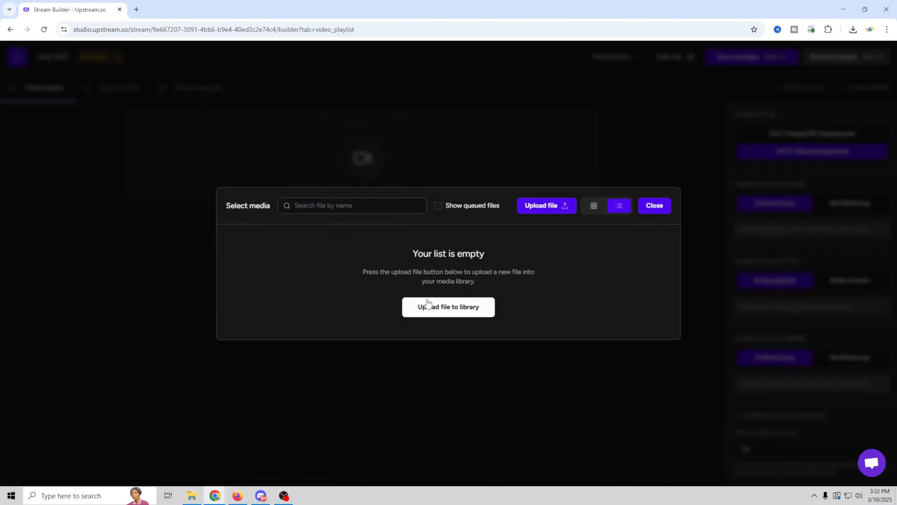
mouse_move(623, 298)
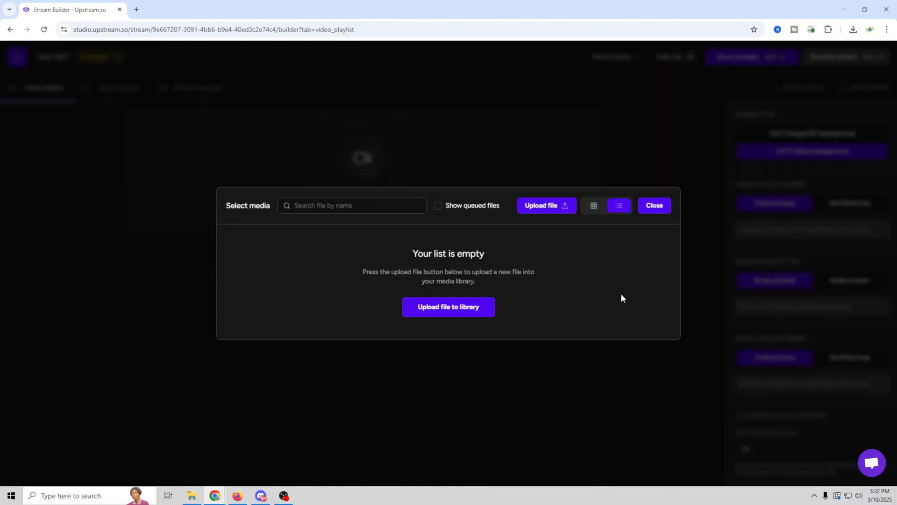
click(654, 206)
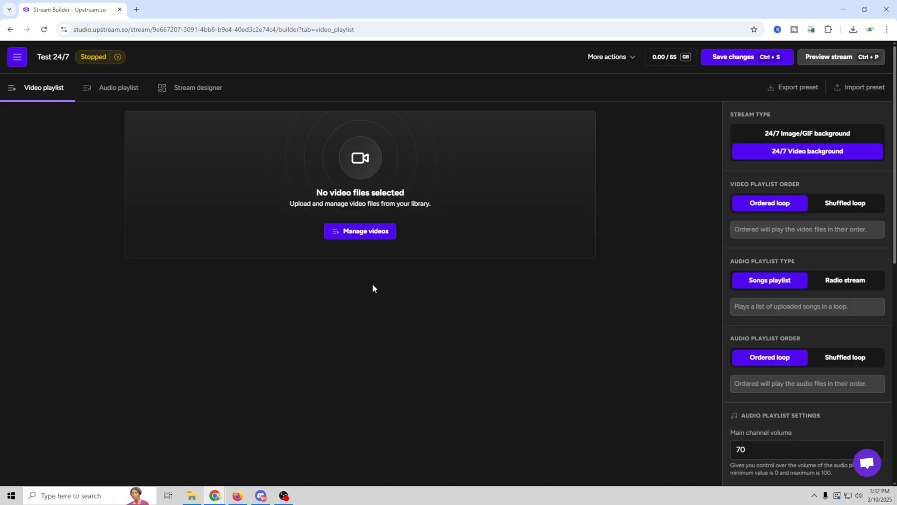
mouse_move(251, 344)
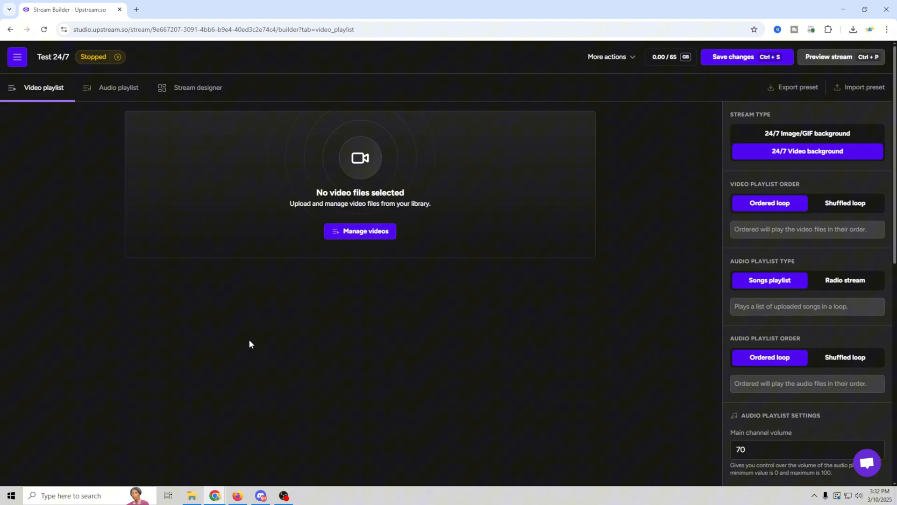
click(360, 231)
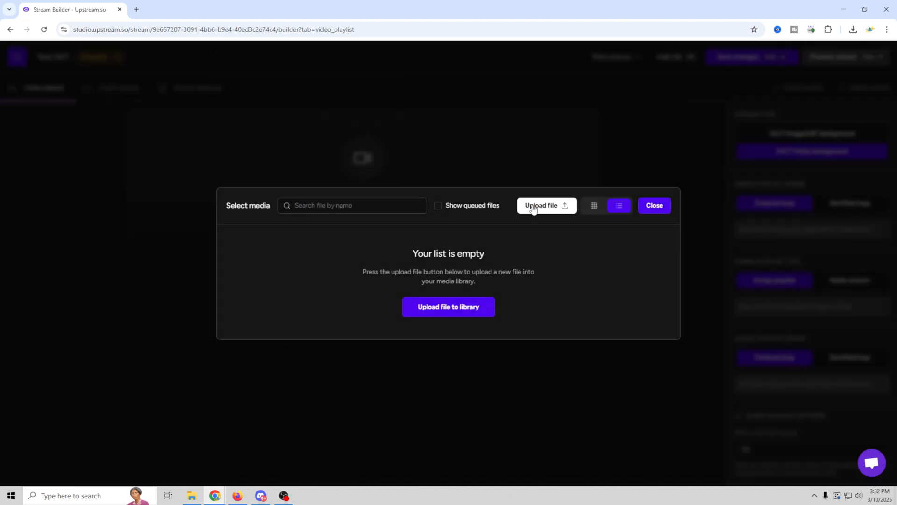
click(547, 206)
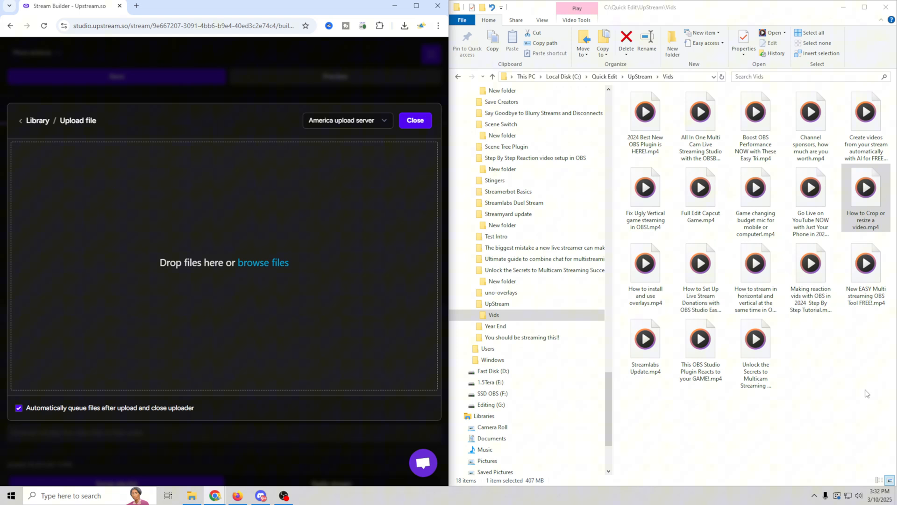
click(800, 32)
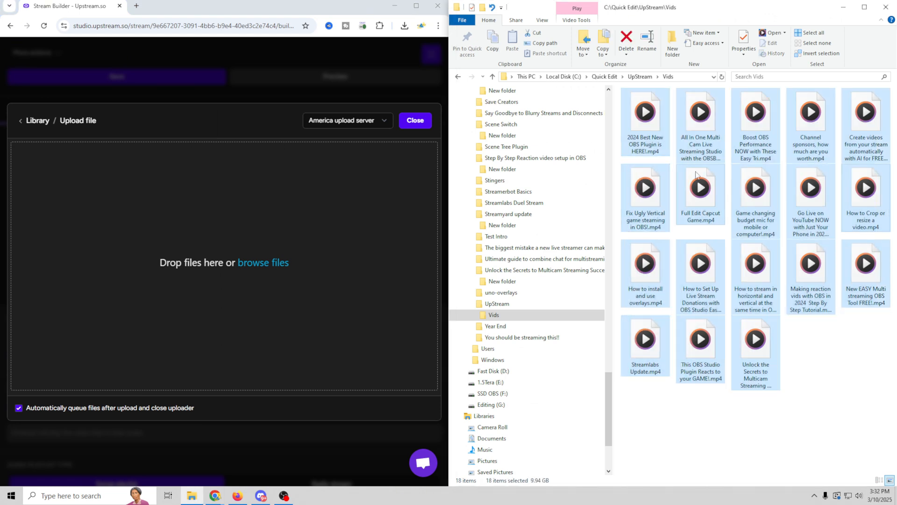
mouse_move(707, 130)
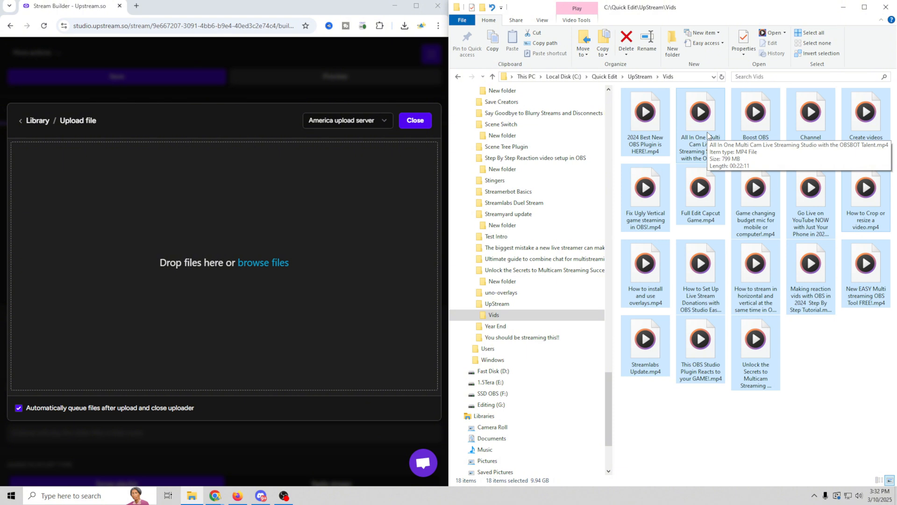
mouse_move(805, 338)
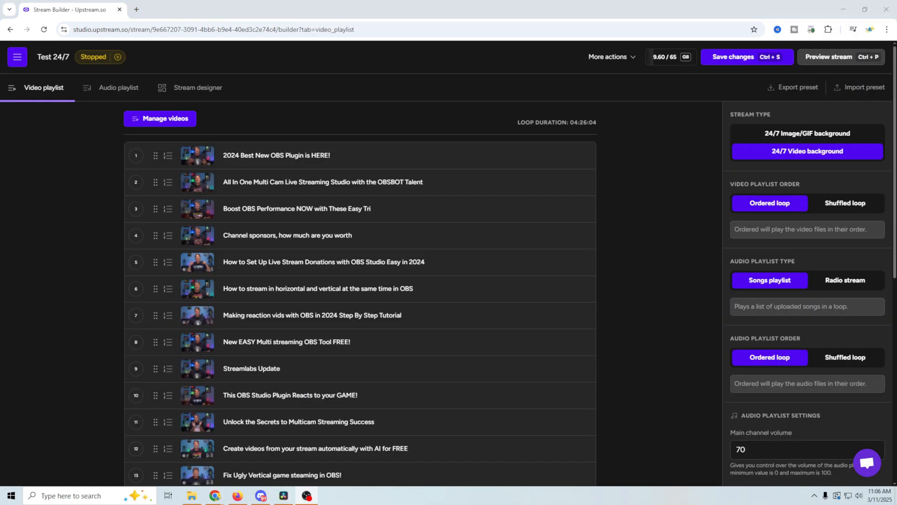
mouse_move(581, 131)
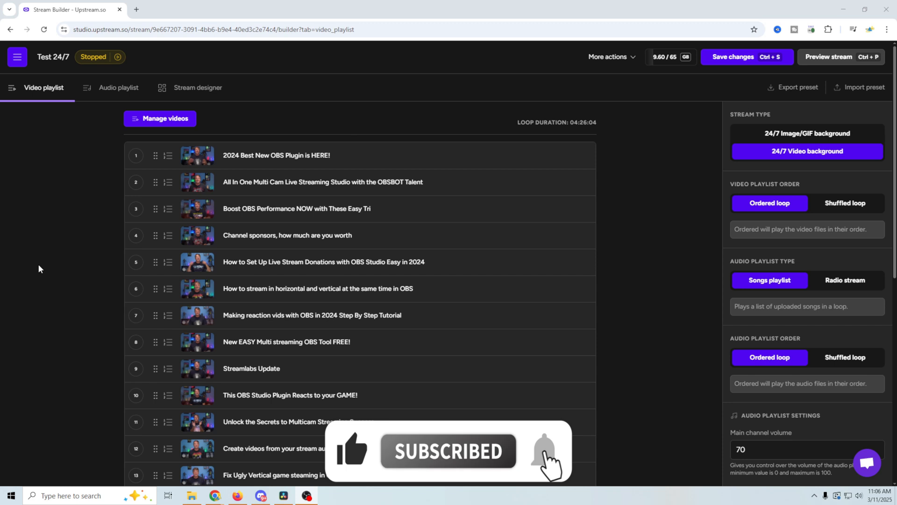
Select the first playlist video and start moving it to a chosen position.
drag(155, 155, 154, 207)
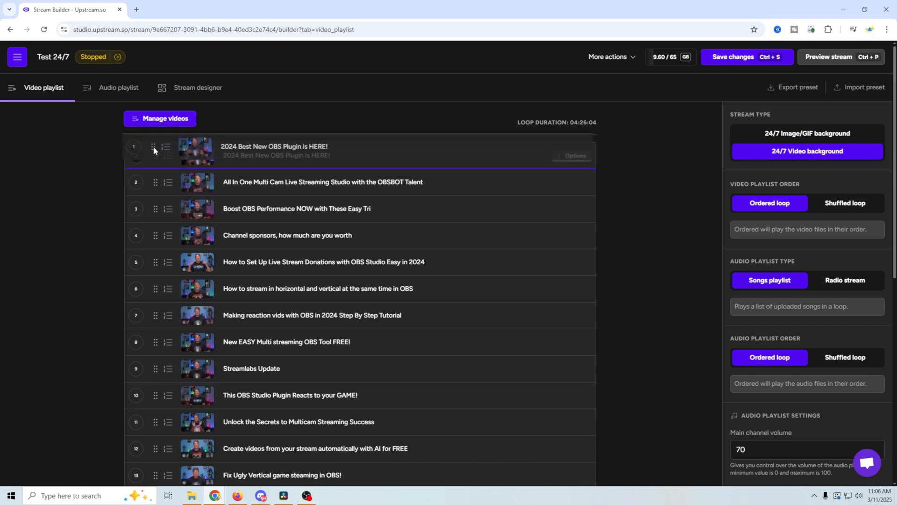
click(135, 155)
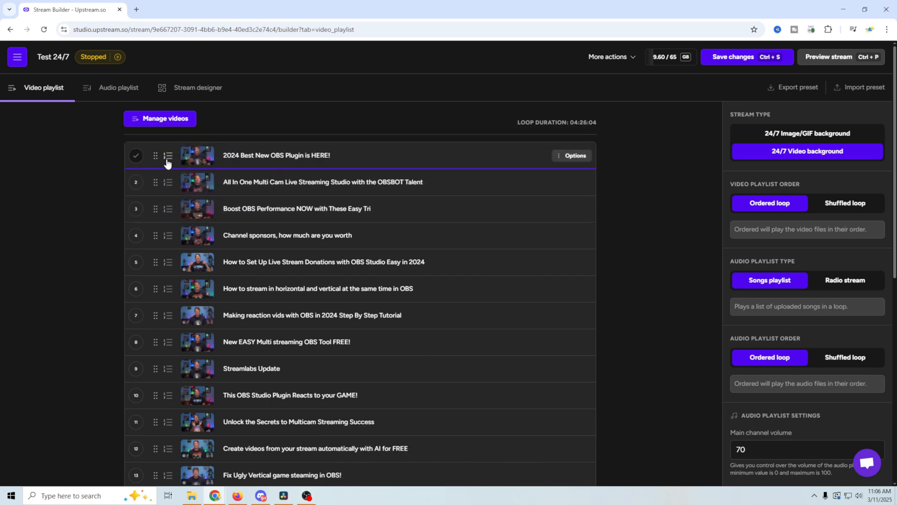
click(168, 156)
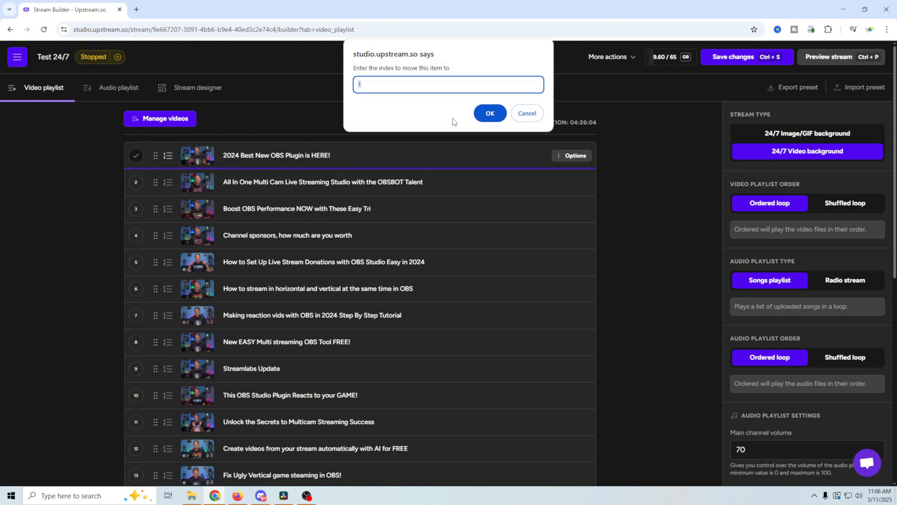
mouse_move(527, 116)
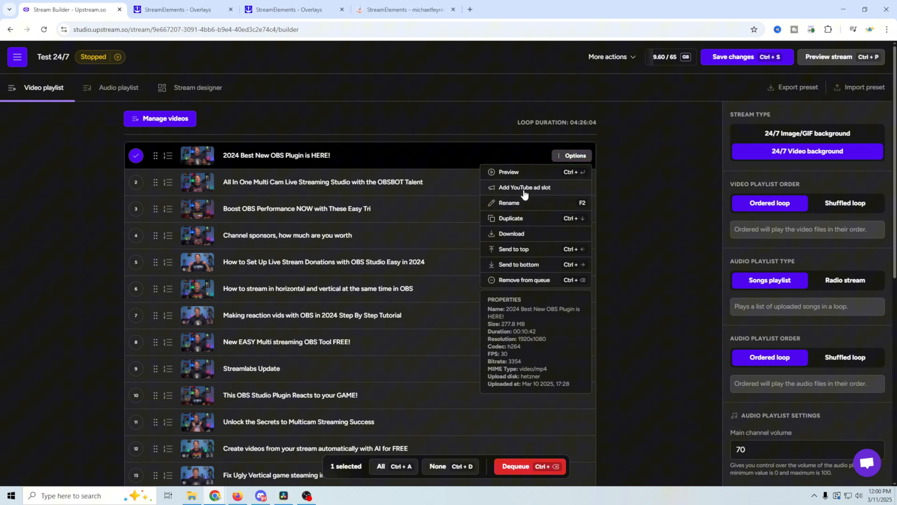
click(524, 188)
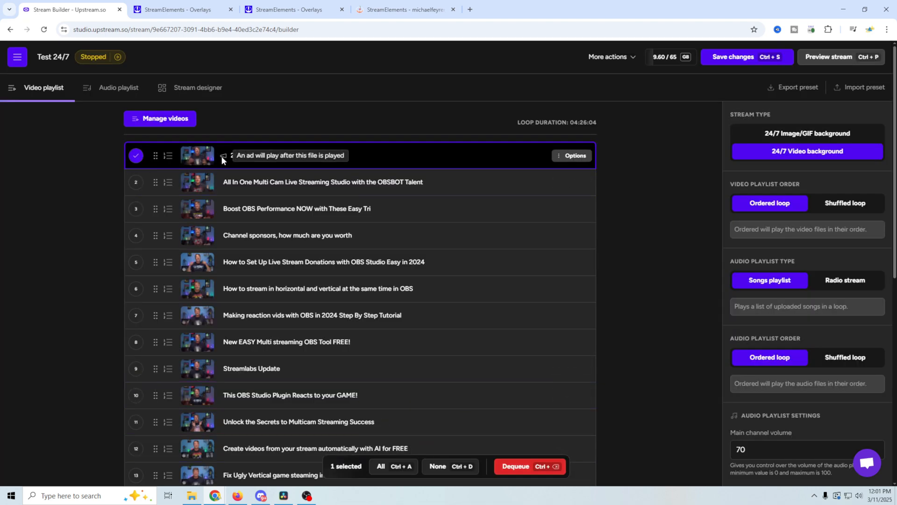
click(571, 155)
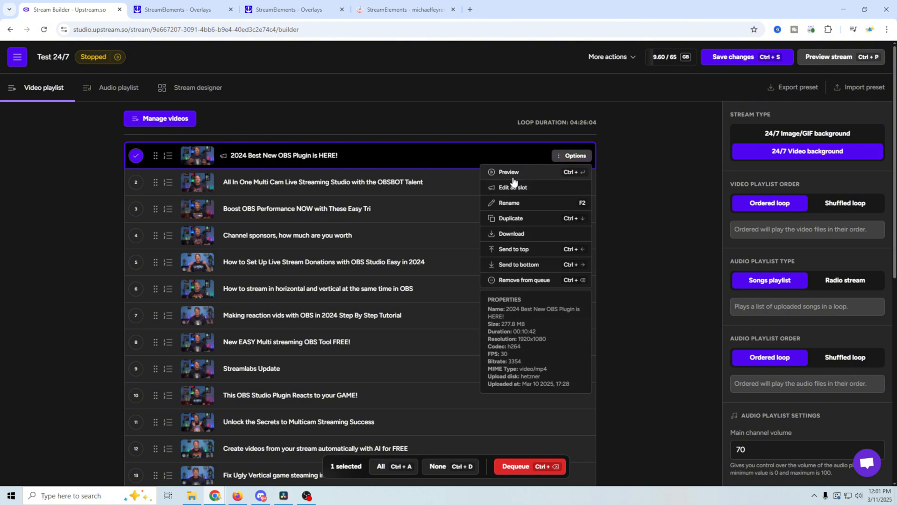
click(437, 368)
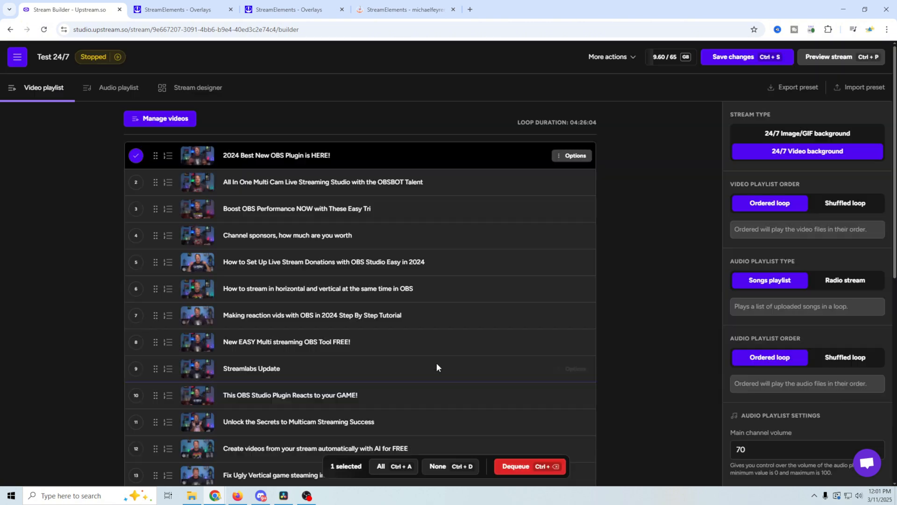
click(572, 155)
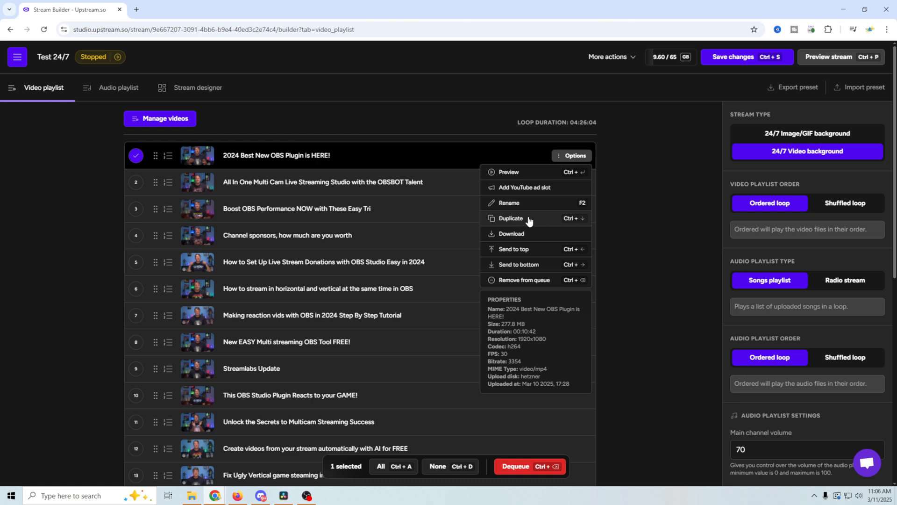
mouse_move(501, 265)
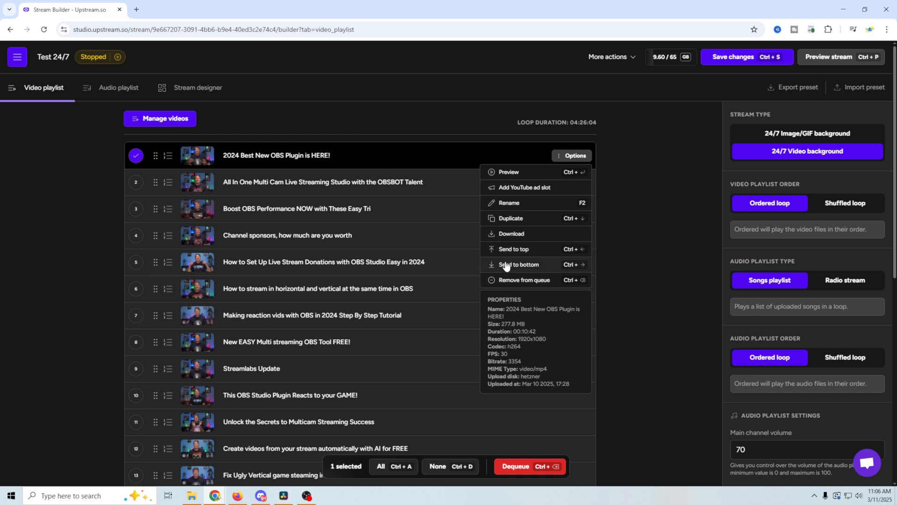
mouse_move(512, 283)
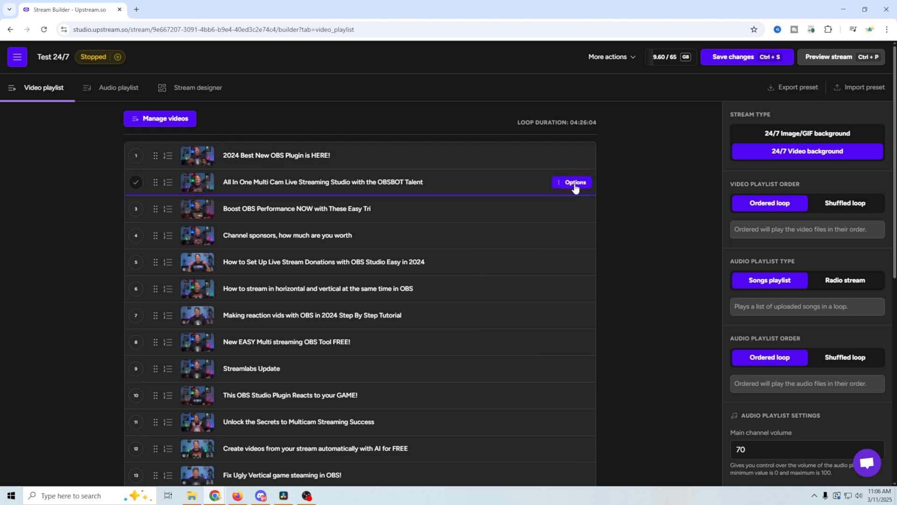
mouse_move(677, 201)
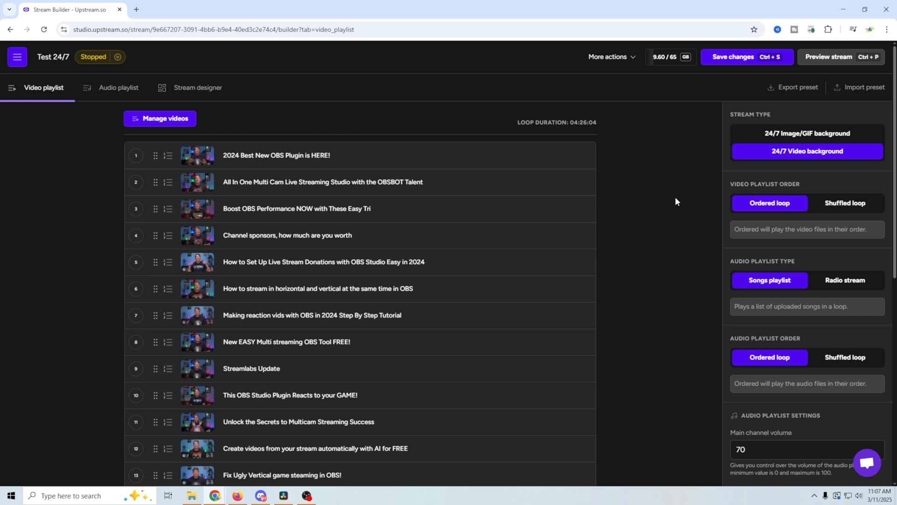
mouse_move(808, 162)
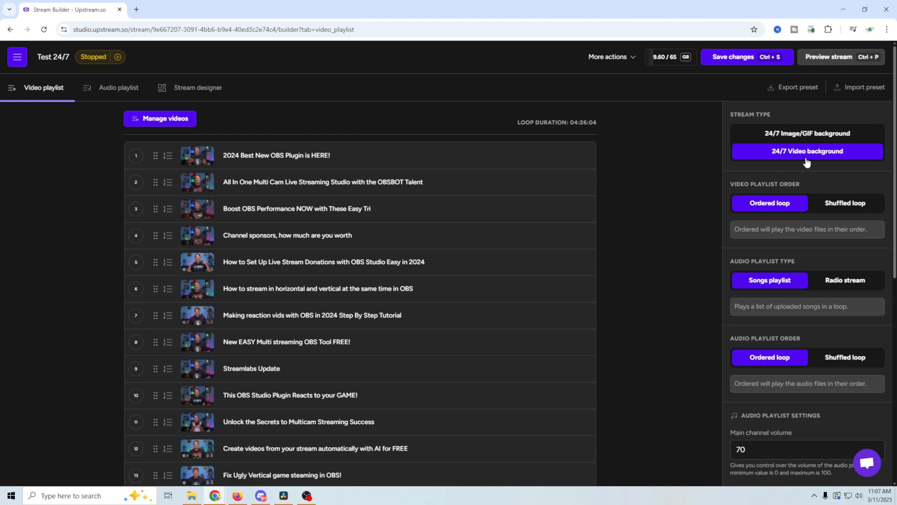
mouse_move(688, 210)
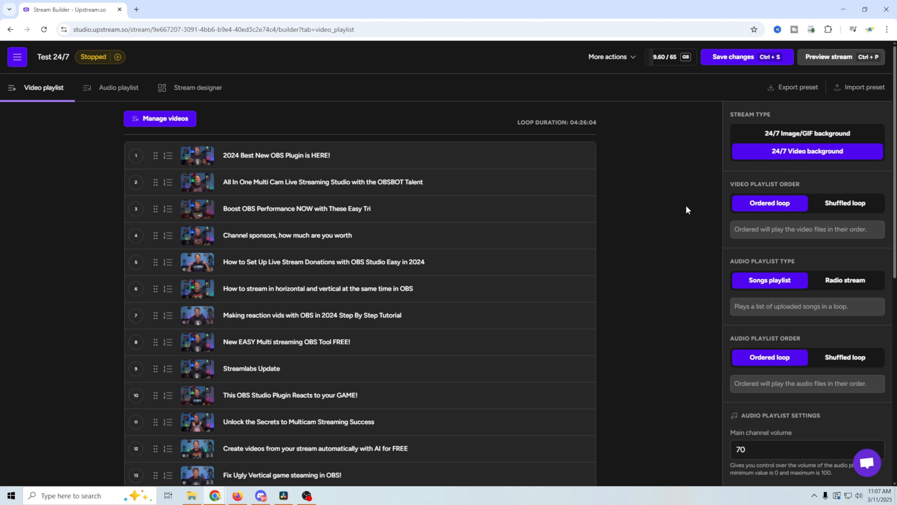
mouse_move(782, 206)
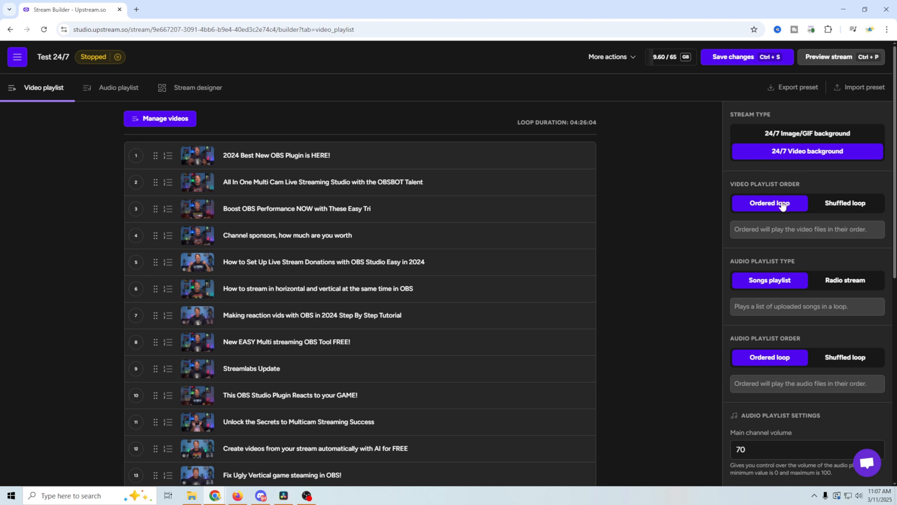
mouse_move(428, 485)
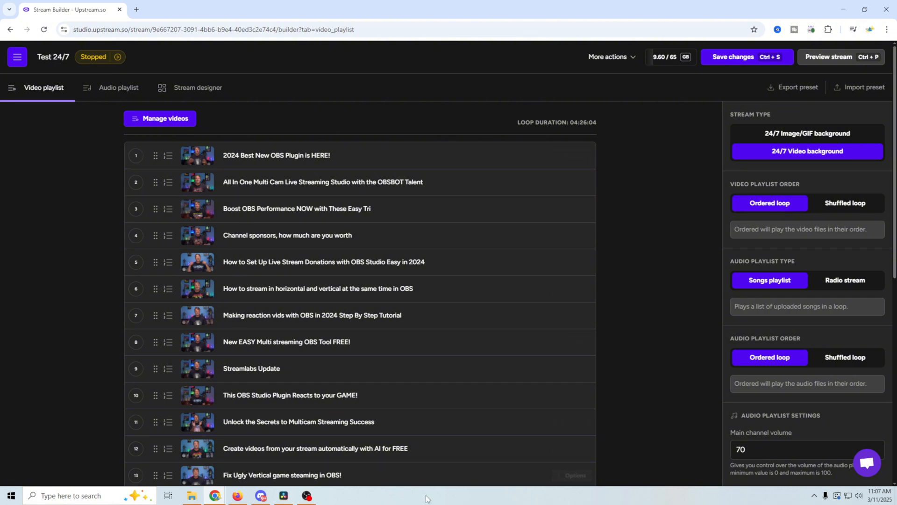
mouse_move(248, 305)
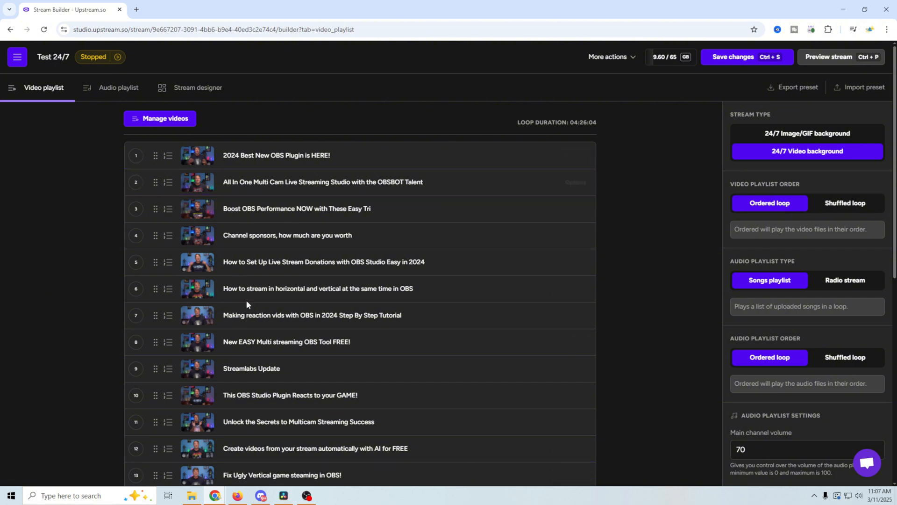
mouse_move(682, 284)
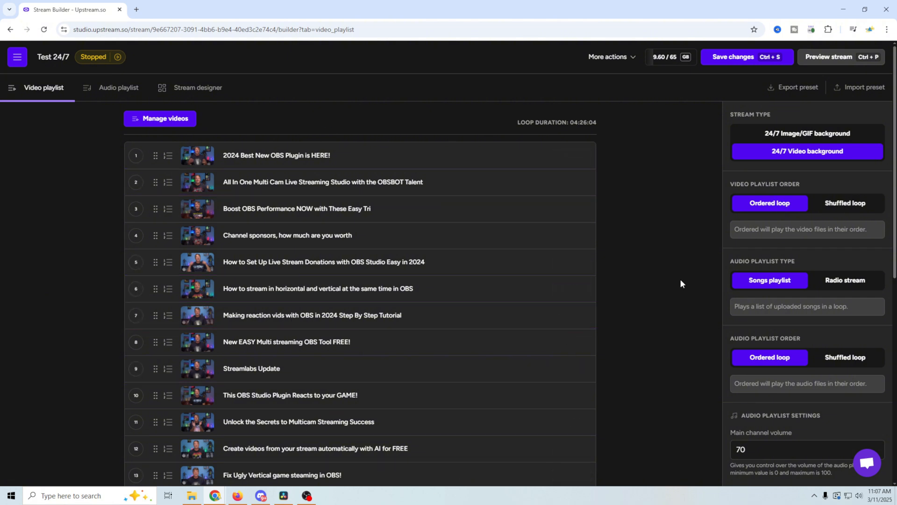
scroll(down, 3)
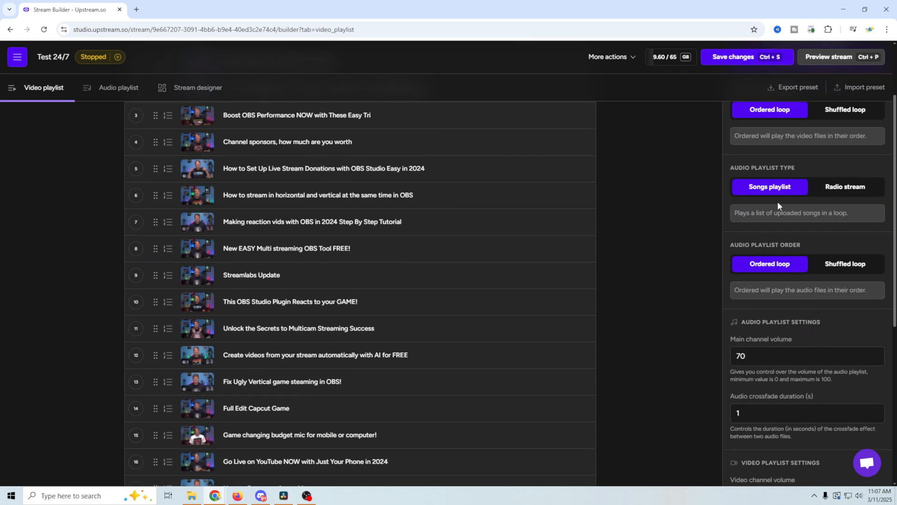
mouse_move(808, 212)
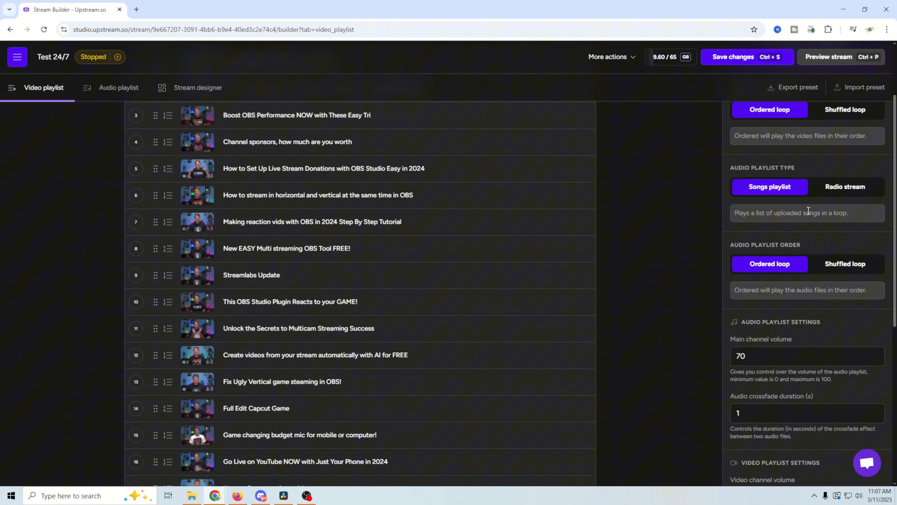
mouse_move(807, 187)
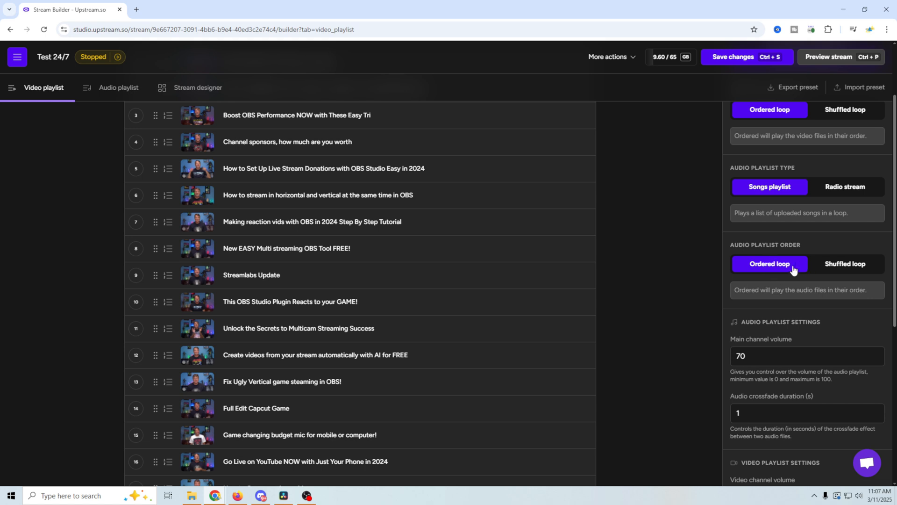
scroll(down, 3)
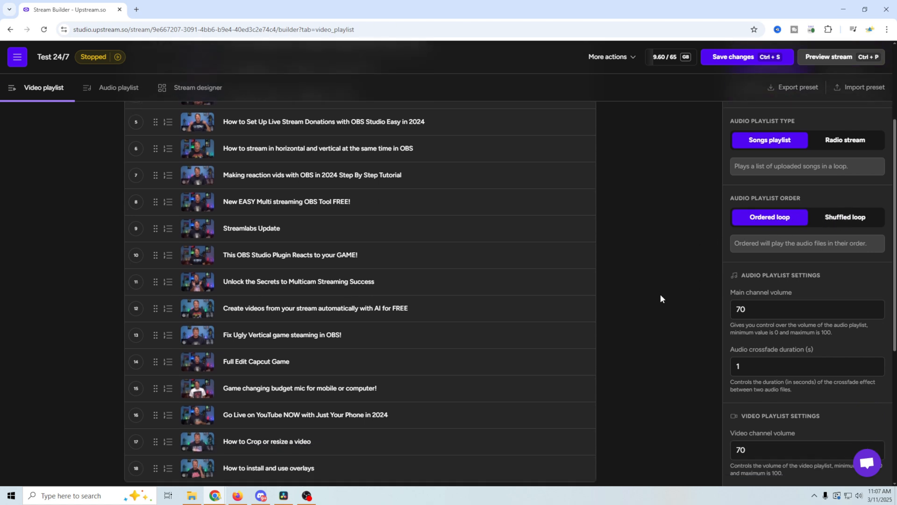
scroll(down, 3)
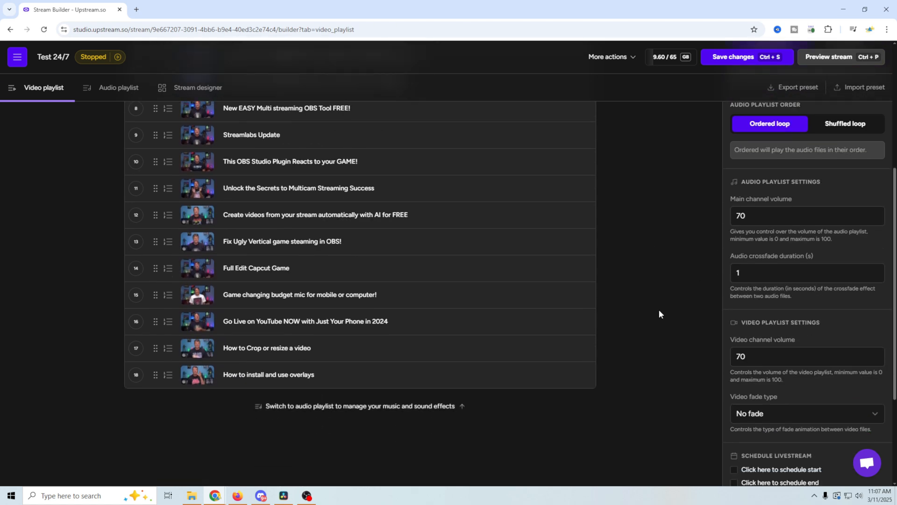
scroll(down, 3)
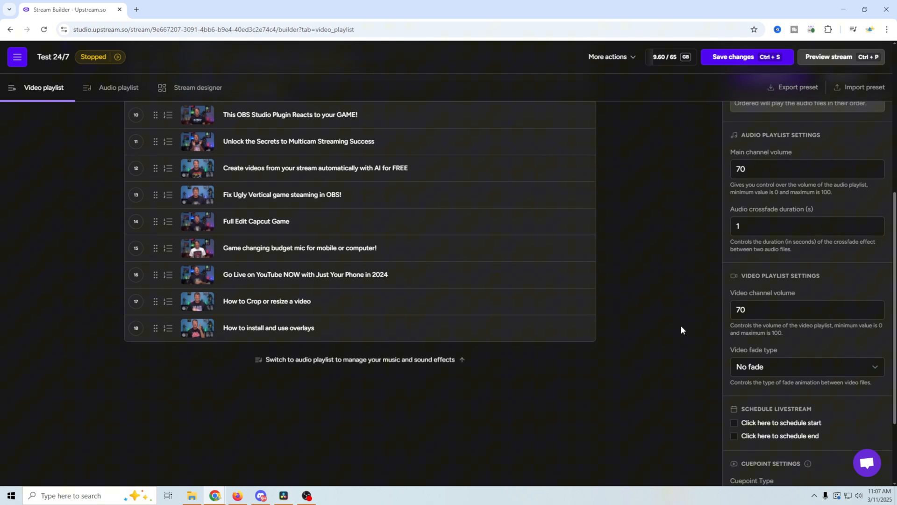
scroll(down, 3)
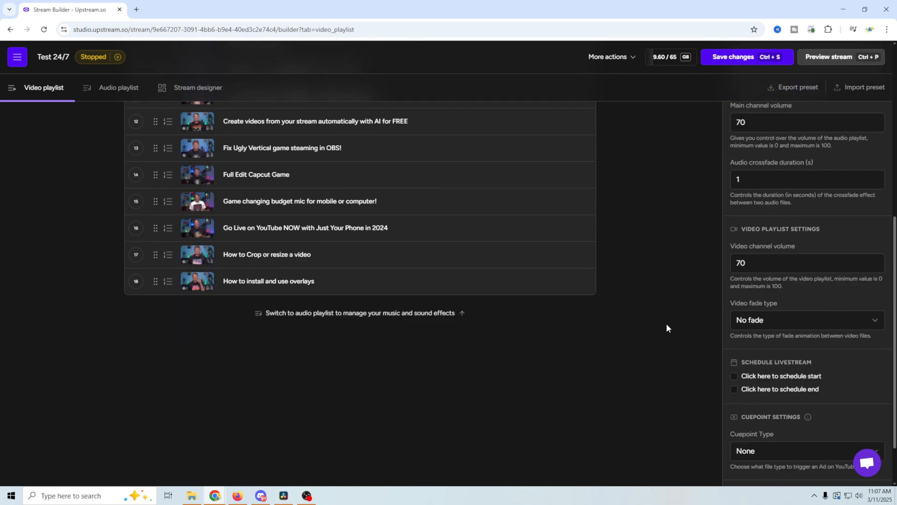
mouse_move(723, 312)
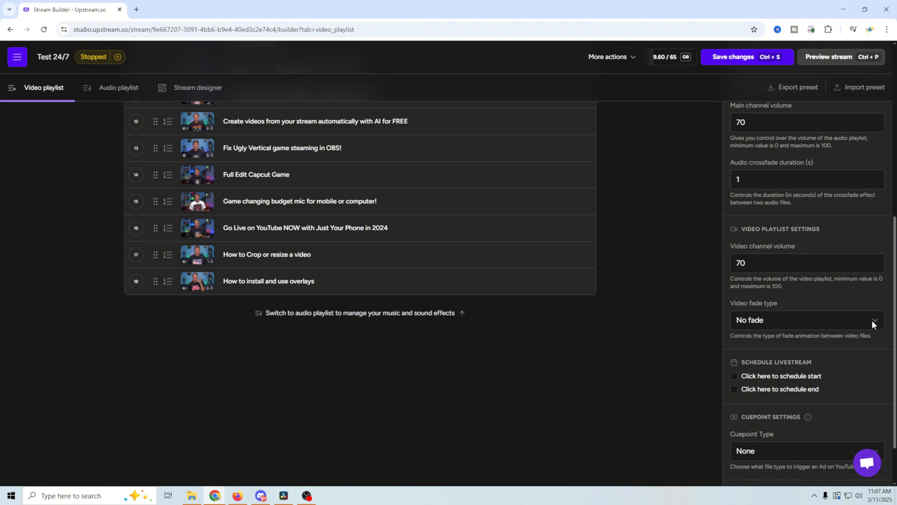
click(807, 320)
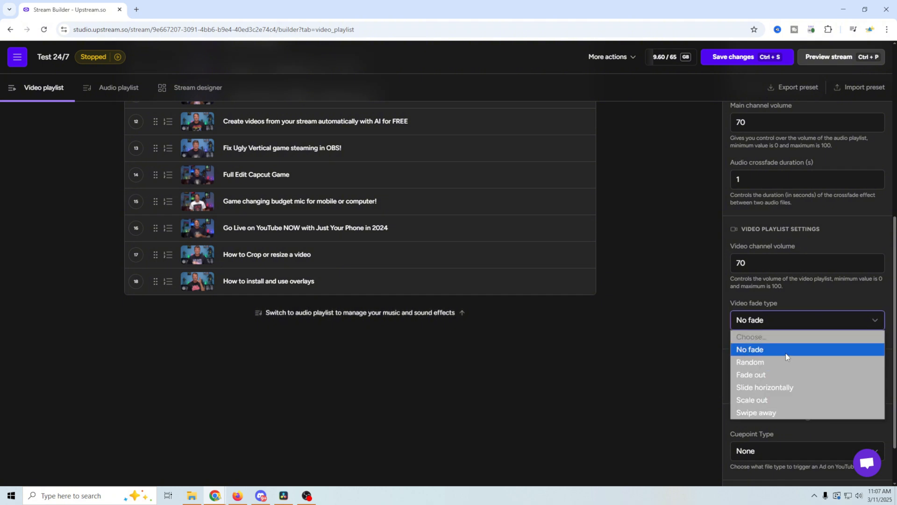
mouse_move(767, 387)
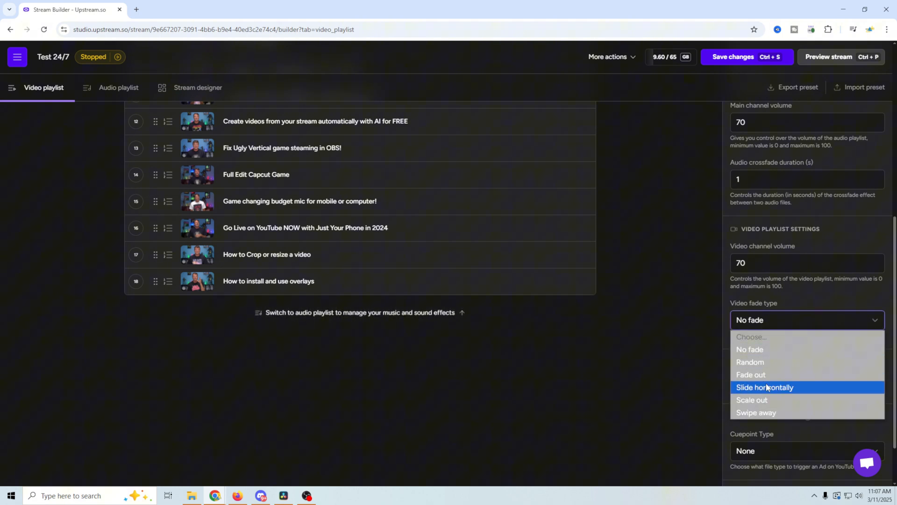
mouse_move(761, 413)
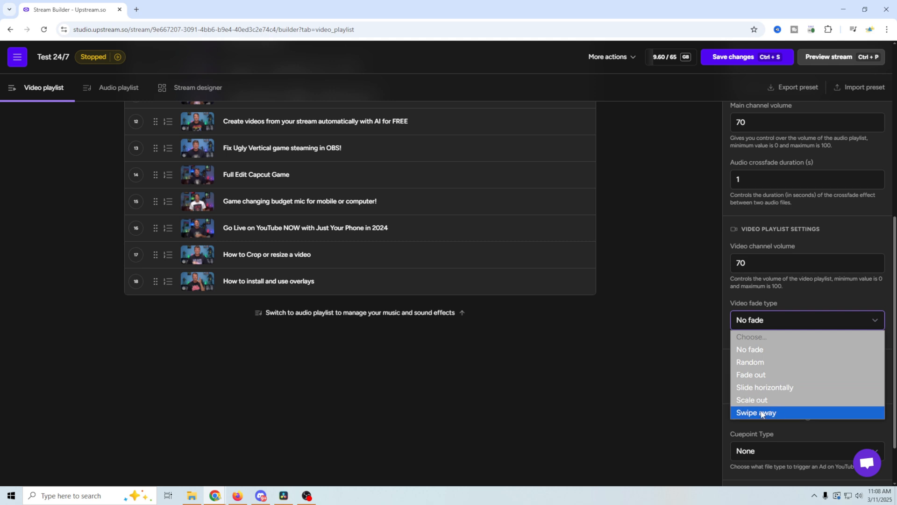
mouse_move(671, 336)
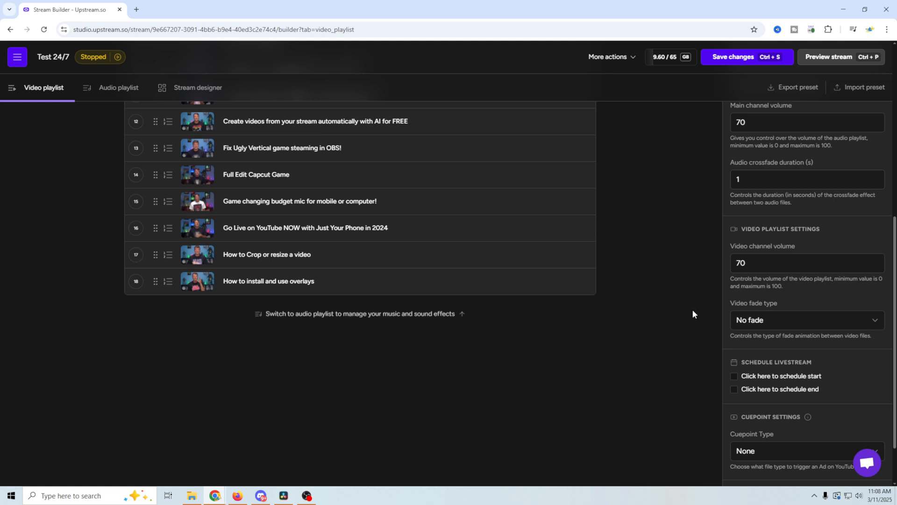
scroll(down, 3)
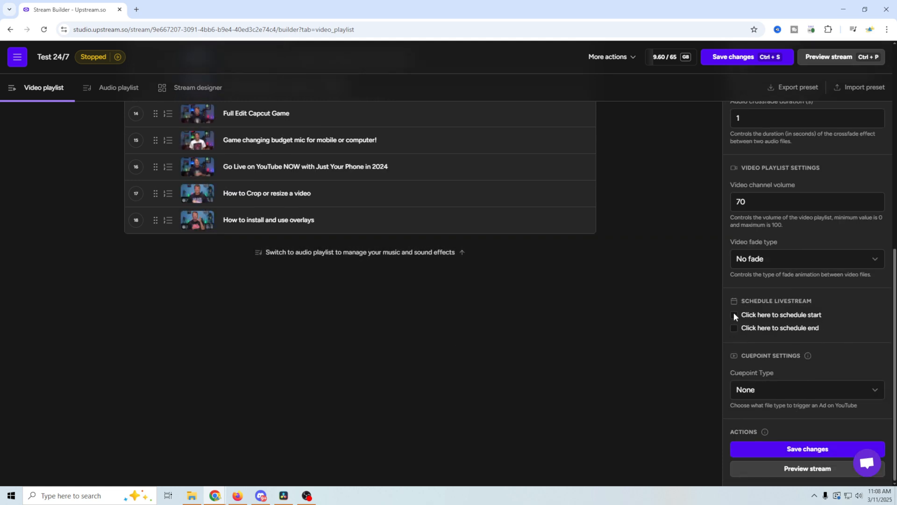
click(734, 315)
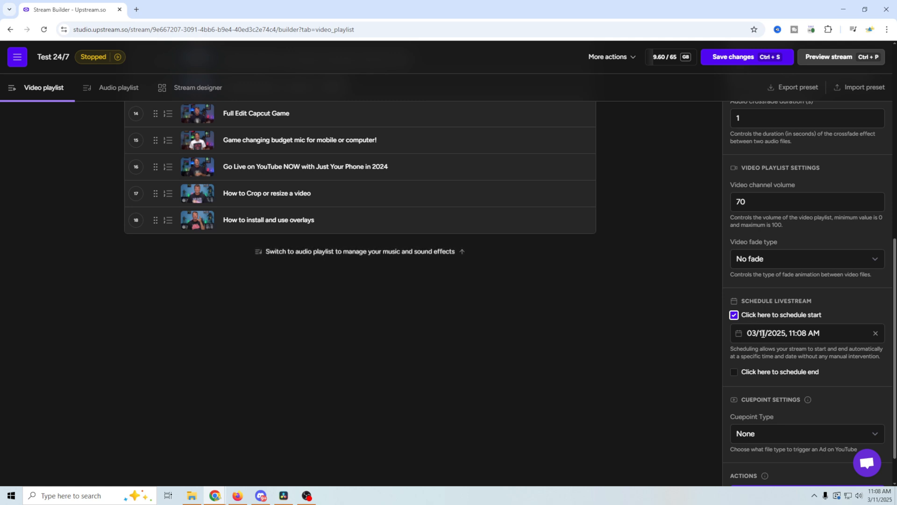
click(734, 372)
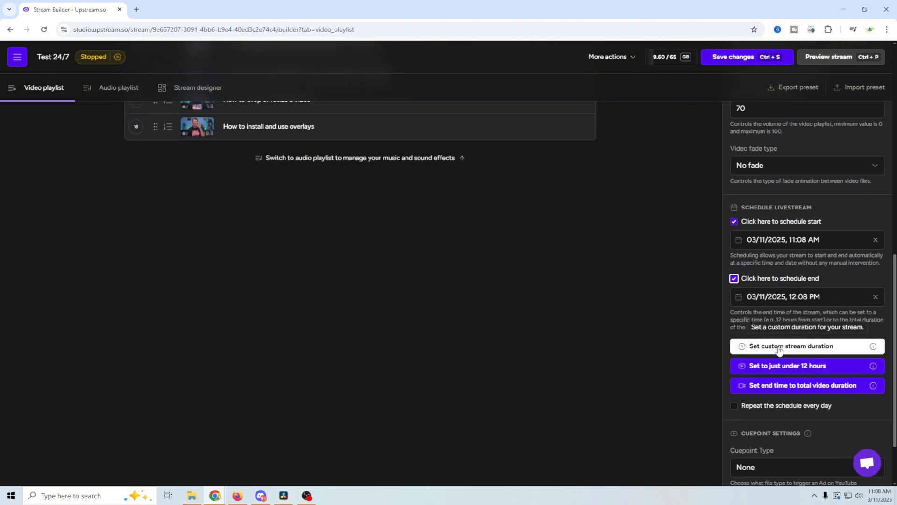
mouse_move(780, 366)
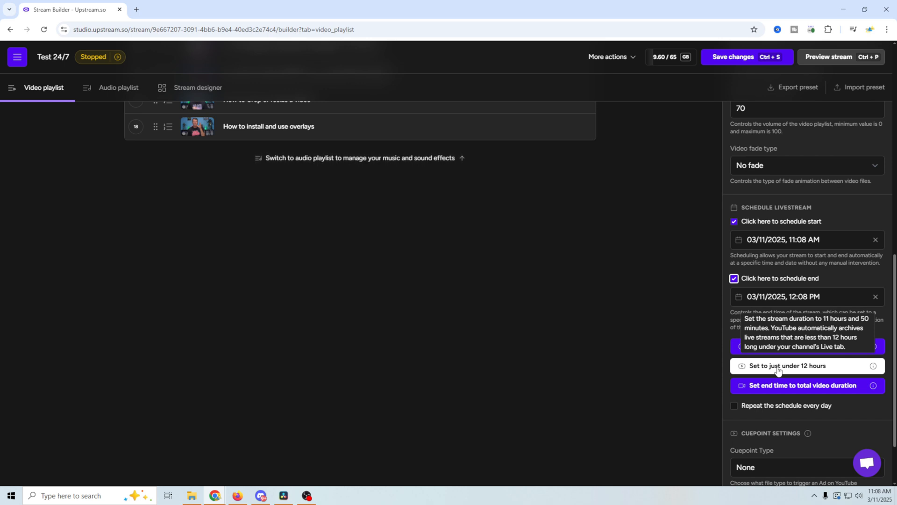
mouse_move(813, 388)
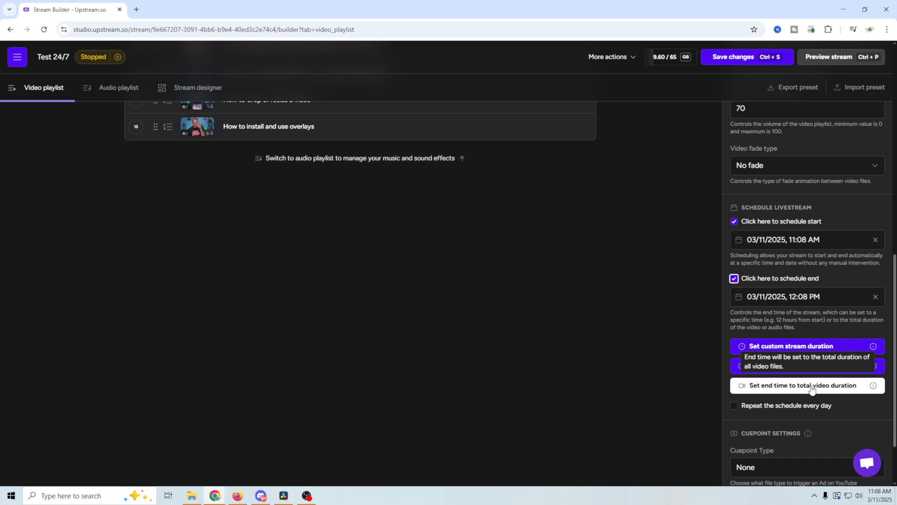
mouse_move(734, 409)
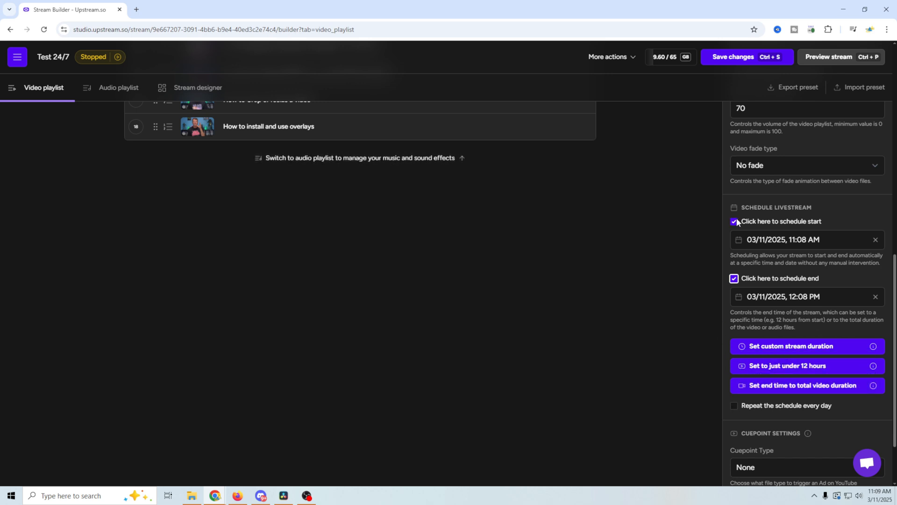
click(734, 279)
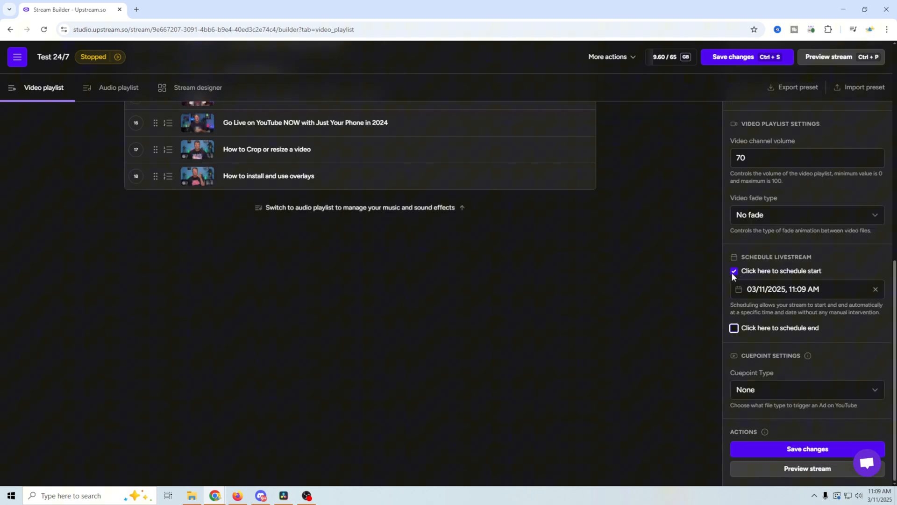
click(734, 271)
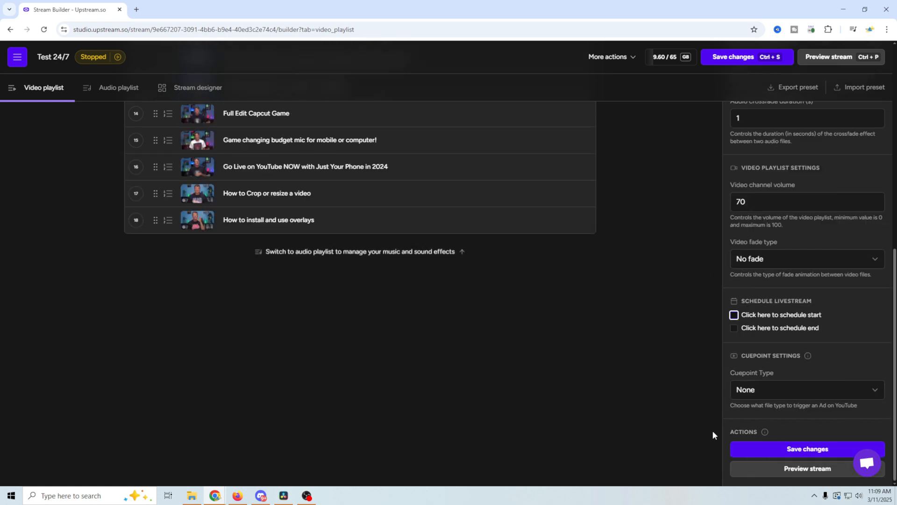
mouse_move(727, 413)
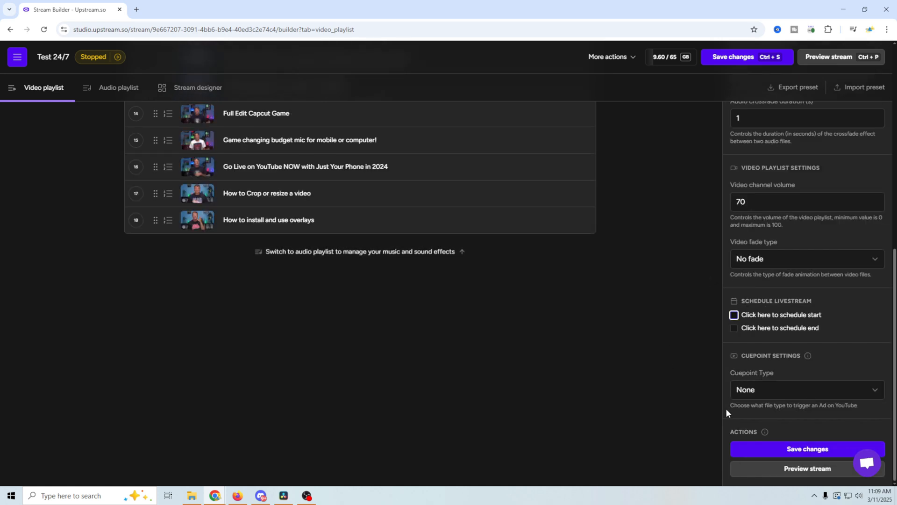
mouse_move(726, 407)
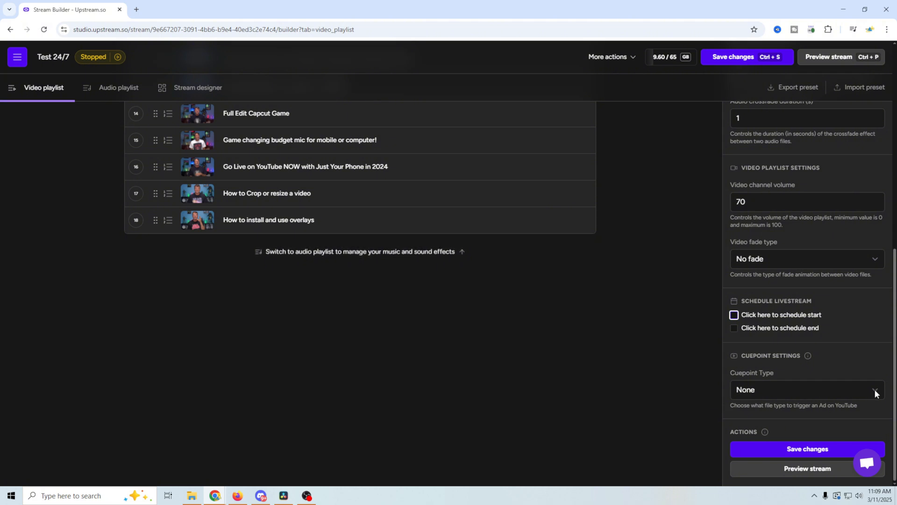
click(807, 389)
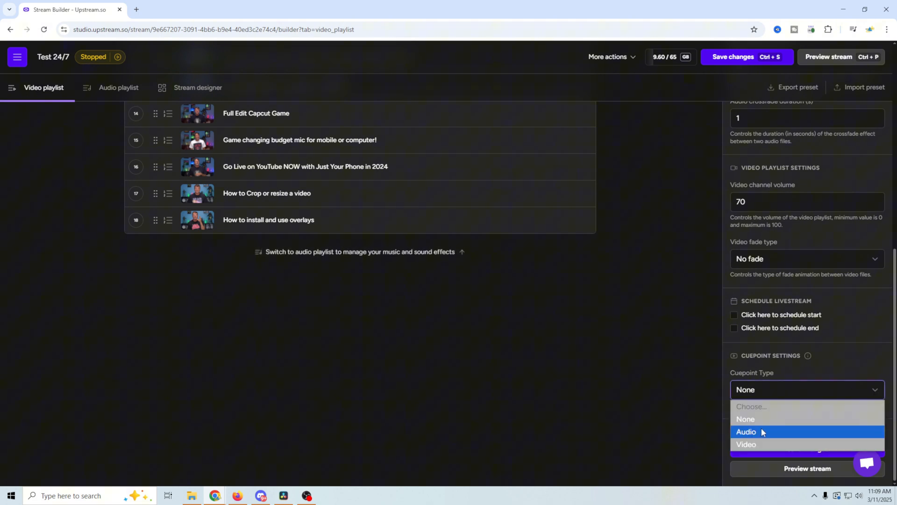
click(745, 419)
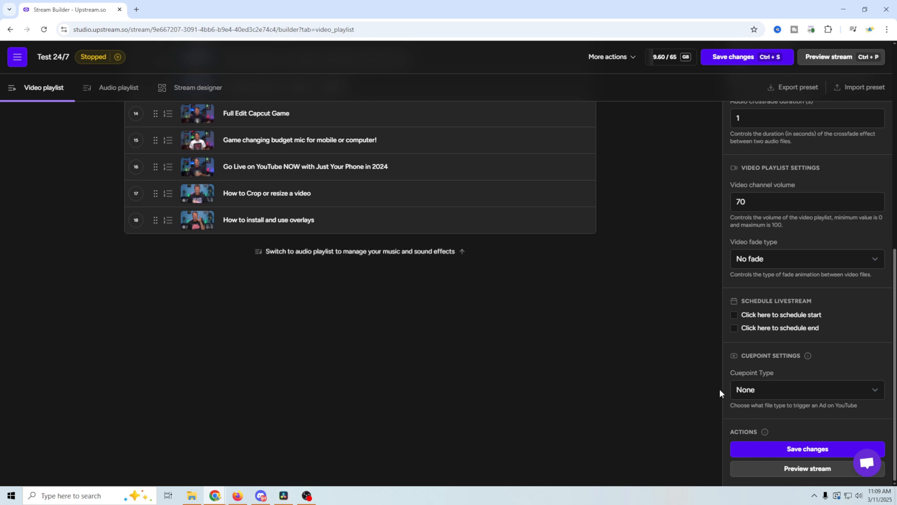
click(807, 448)
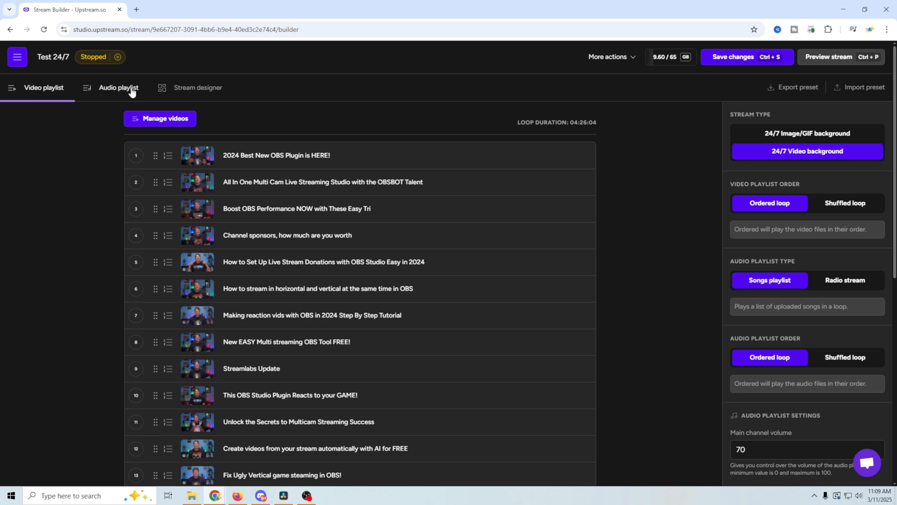
mouse_move(106, 90)
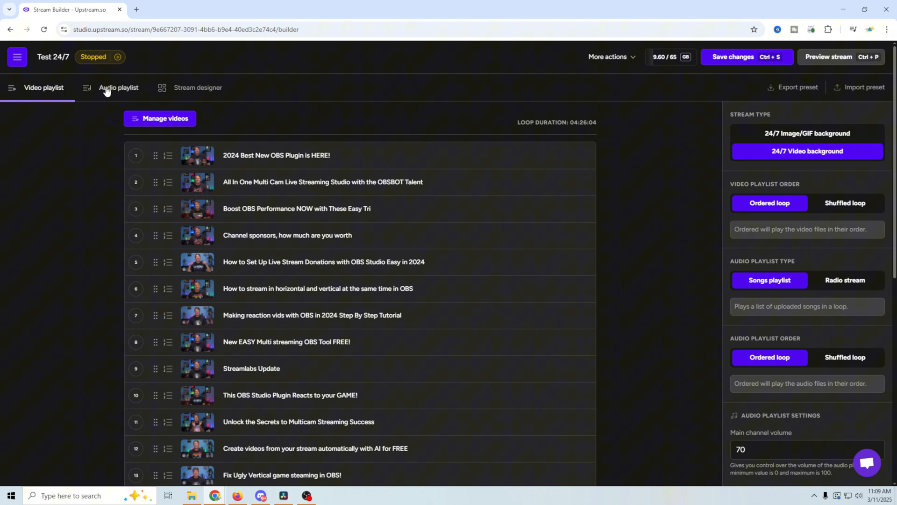
Review the empty Audio playlist, then switch to the Stream designer.
click(118, 88)
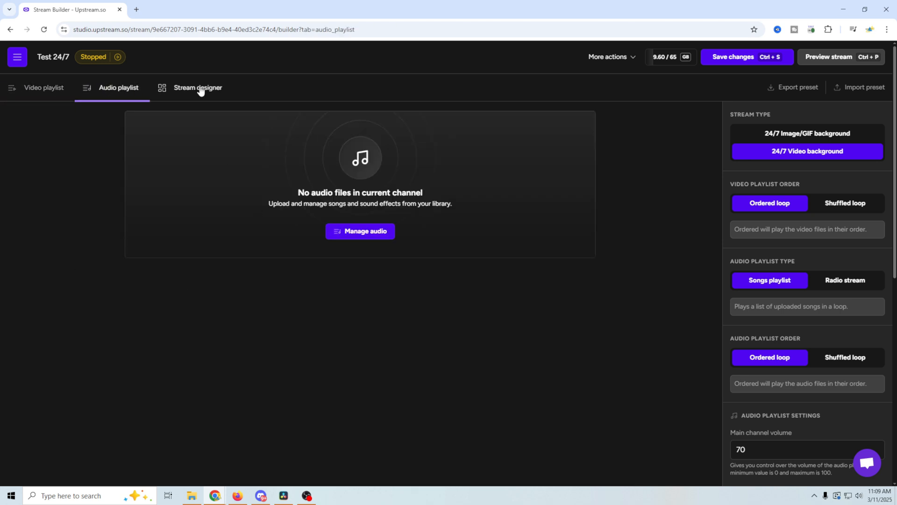
click(197, 88)
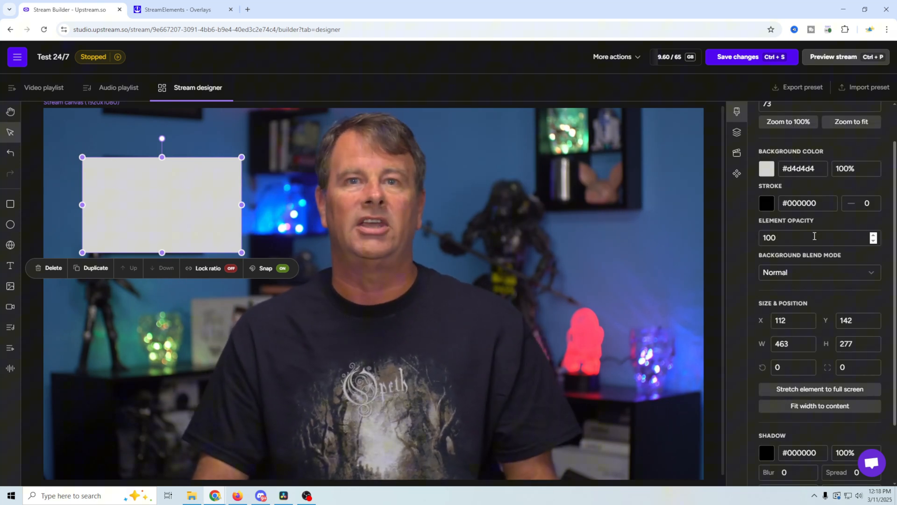
mouse_move(53, 268)
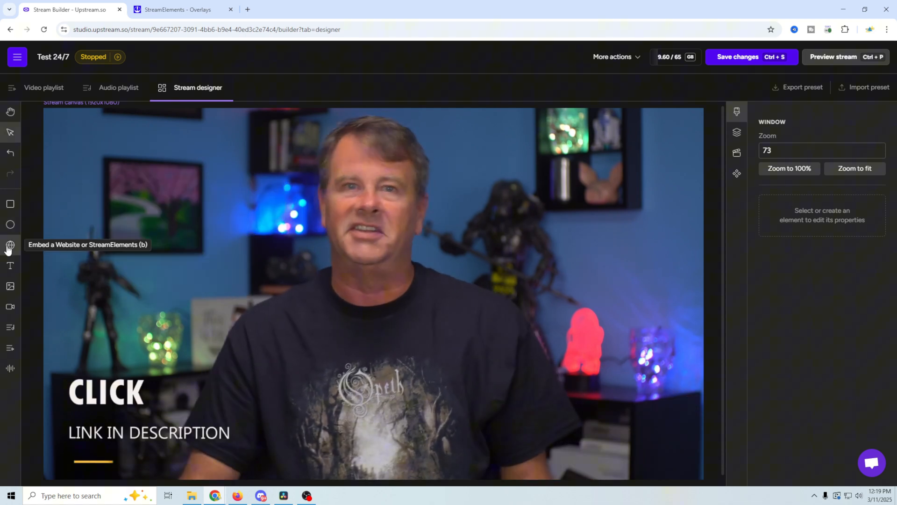
Add an embedded website element stretched to the full 1920×1080 canvas.
click(10, 244)
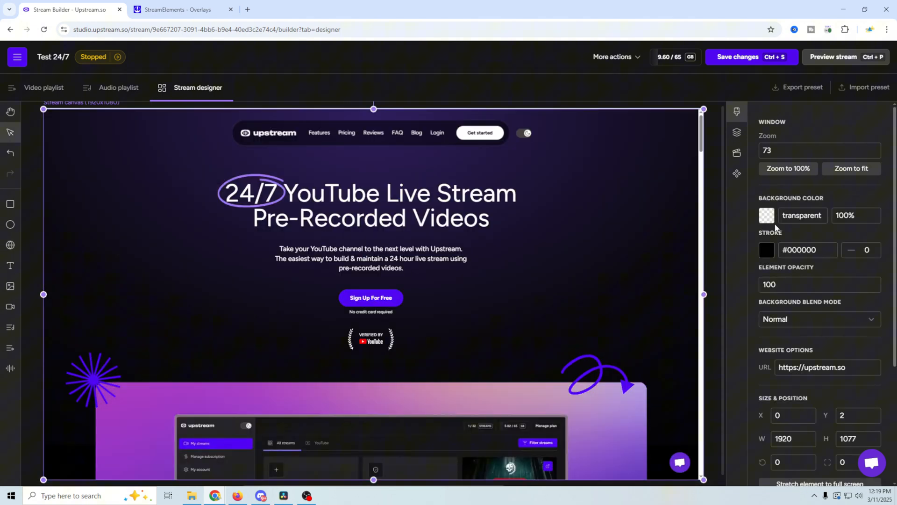
scroll(down, 3)
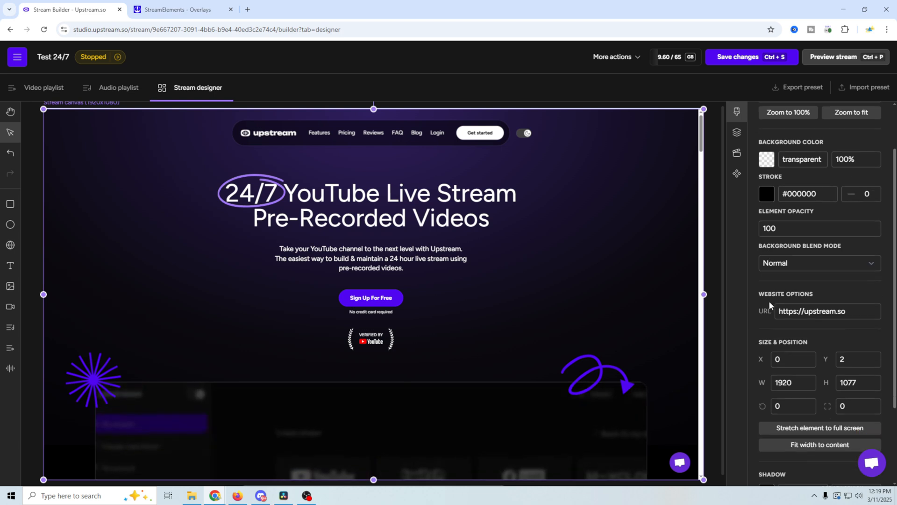
click(820, 428)
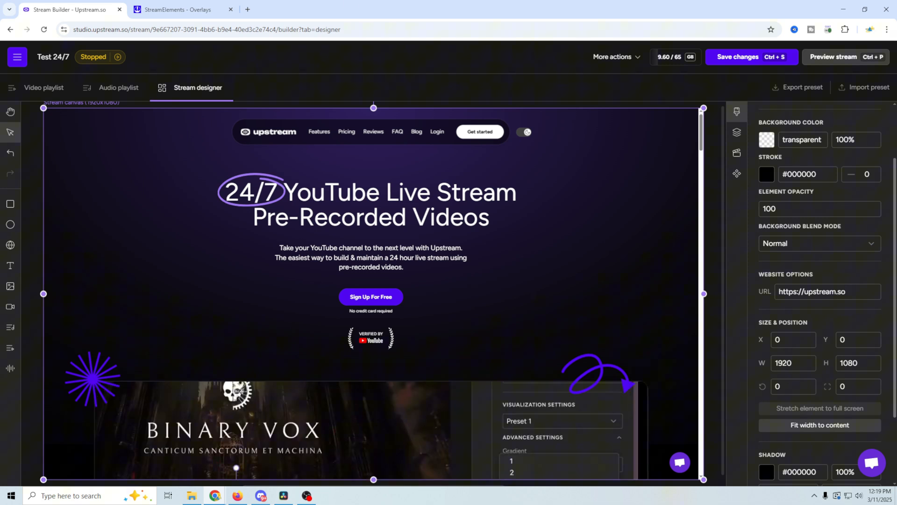
click(180, 9)
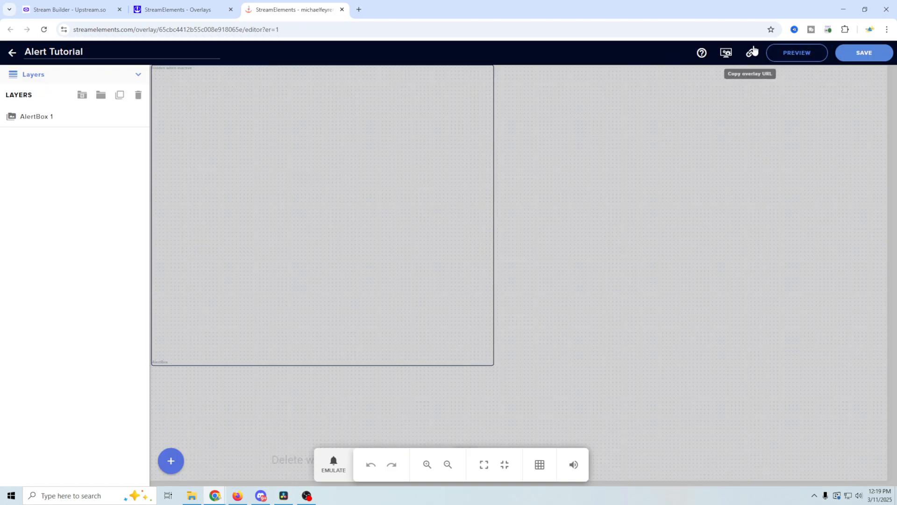
Point the website element at the Alert Tutorial overlay URL and mute the overlay's alert sounds.
click(70, 10)
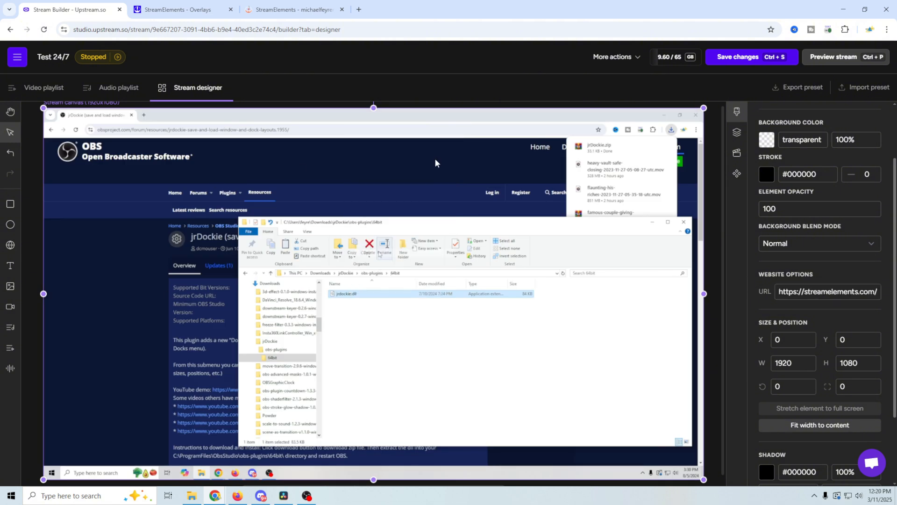
click(302, 10)
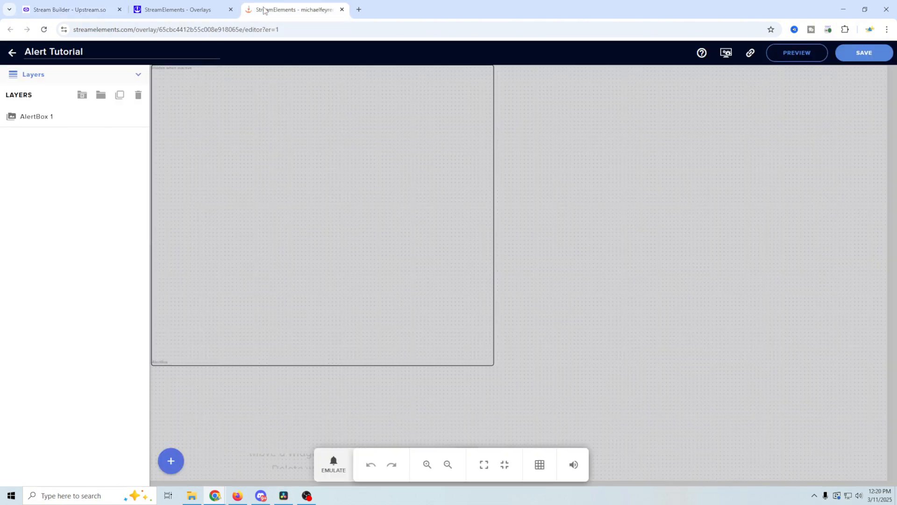
click(572, 465)
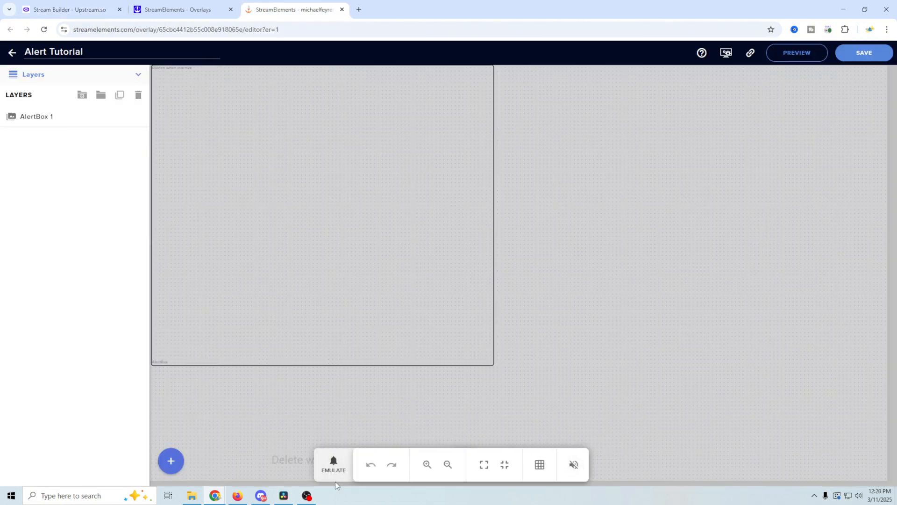
click(333, 464)
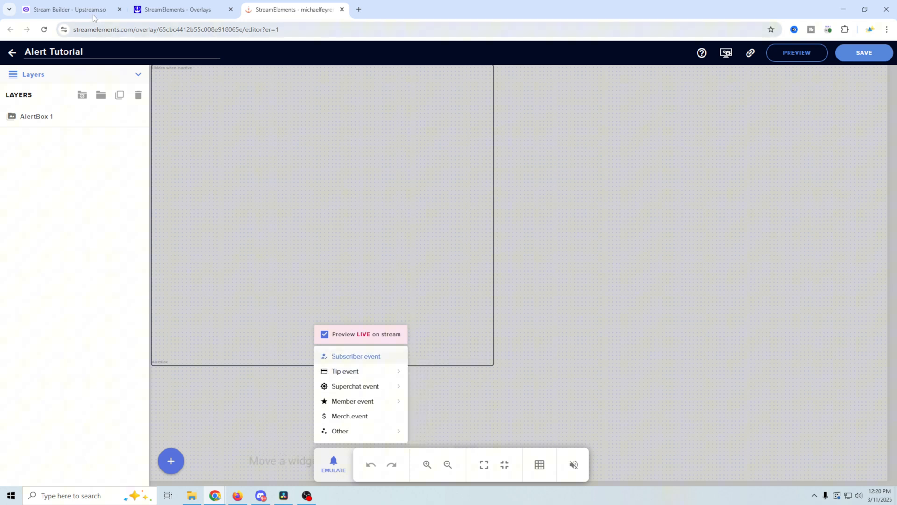
click(61, 8)
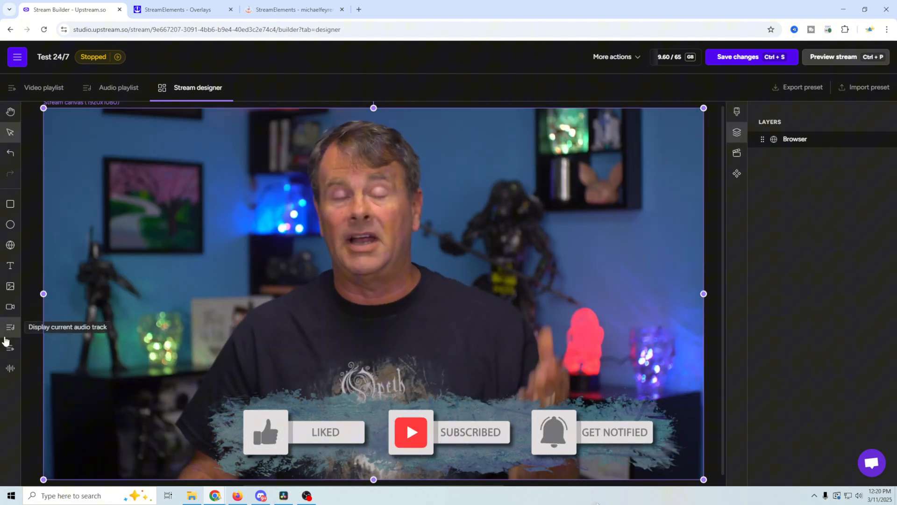
Browse the Animations panel, then the Stock components with Upstream, Spotify and Apple Music badges.
click(737, 152)
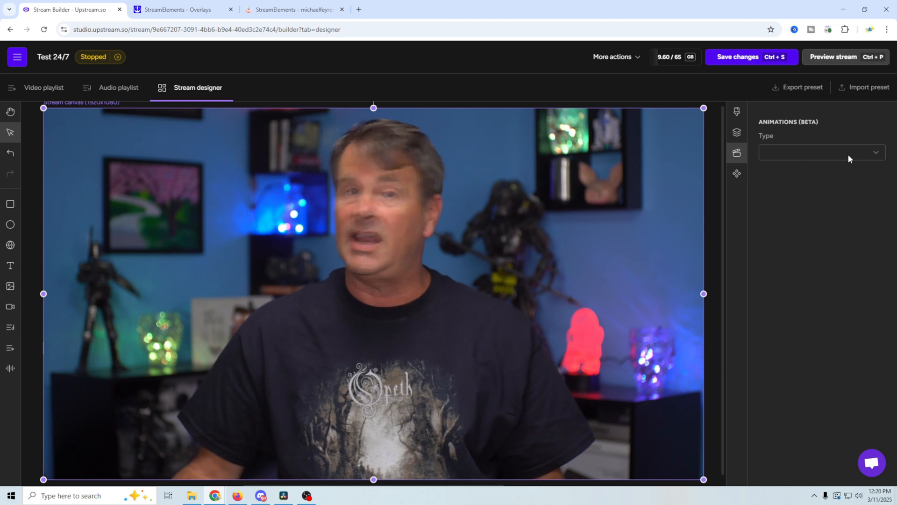
click(822, 152)
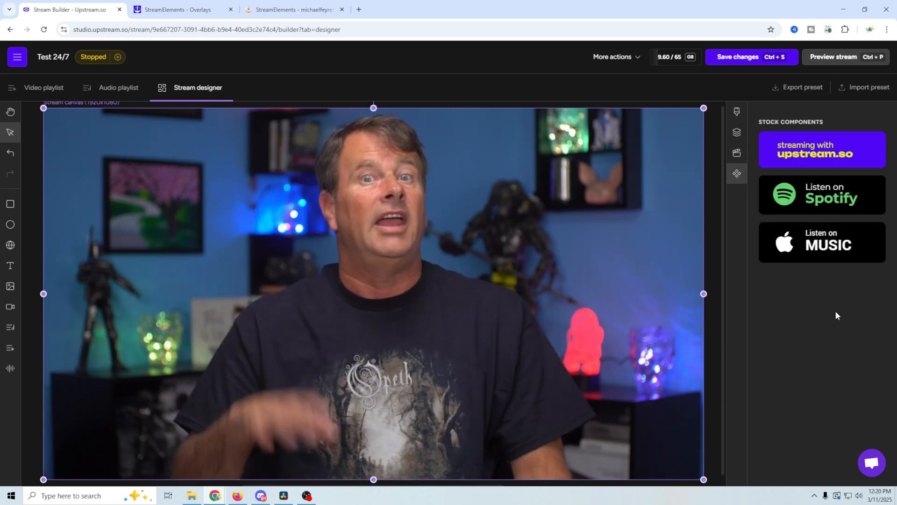
mouse_move(853, 279)
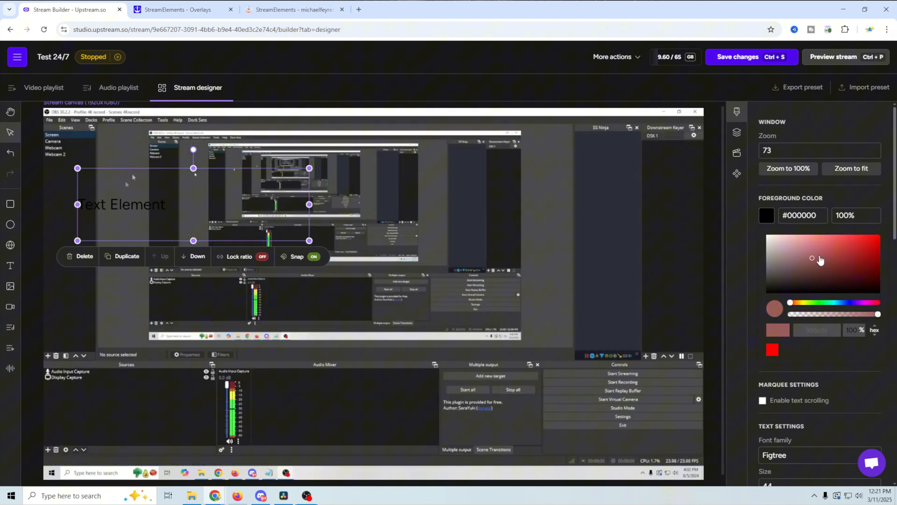
Give the new text element a red foreground colour, check fonts, then return to the Browser layer.
click(879, 234)
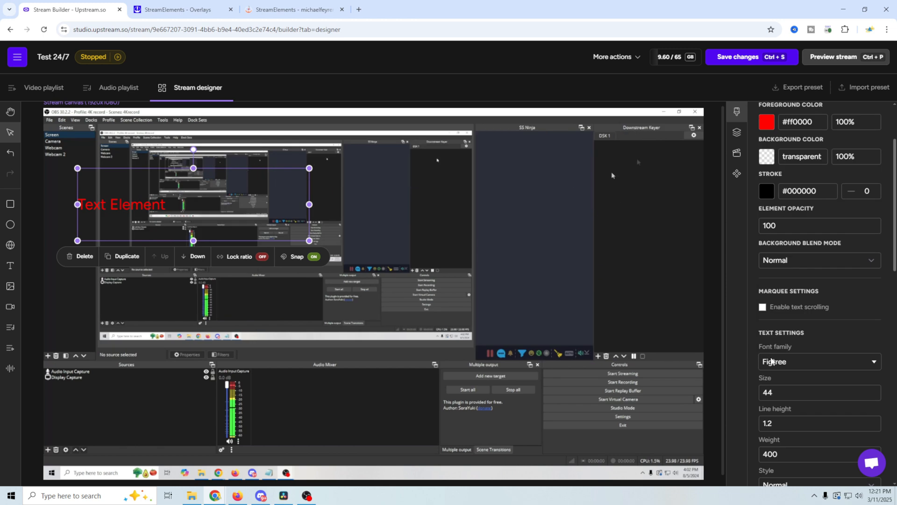
click(820, 361)
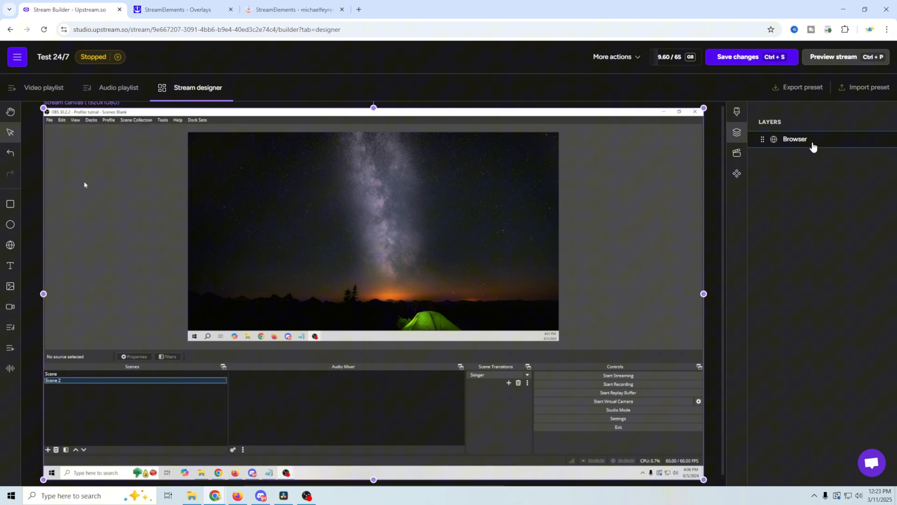
click(91, 121)
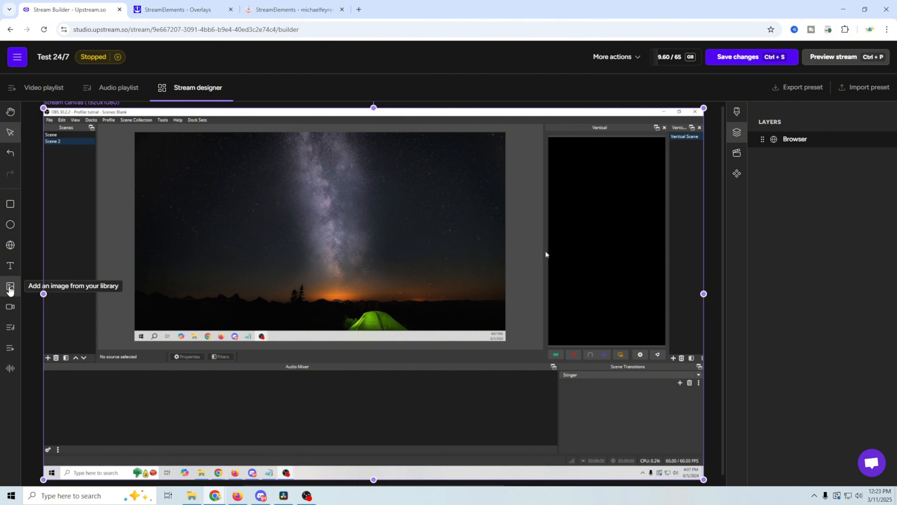
Upload the Michael Feyrer Jr triangle logo and place it top-right on the canvas.
click(10, 286)
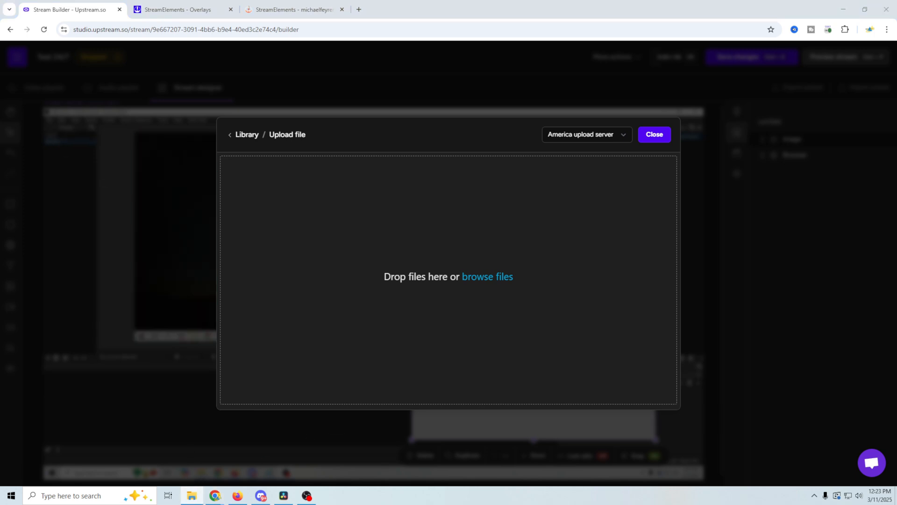
click(488, 277)
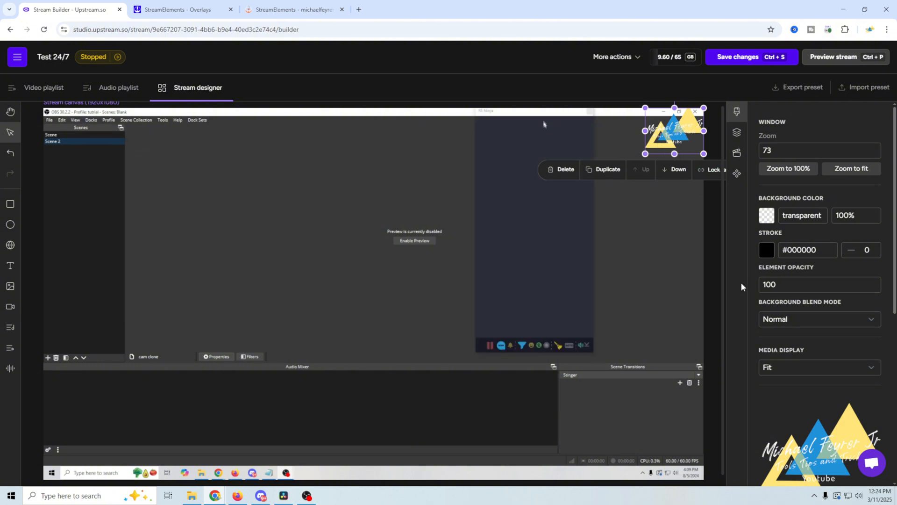
click(91, 120)
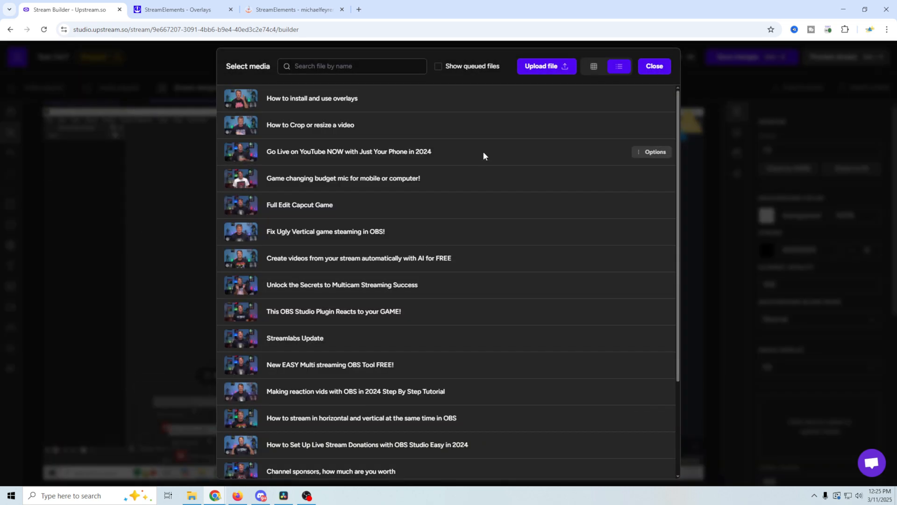
Place a library video on the canvas, remove it again, leaving the triangle logo selected.
click(313, 338)
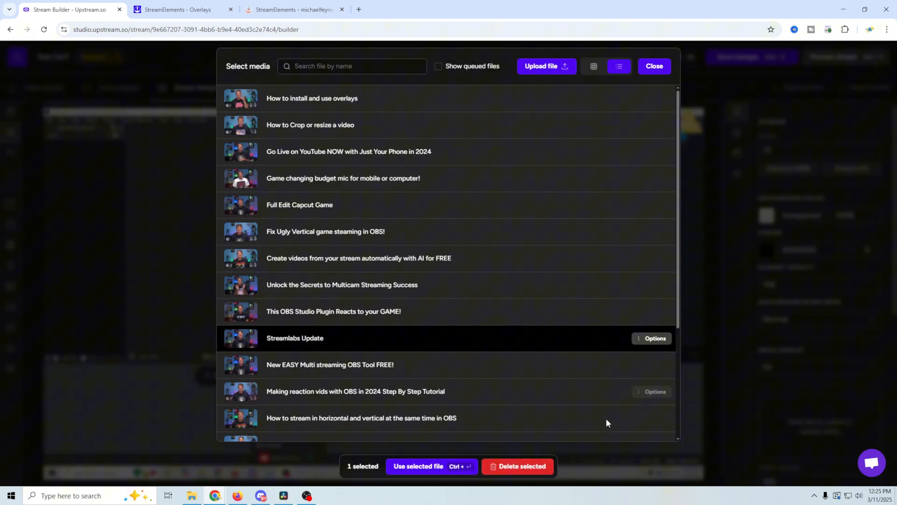
click(432, 466)
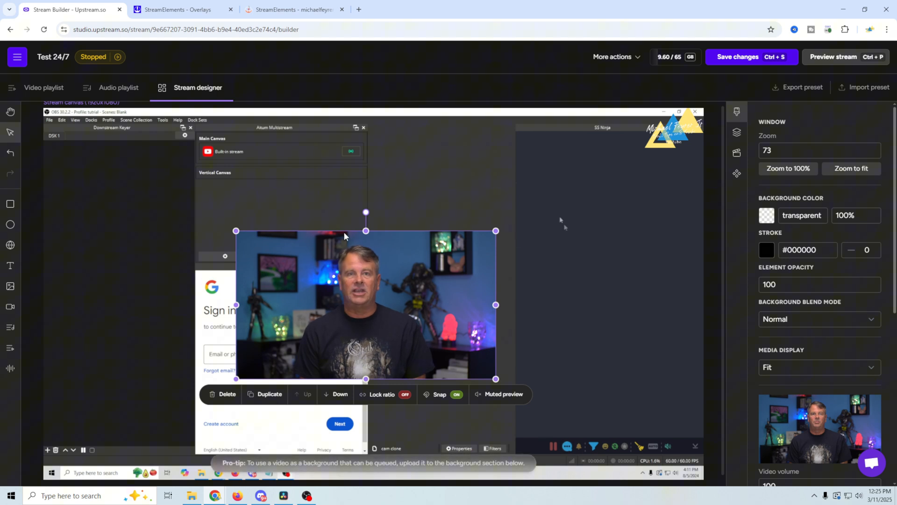
click(91, 120)
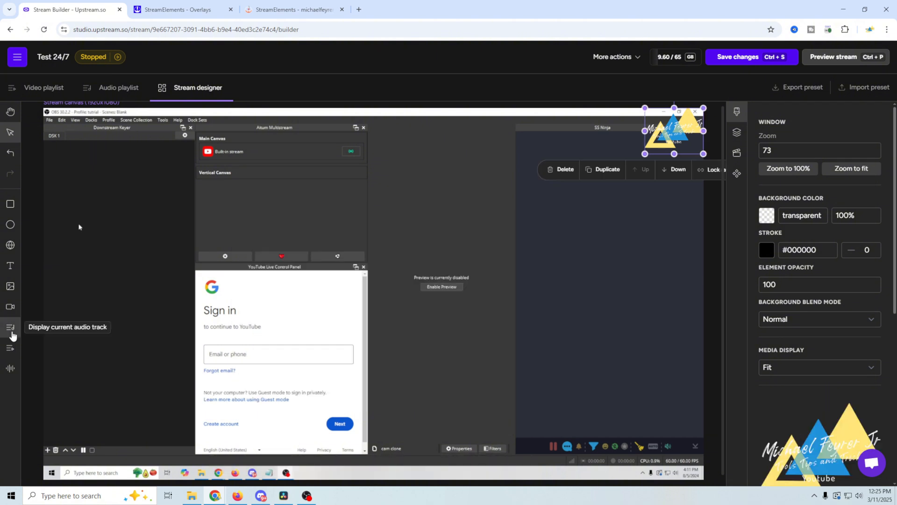
mouse_move(10, 348)
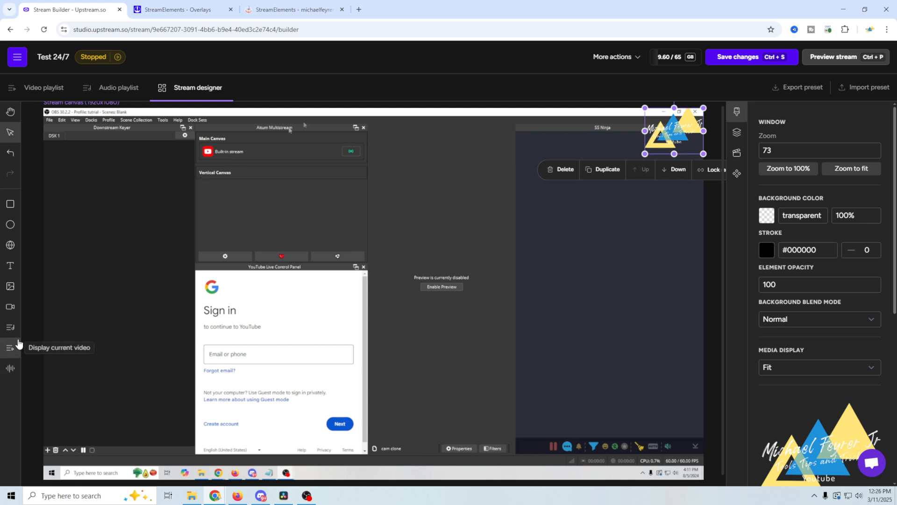
Add a 'Current video name' display with thumbnail at the bottom-left of the canvas.
click(196, 119)
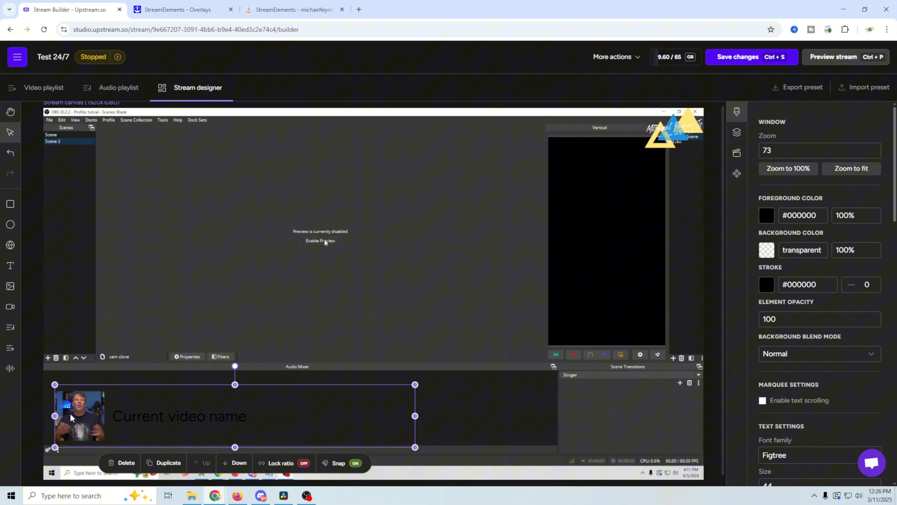
click(321, 240)
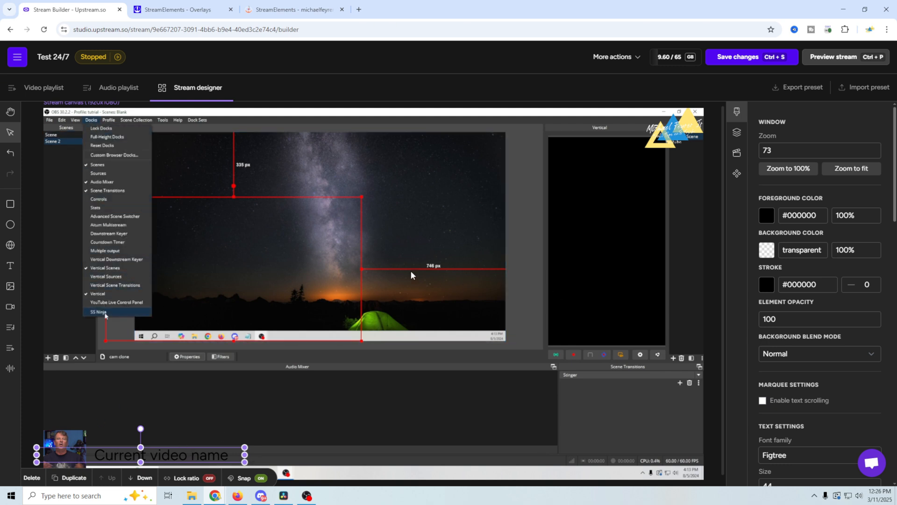
click(98, 311)
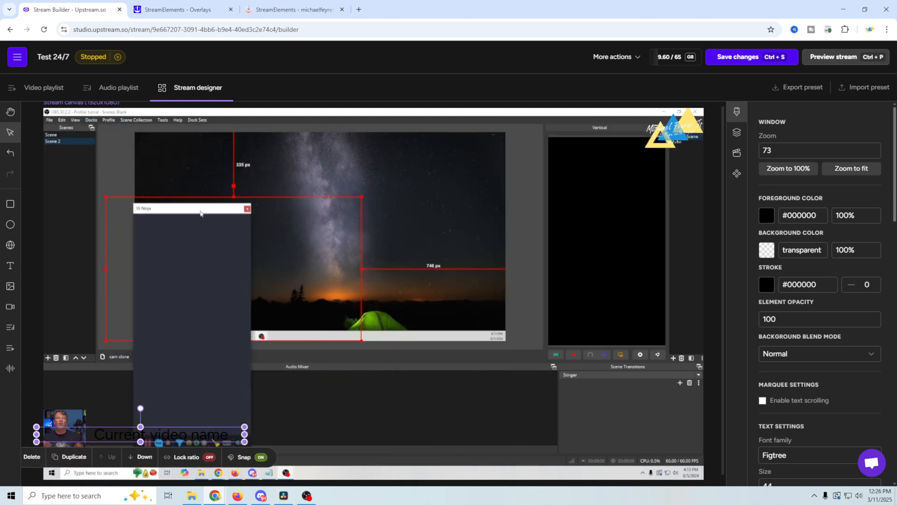
mouse_move(9, 367)
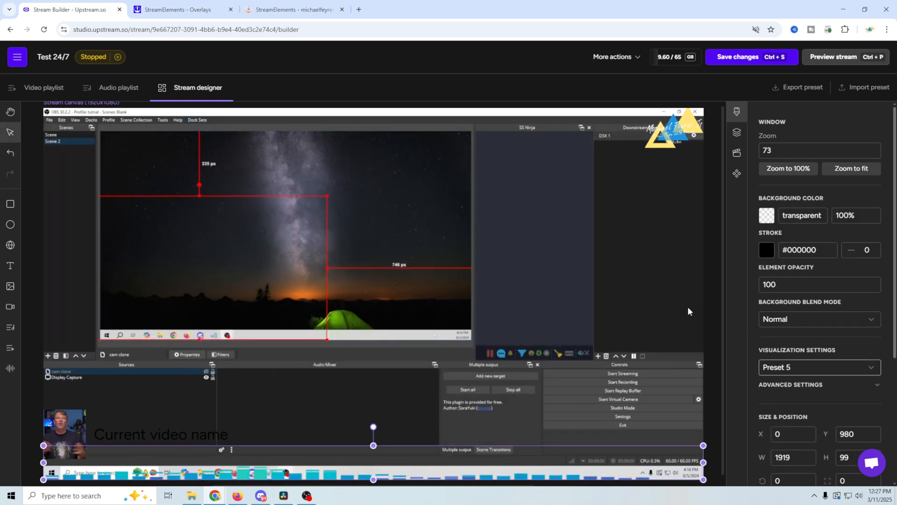
Add a Preset 5 audio visualizer sized X 0, Y 980, W 1919, H 99 along the bottom edge.
click(197, 120)
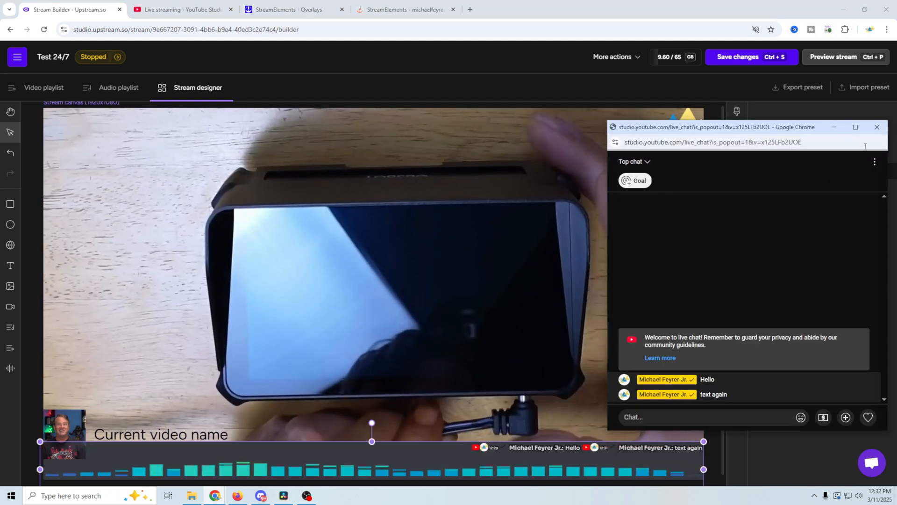
mouse_move(878, 127)
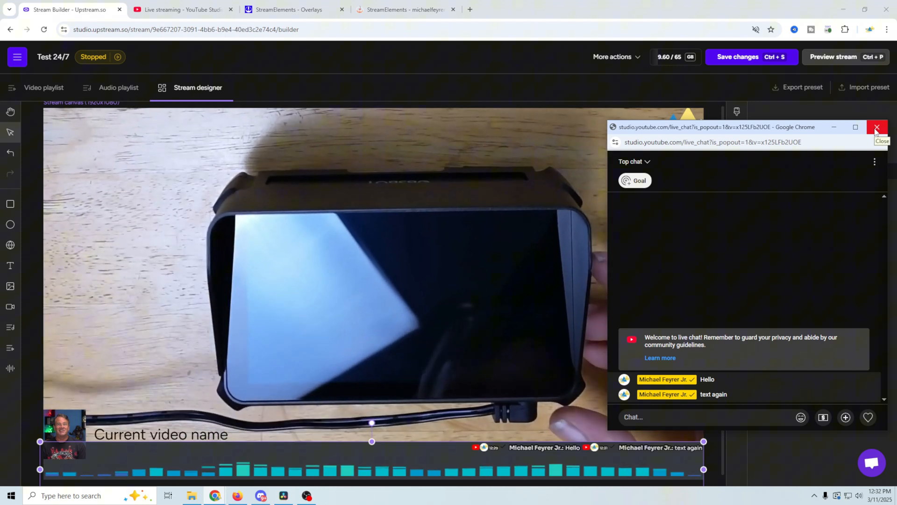
Close the popped-out chat and start a browser preview of the live stream with its overlays.
click(877, 127)
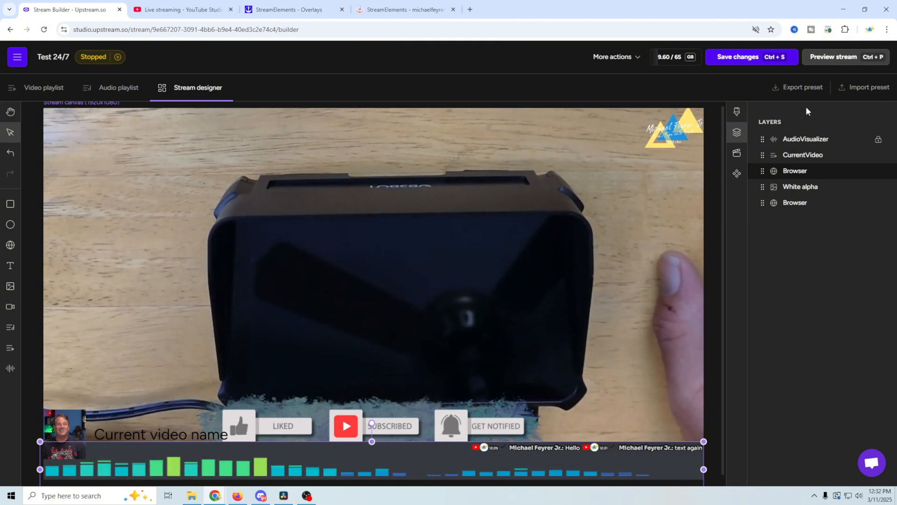
click(846, 56)
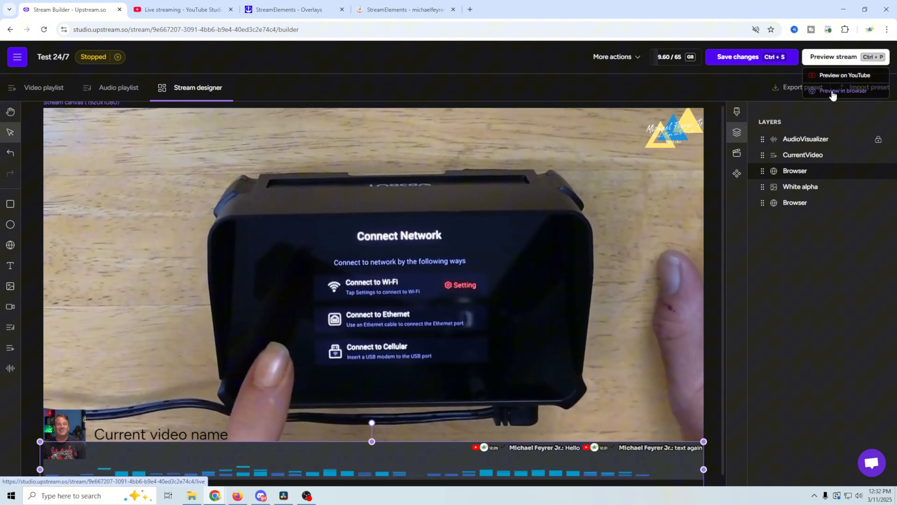
click(844, 90)
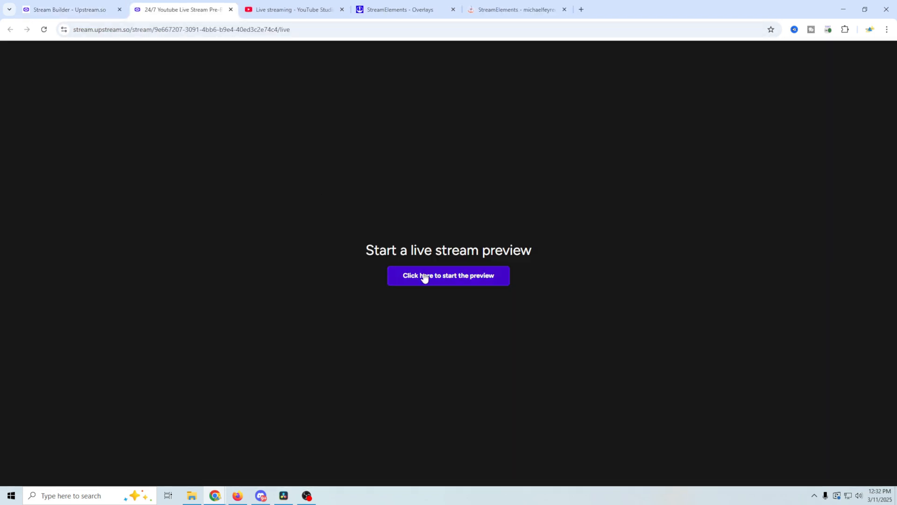
click(449, 276)
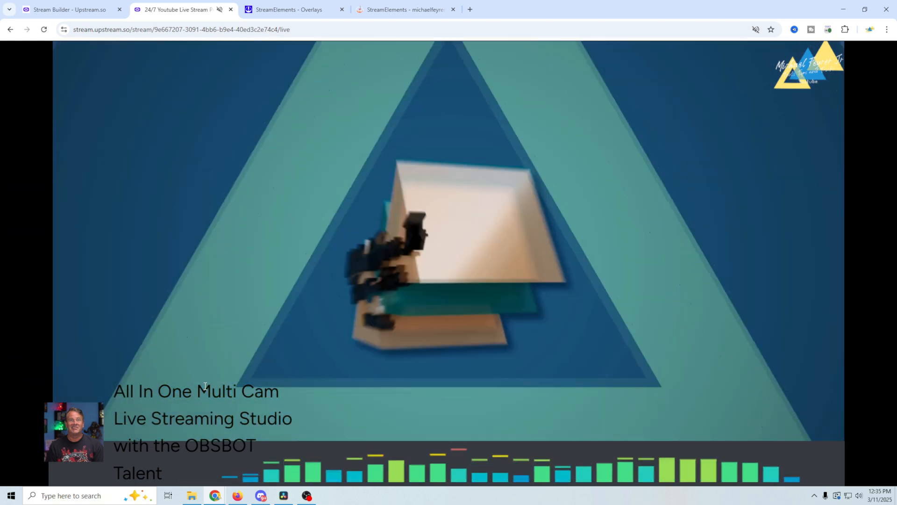
Set the CurrentVideo name text colour to #ff0000, save, and return to the video playlist.
click(70, 9)
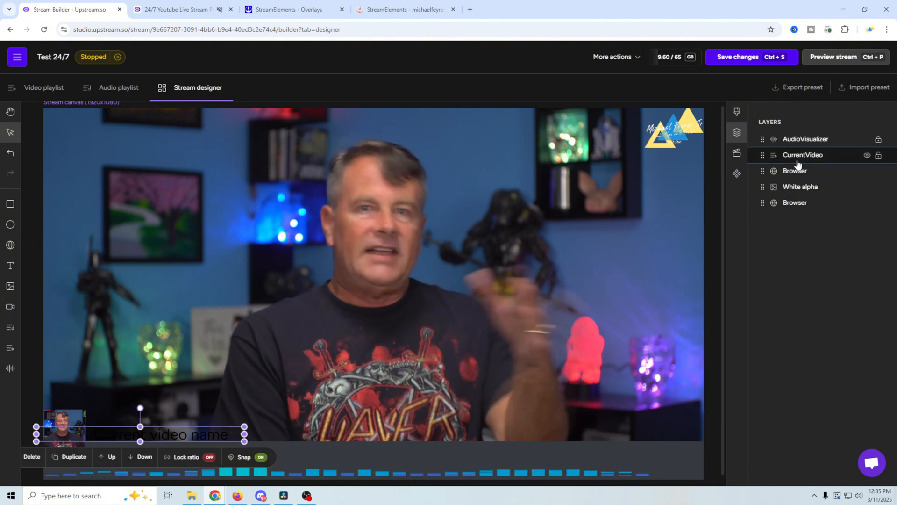
click(736, 153)
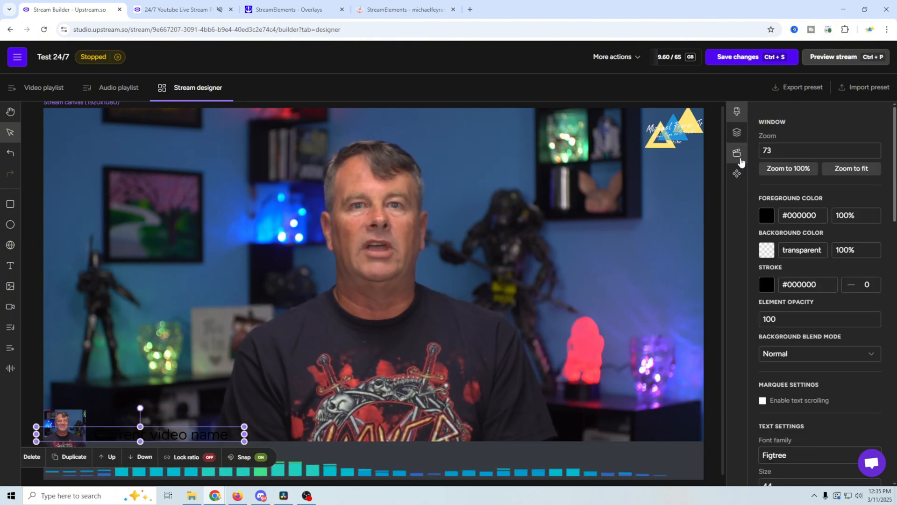
click(766, 215)
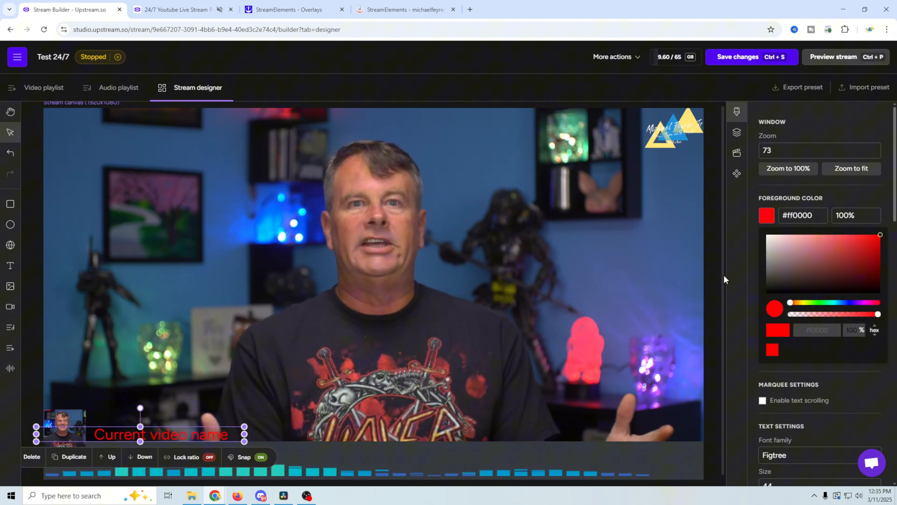
mouse_move(734, 325)
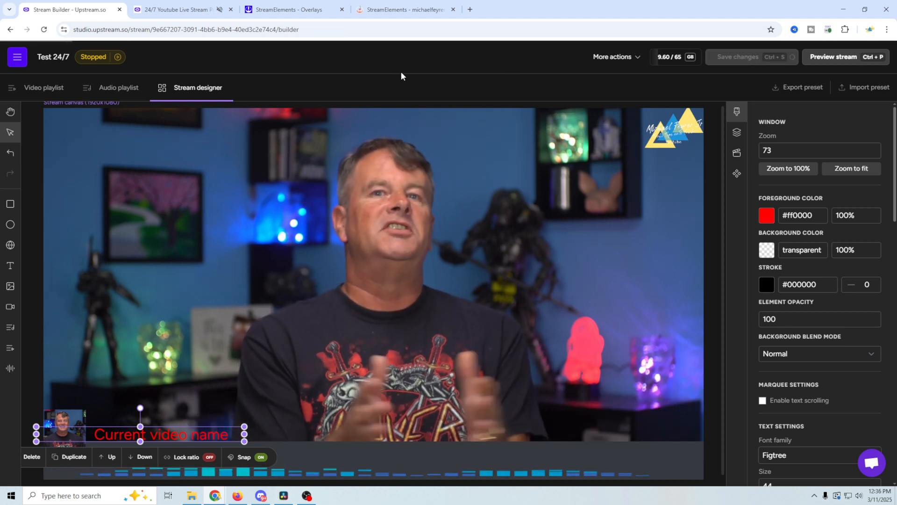
click(182, 9)
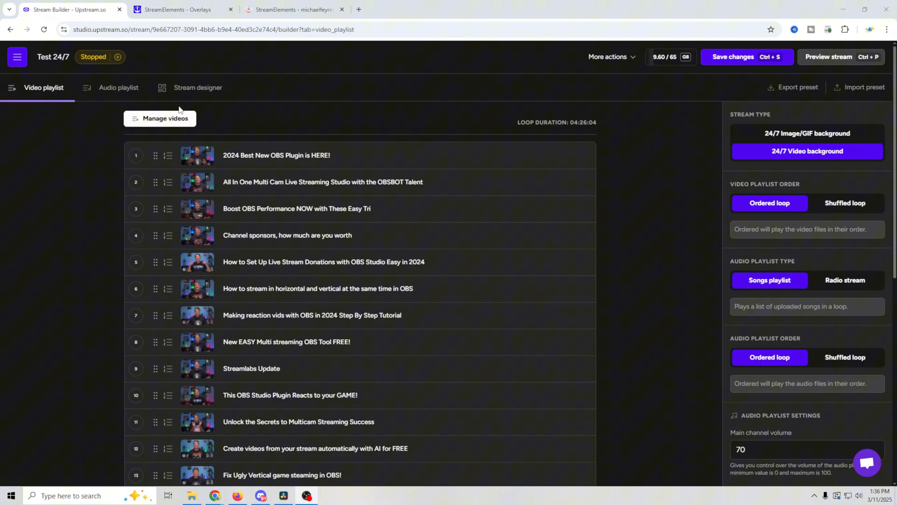
click(198, 88)
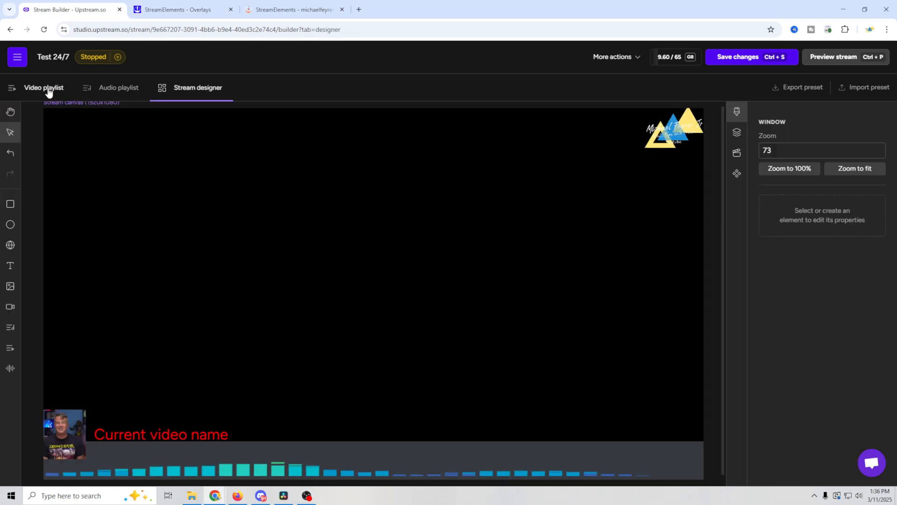
click(44, 88)
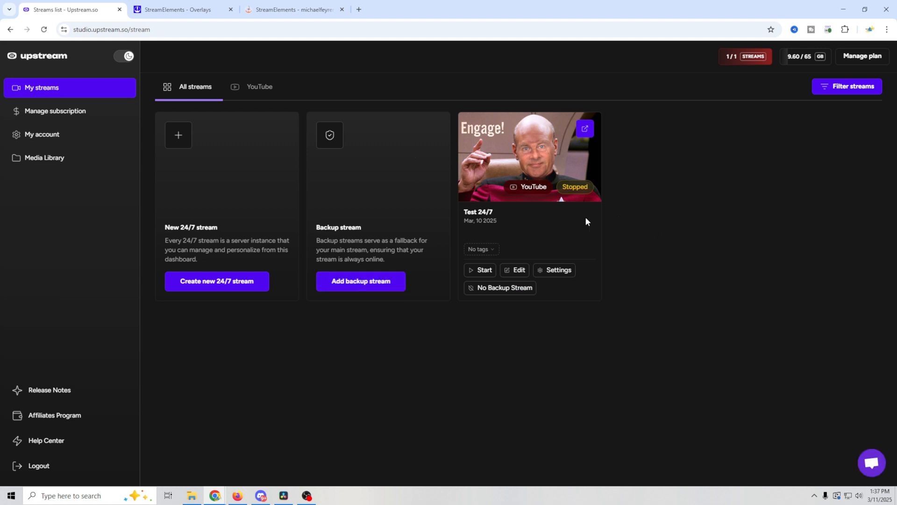
mouse_move(616, 315)
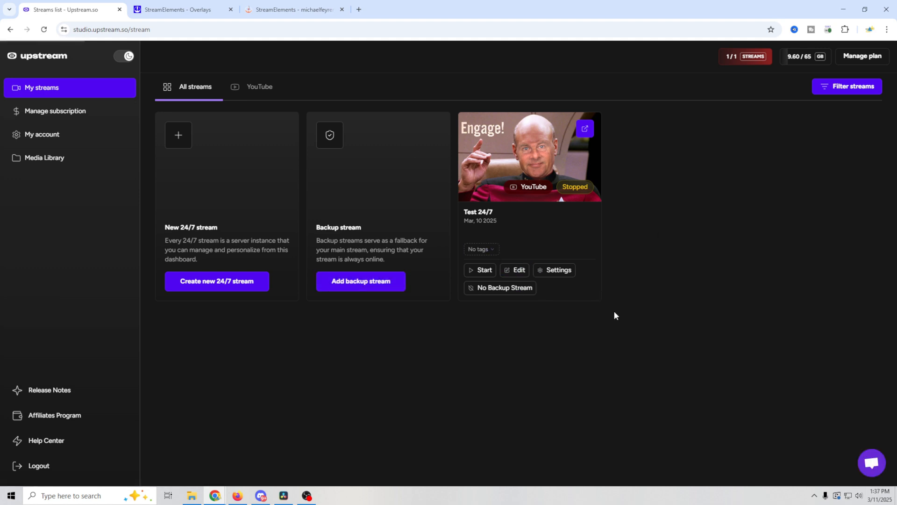
click(515, 270)
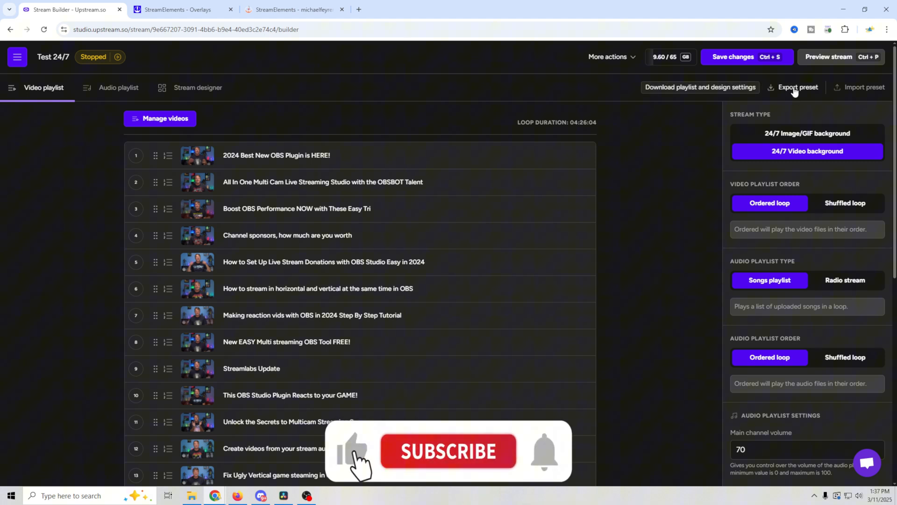
click(447, 452)
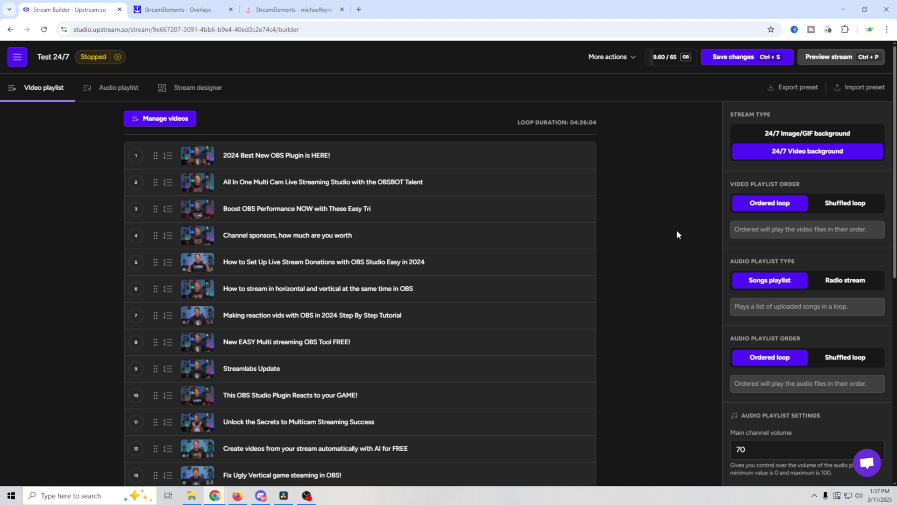
Start the Test 24/7 stream as Unlisted so it goes live on YouTube.
scroll(down, 3)
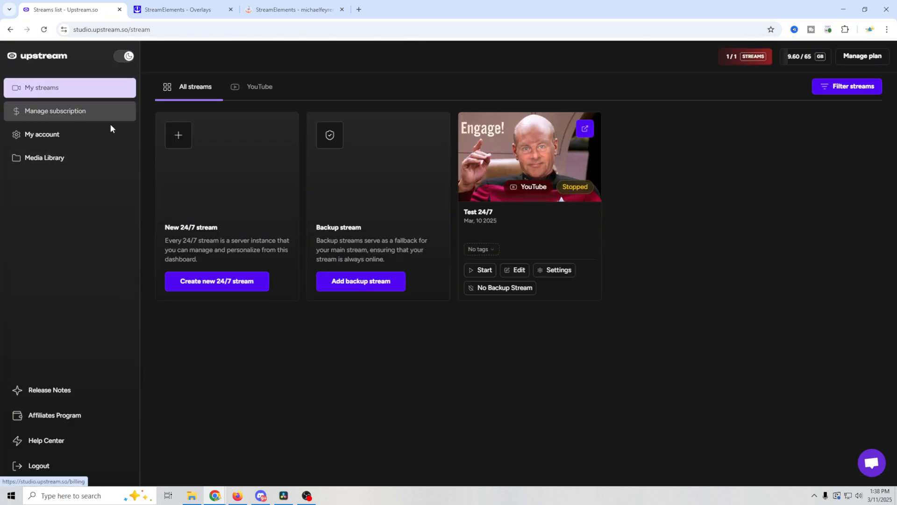
click(480, 270)
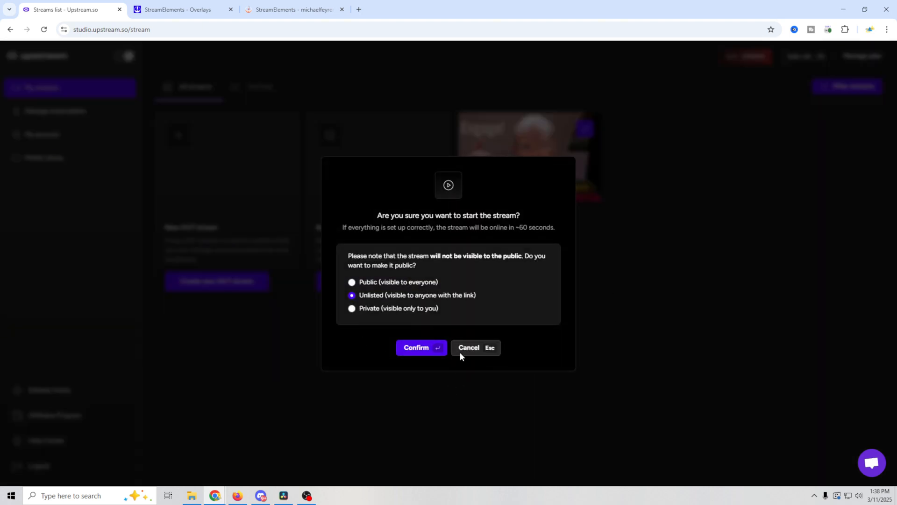
mouse_move(360, 298)
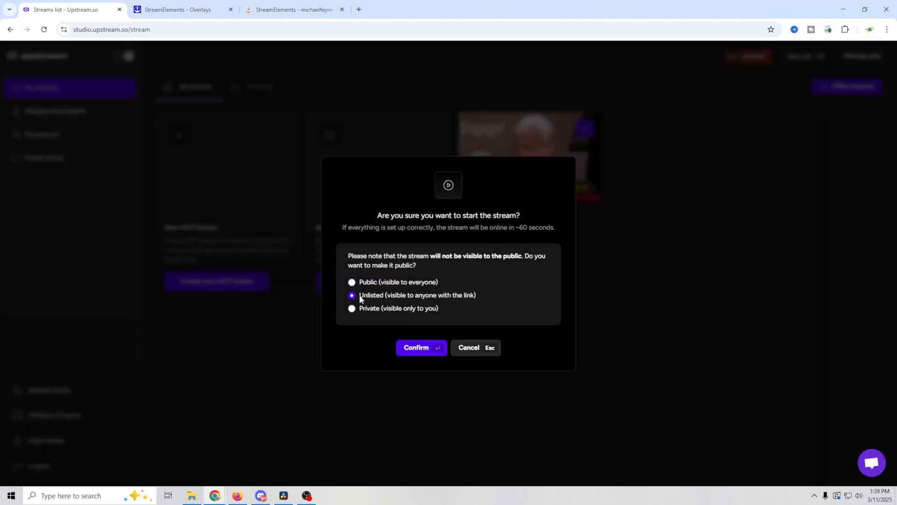
mouse_move(420, 350)
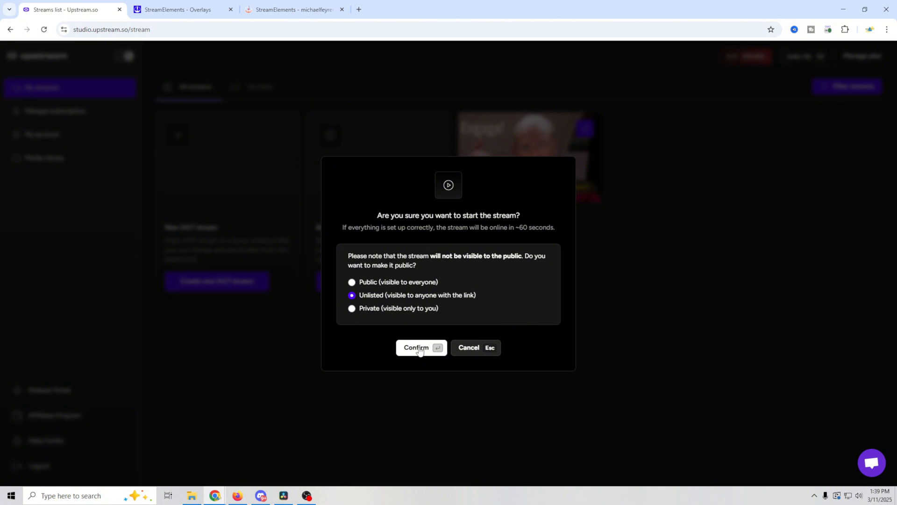
click(421, 348)
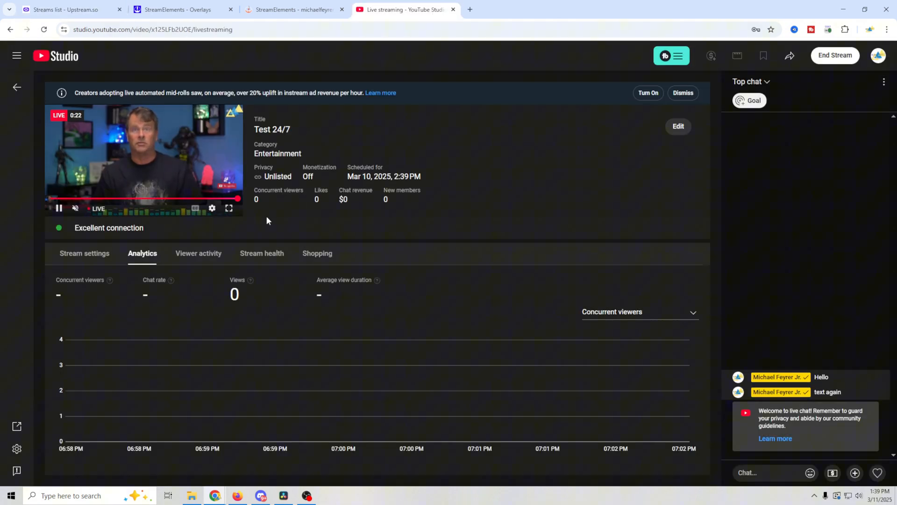
mouse_move(525, 183)
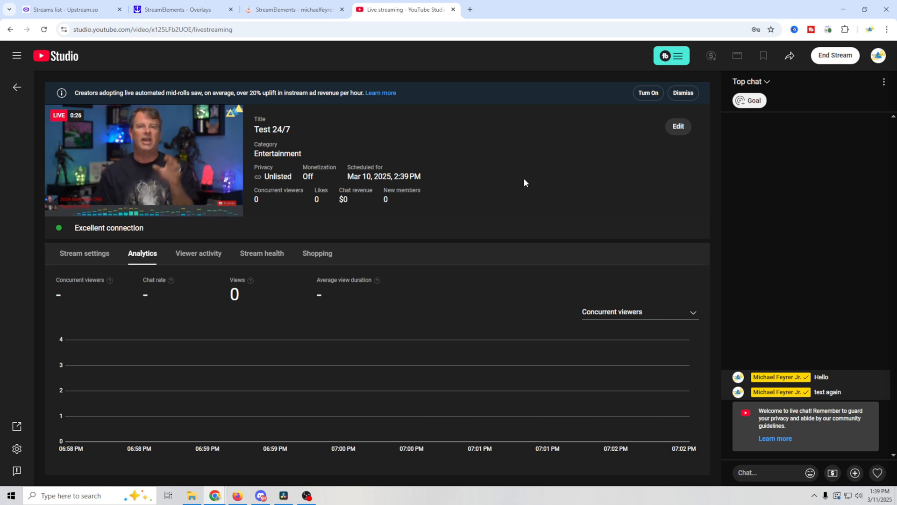
mouse_move(489, 212)
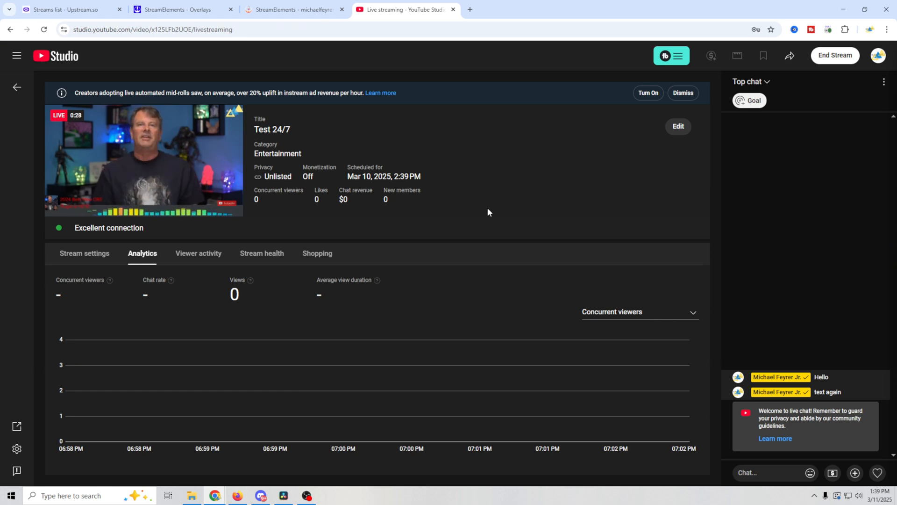
mouse_move(662, 321)
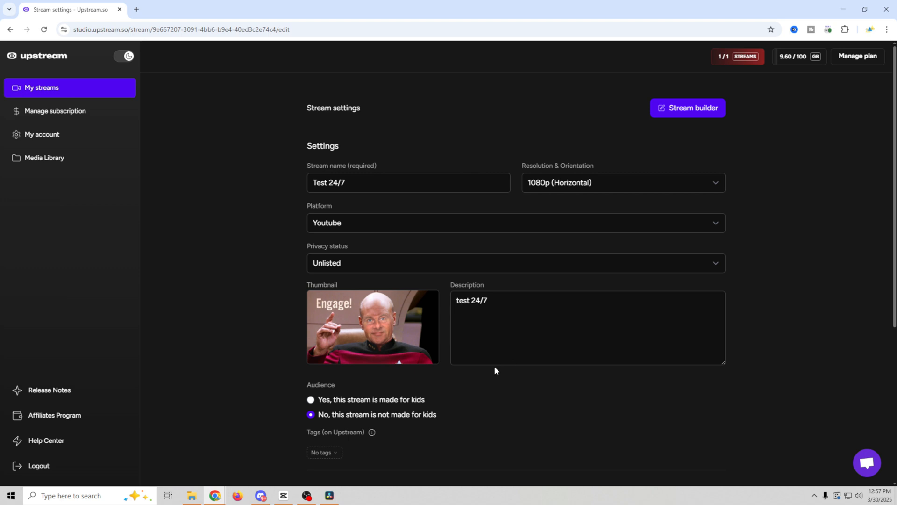
Create the first multistream target and set its platform to Twitch.
scroll(down, 3)
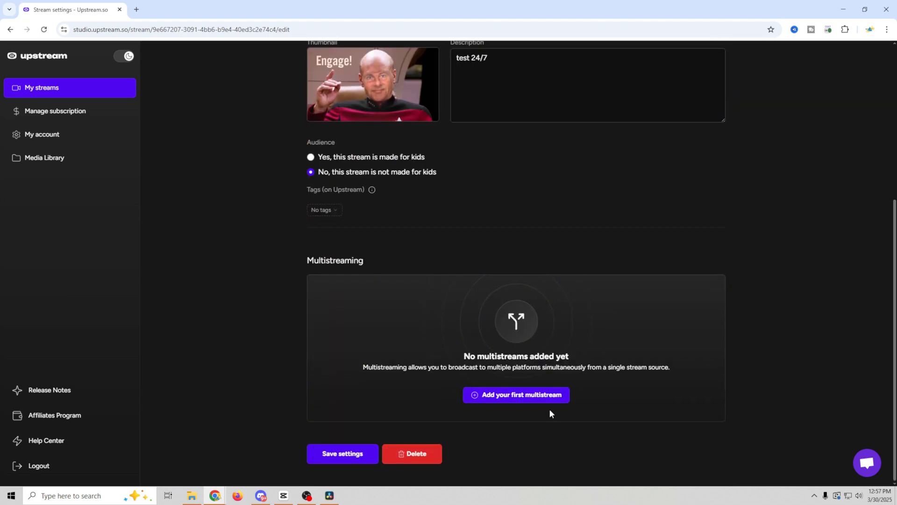
mouse_move(578, 427)
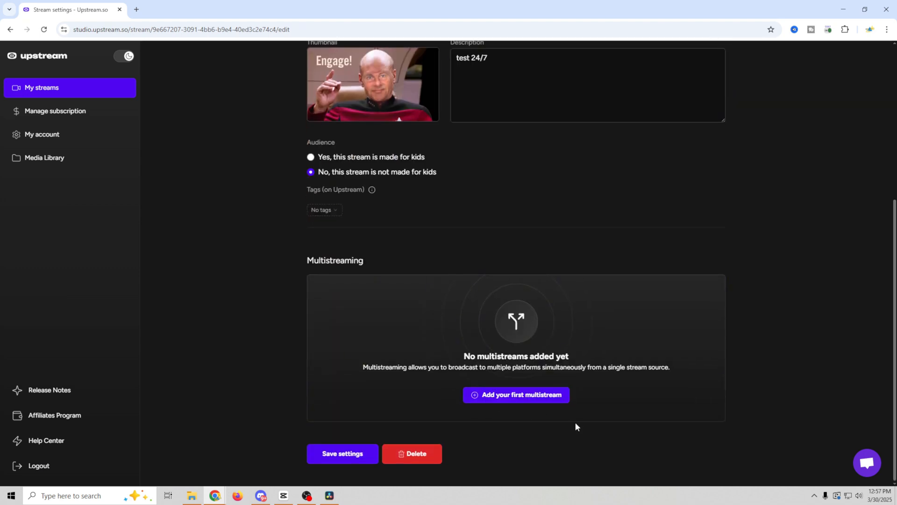
click(517, 395)
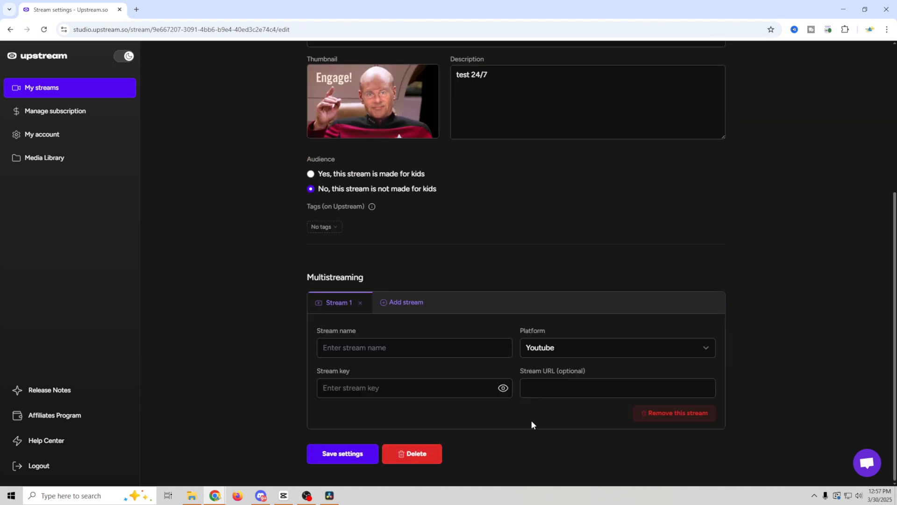
mouse_move(517, 355)
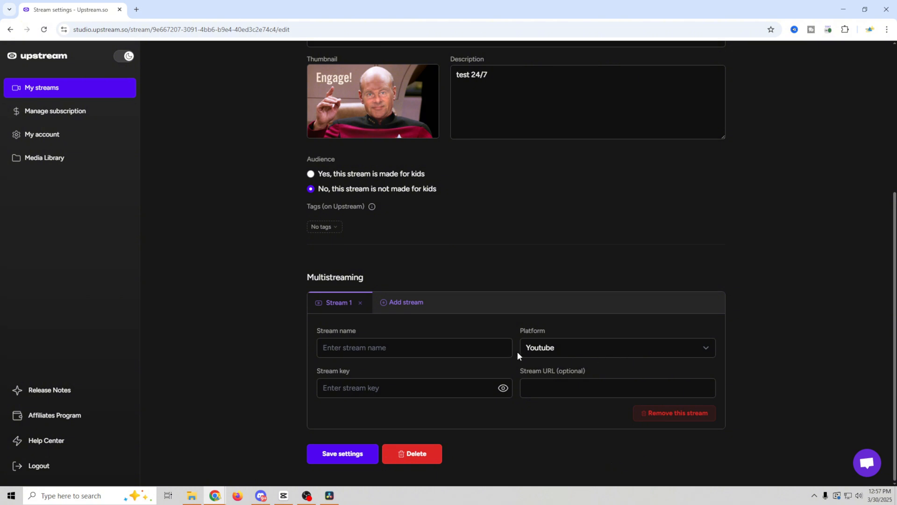
click(618, 348)
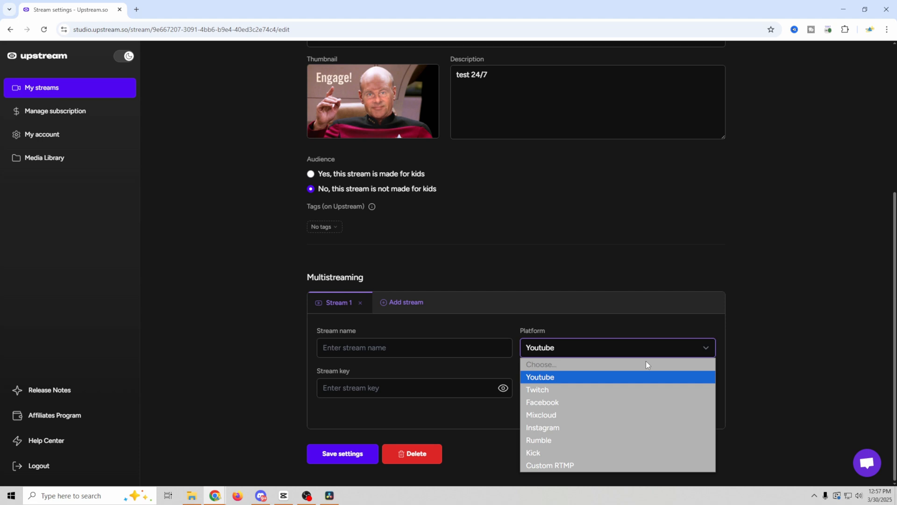
mouse_move(607, 397)
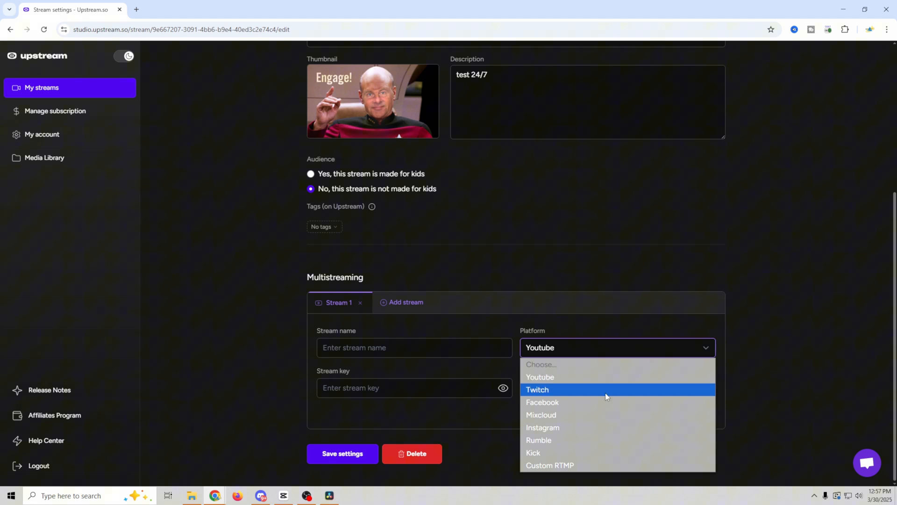
mouse_move(620, 451)
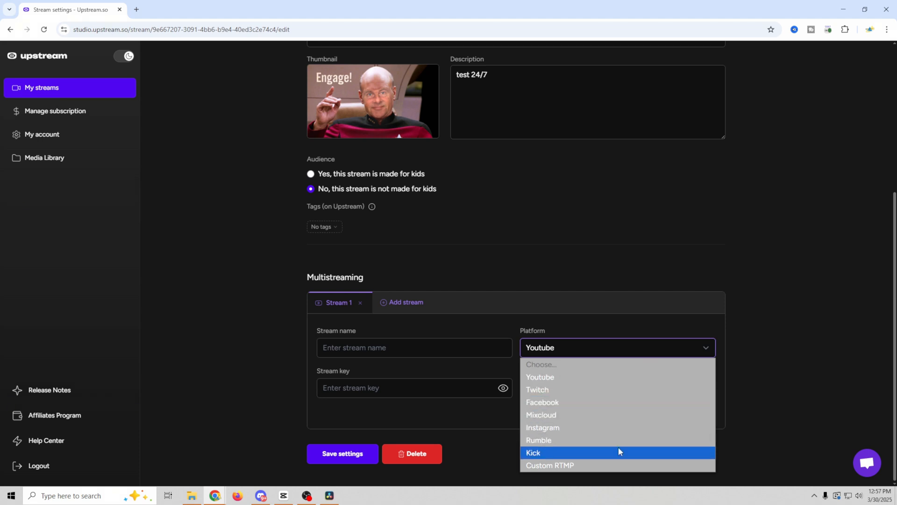
click(537, 389)
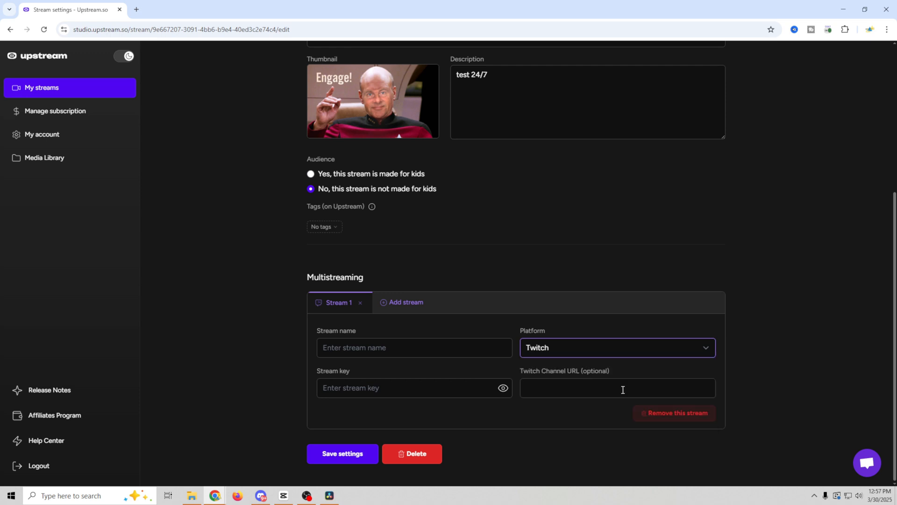
click(415, 348)
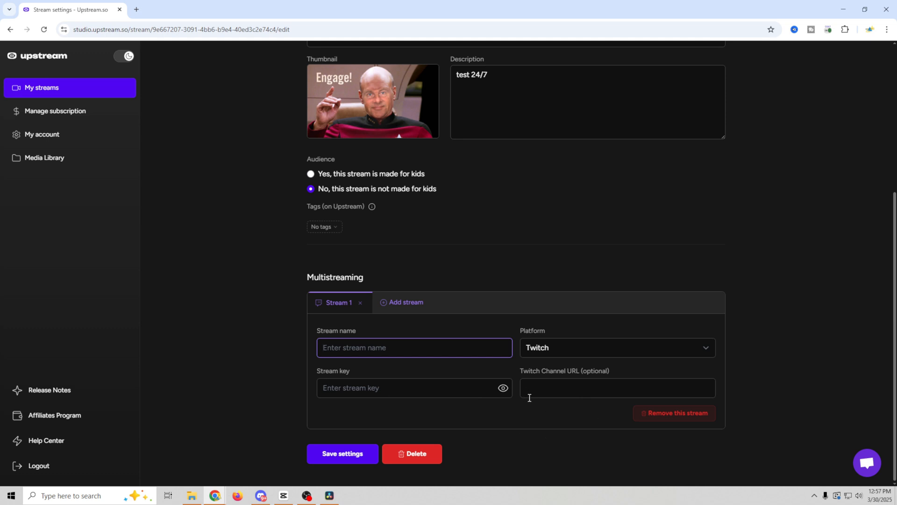
mouse_move(266, 333)
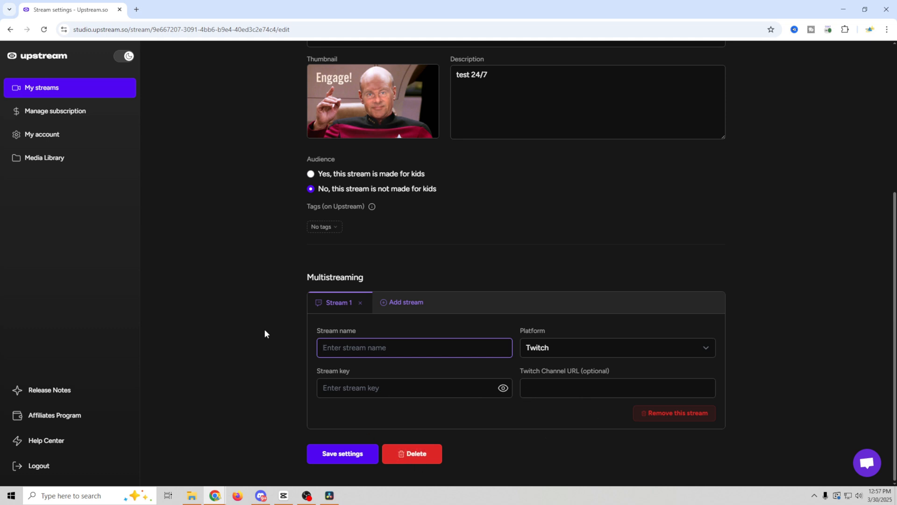
Add a second and third multistream target, left at the YouTube default.
click(406, 301)
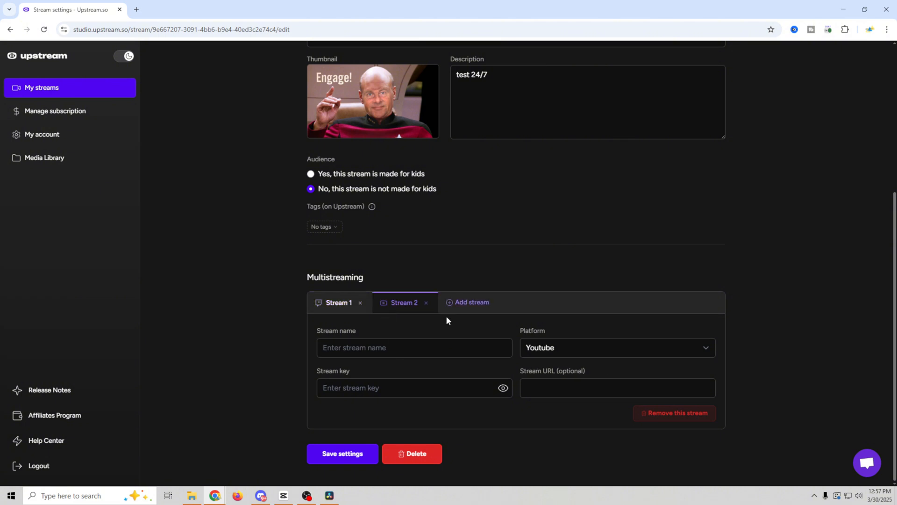
click(472, 302)
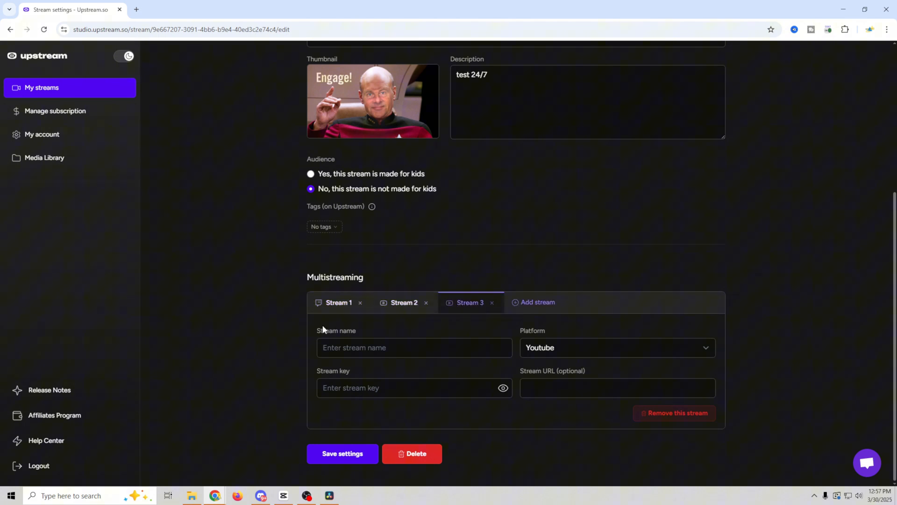
mouse_move(214, 307)
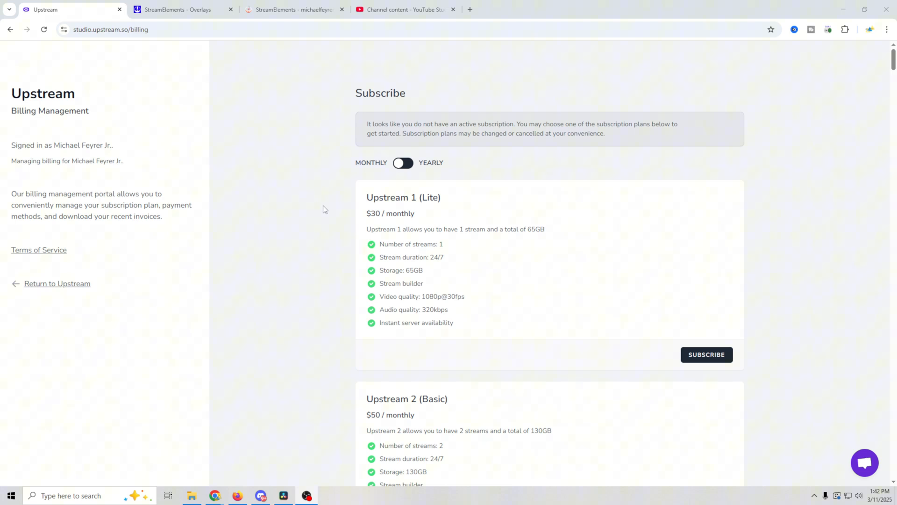
Browse the Upstream subscription plans and stream limits, then return to the live stream in YouTube Studio.
scroll(down, 3)
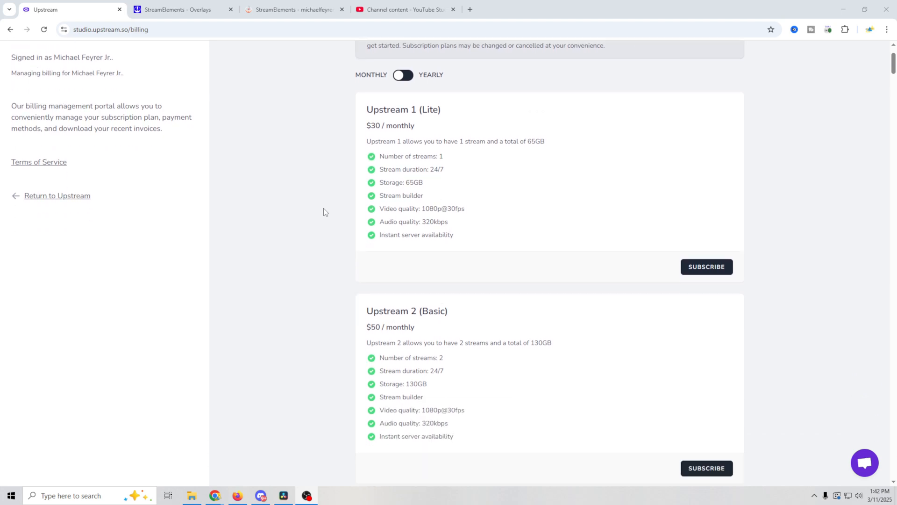
scroll(down, 3)
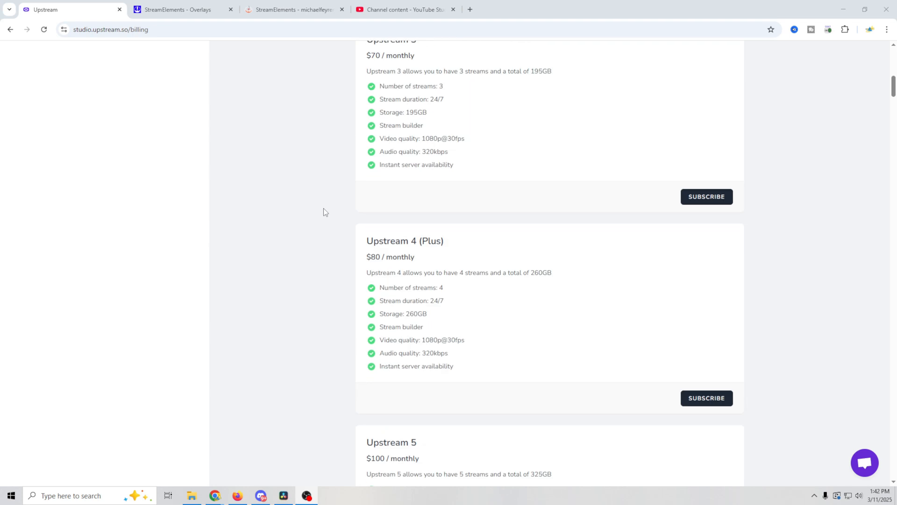
scroll(down, 3)
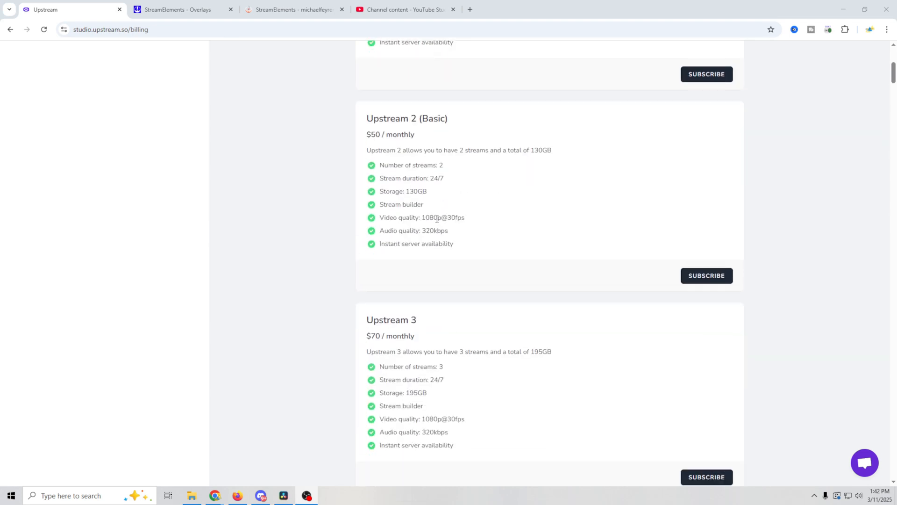
scroll(down, 3)
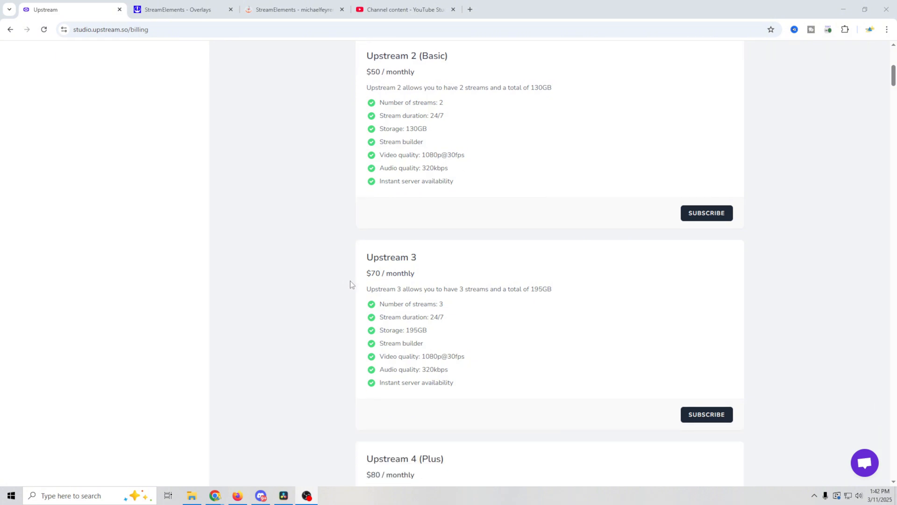
scroll(down, 3)
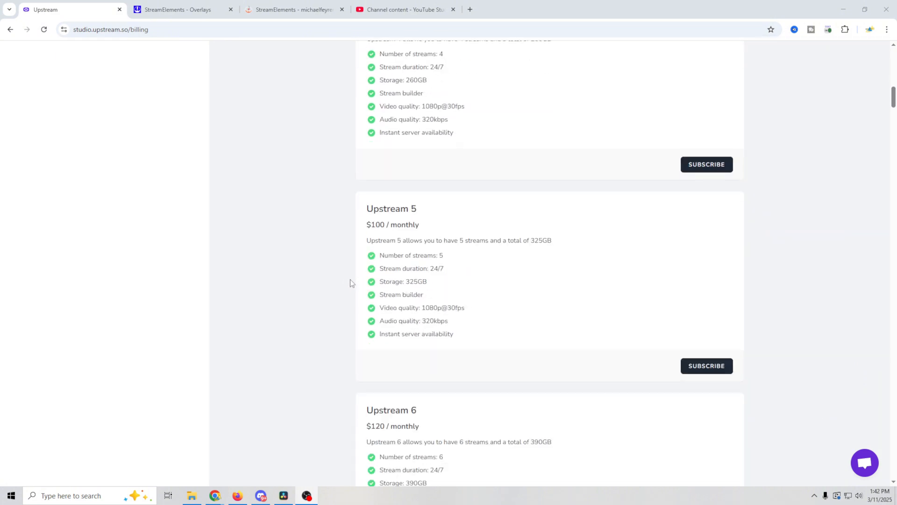
scroll(down, 3)
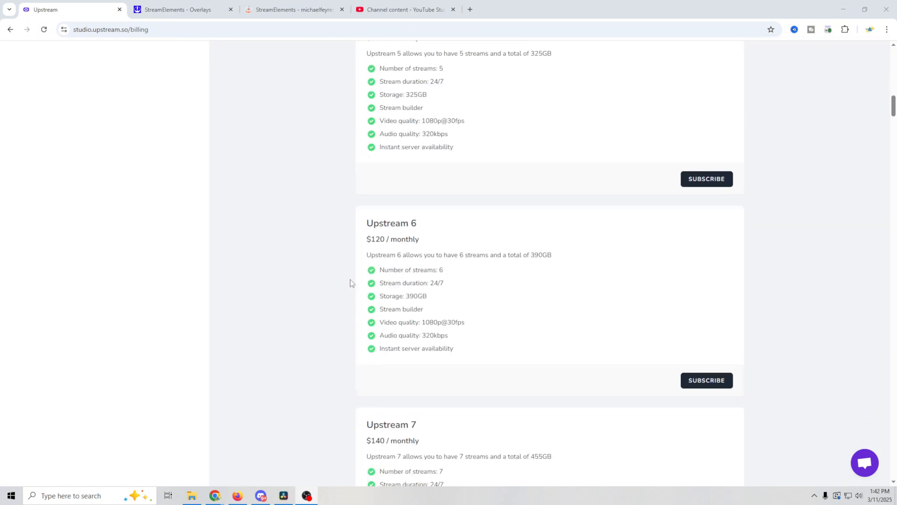
scroll(up, 3)
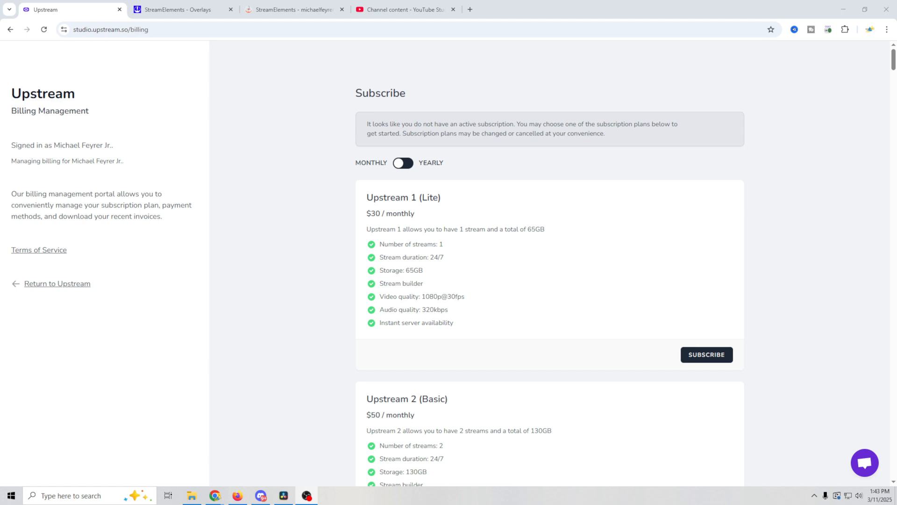
click(413, 9)
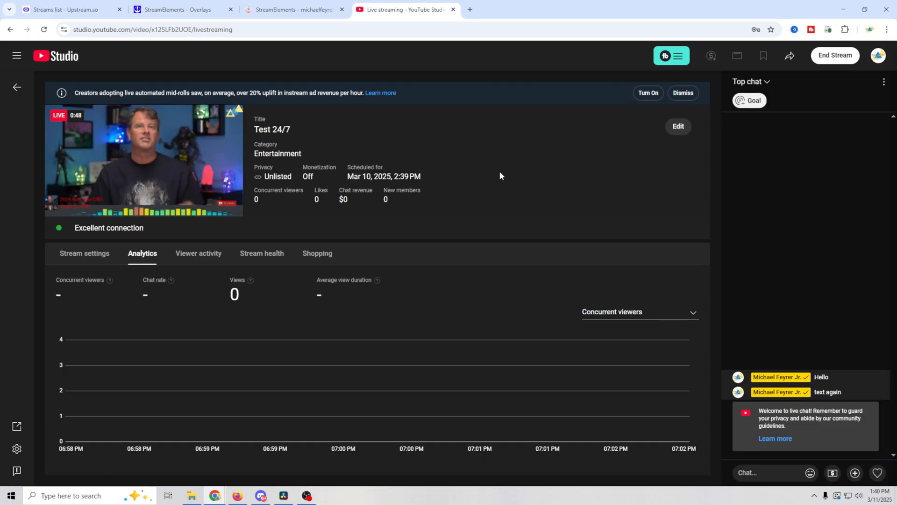